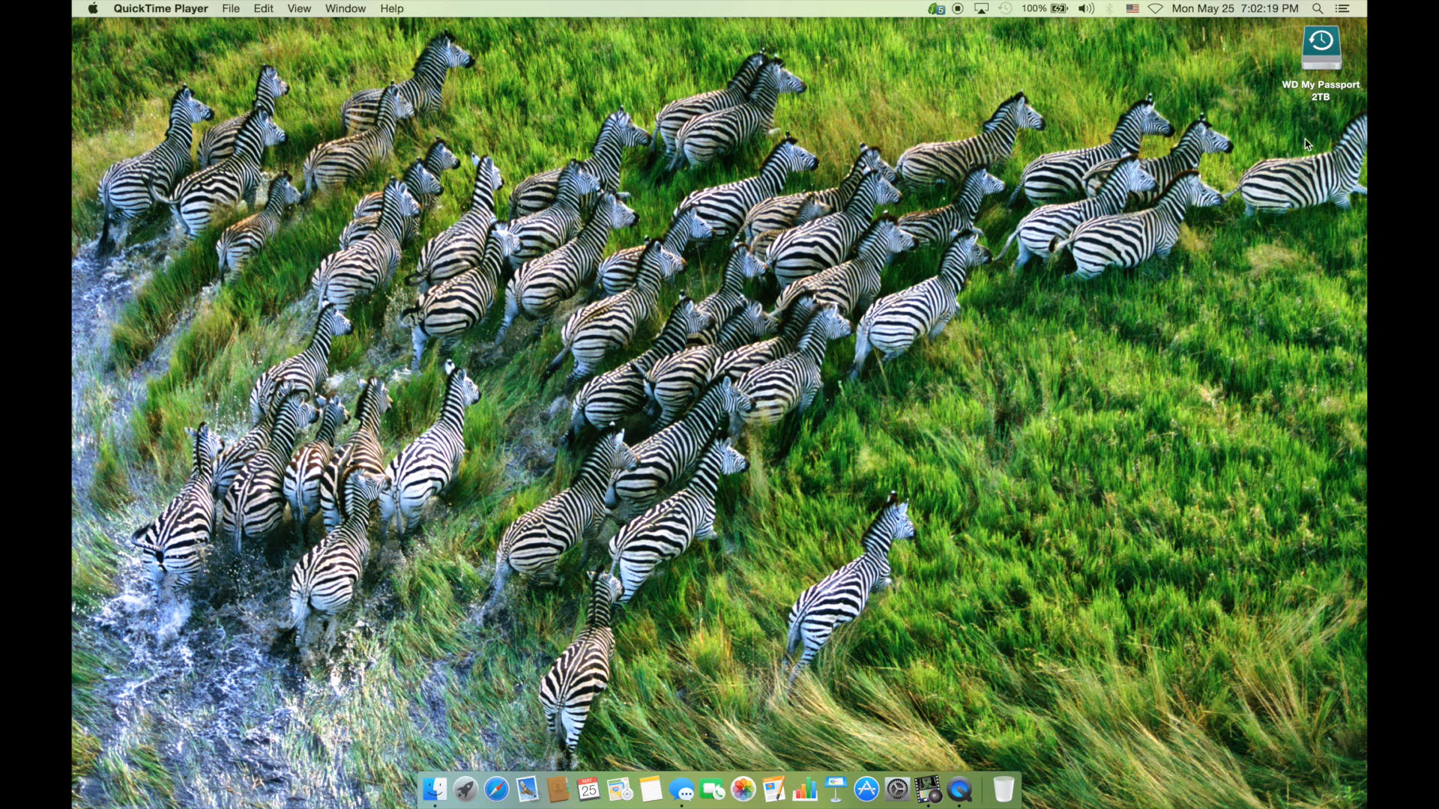
mouse_move(1111, 290)
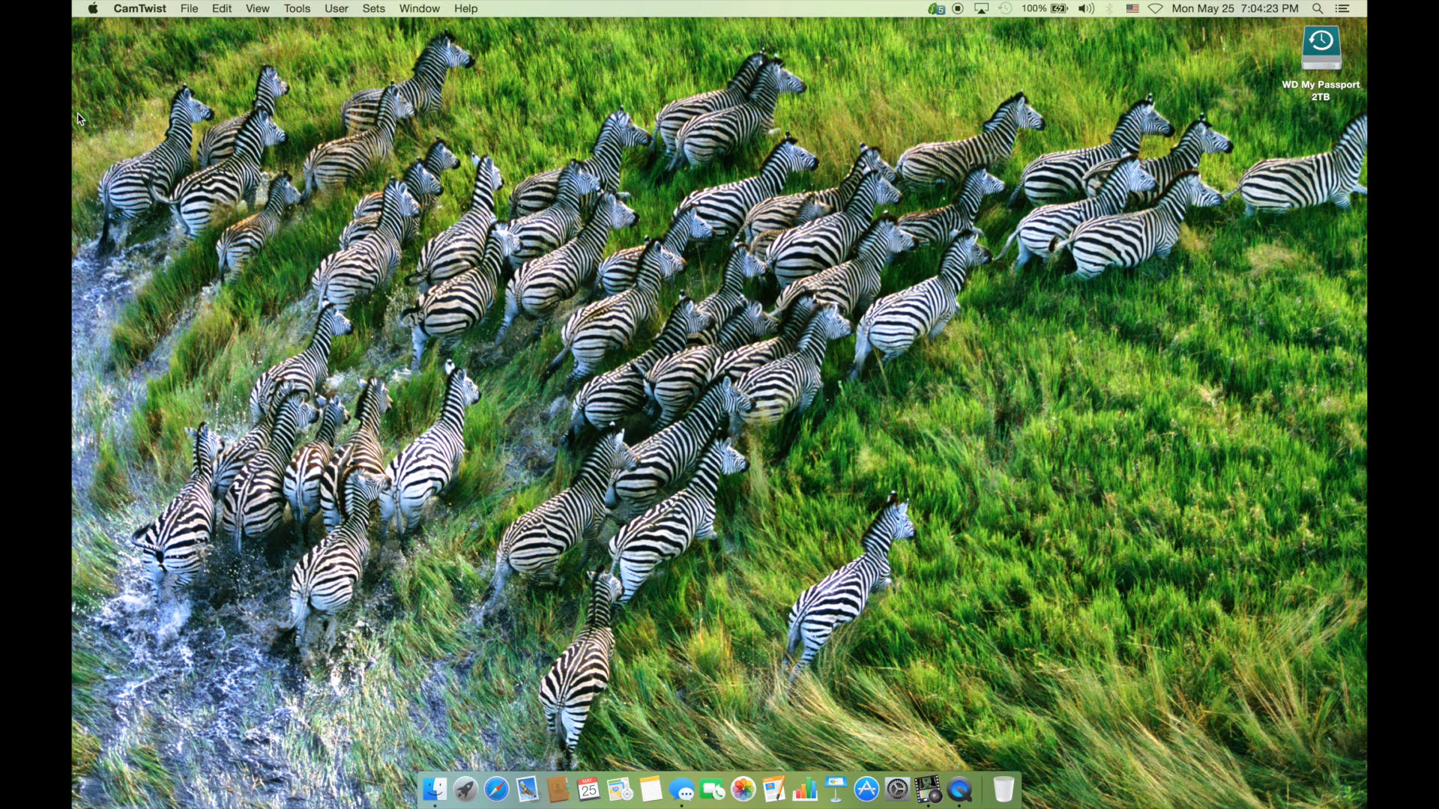
mouse_move(435, 786)
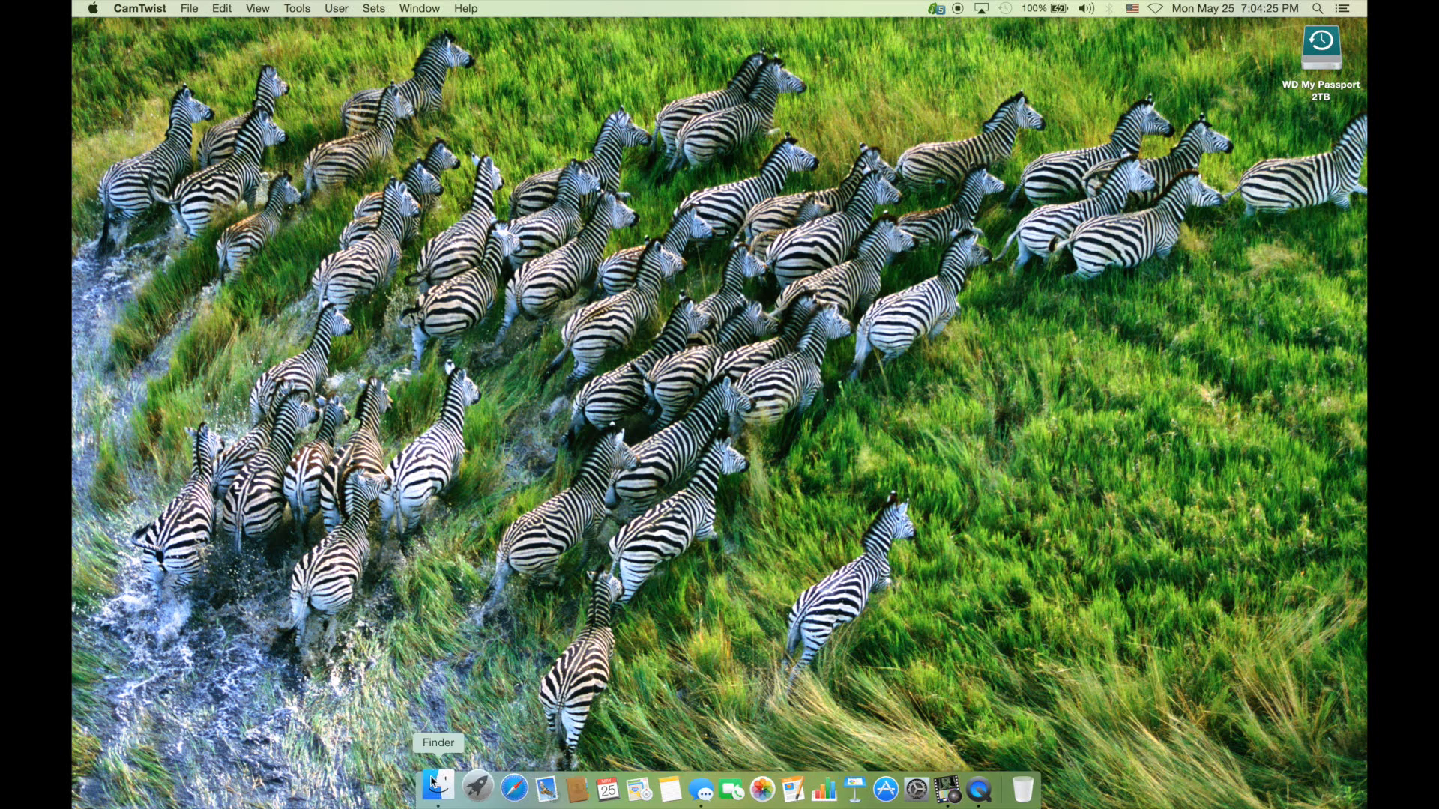
Step: Launch OBS Studio from the second page of Launchpad
click(450, 788)
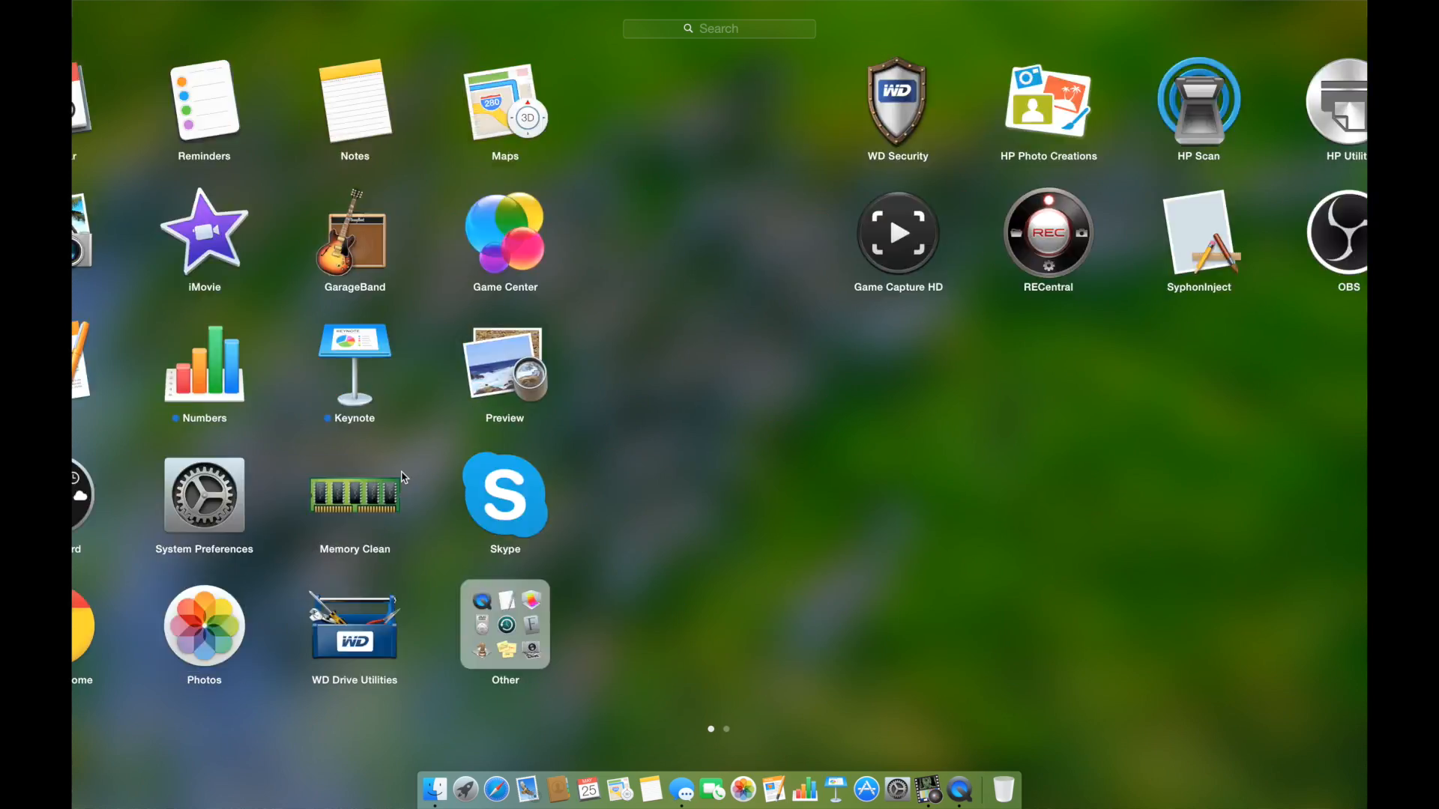
scroll(left, 3)
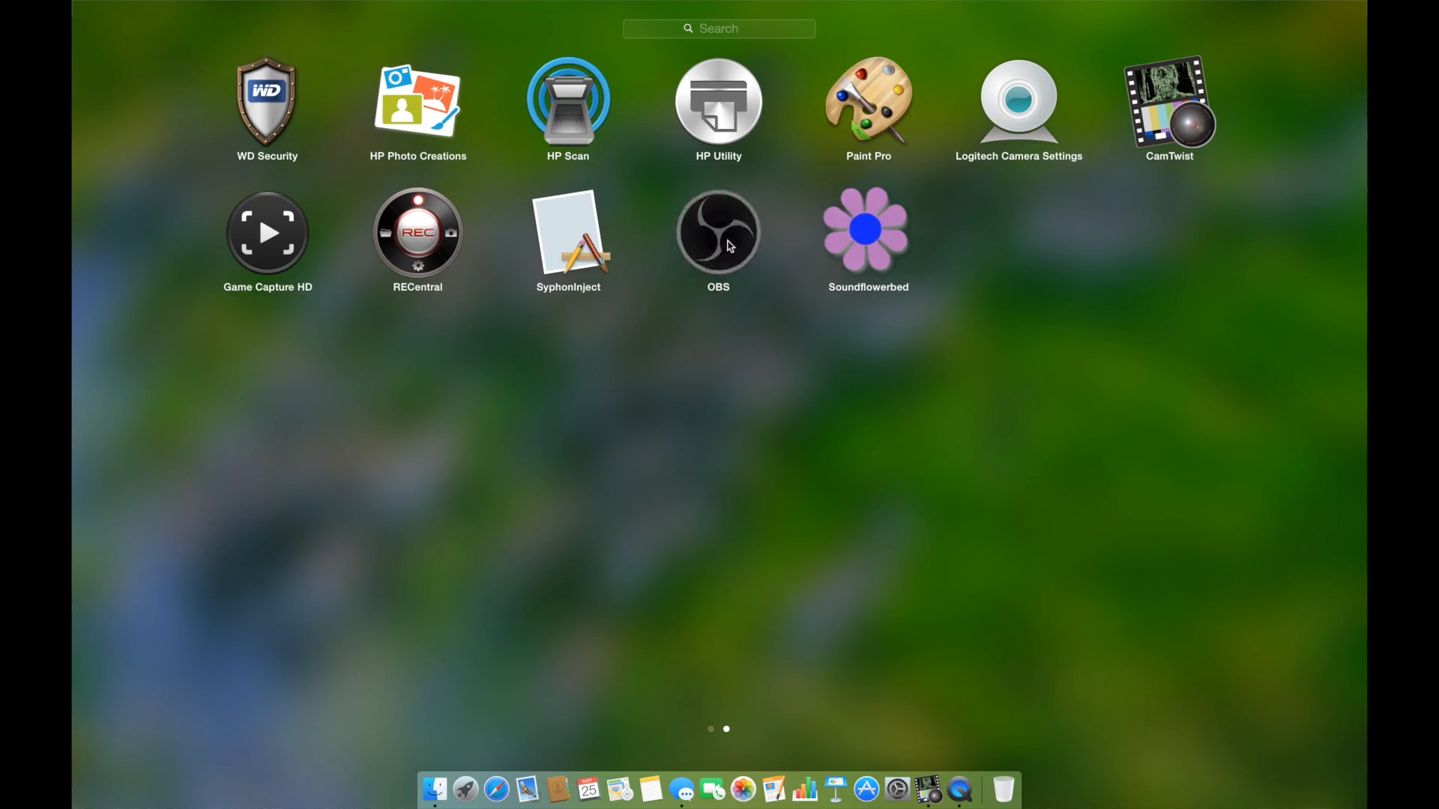
click(718, 232)
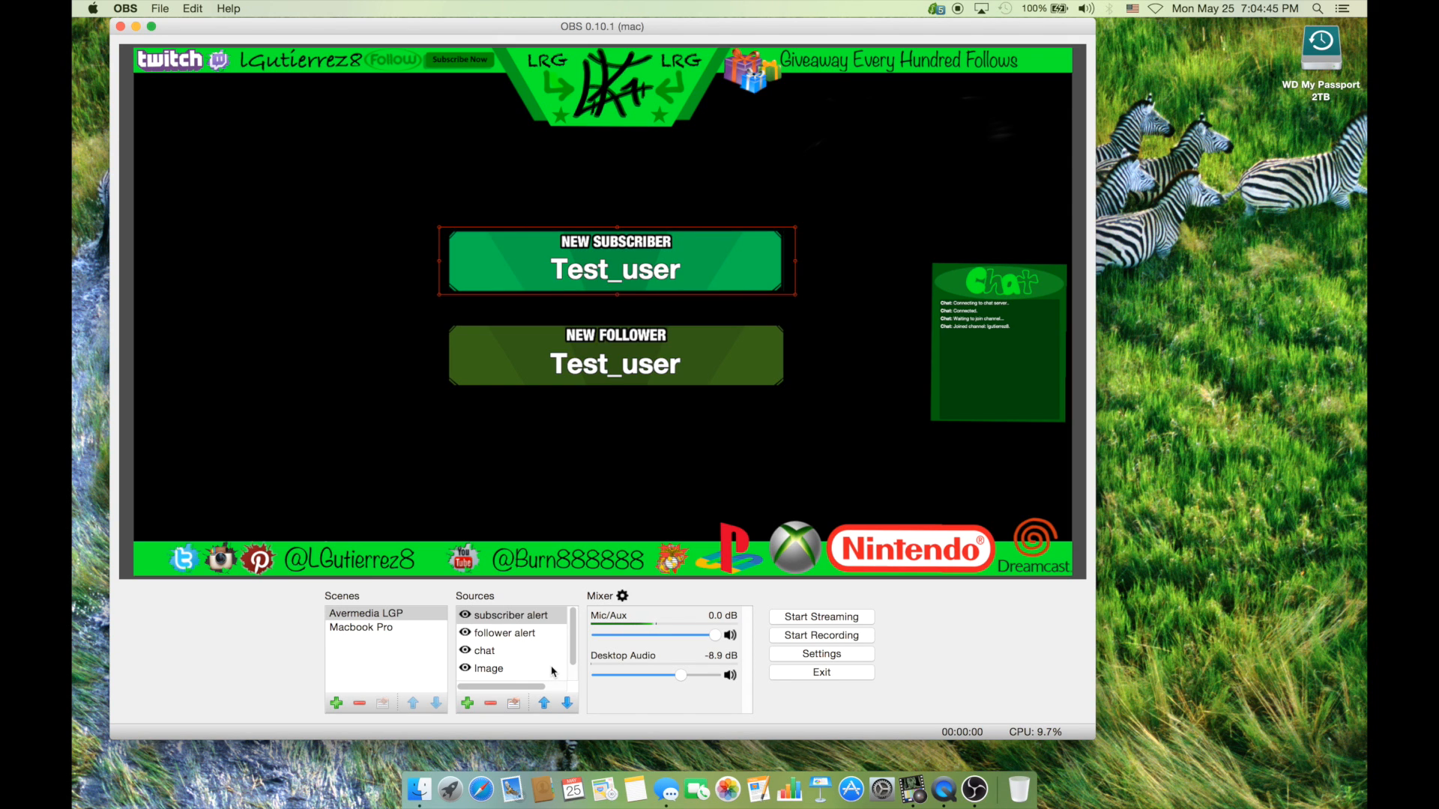
mouse_move(270, 319)
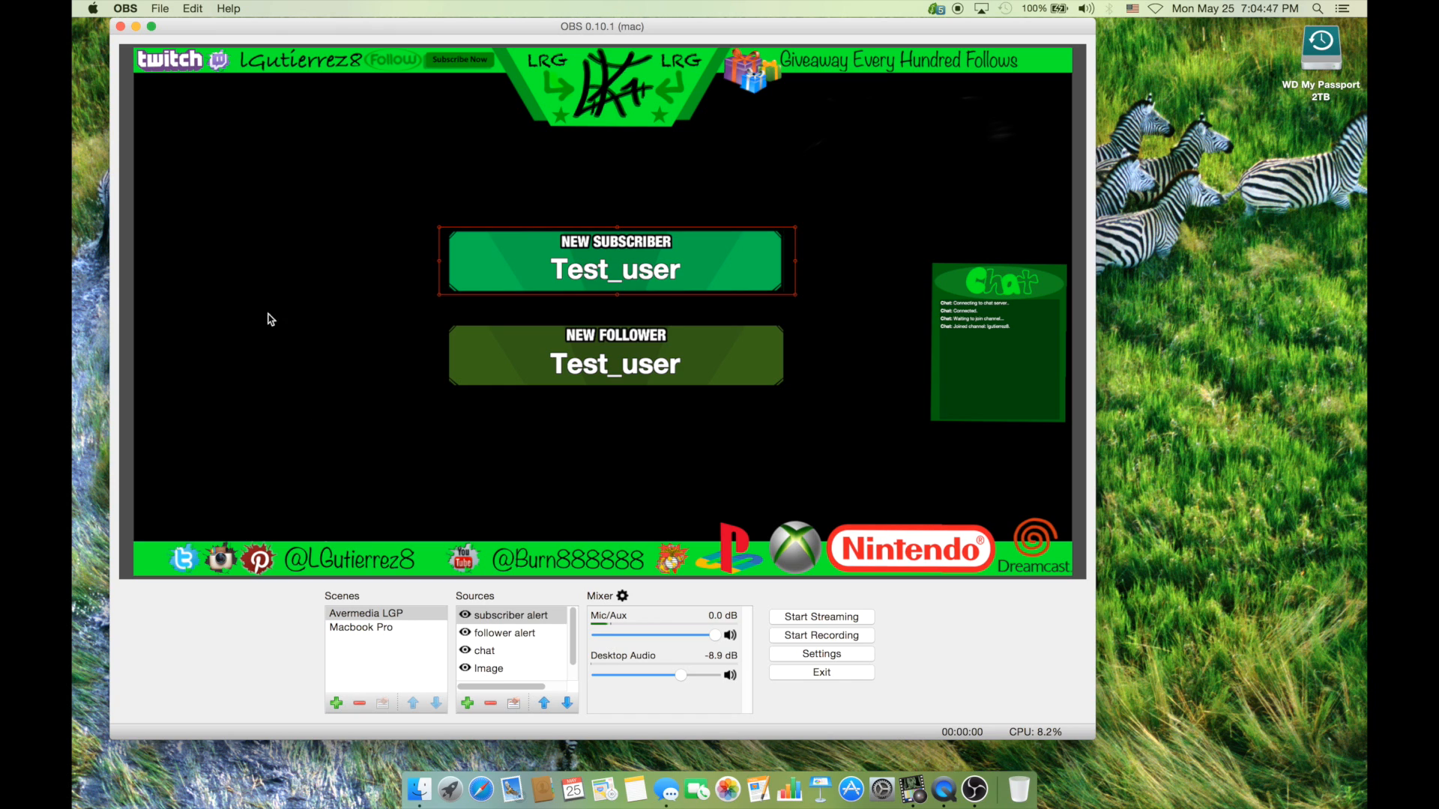
mouse_move(367, 88)
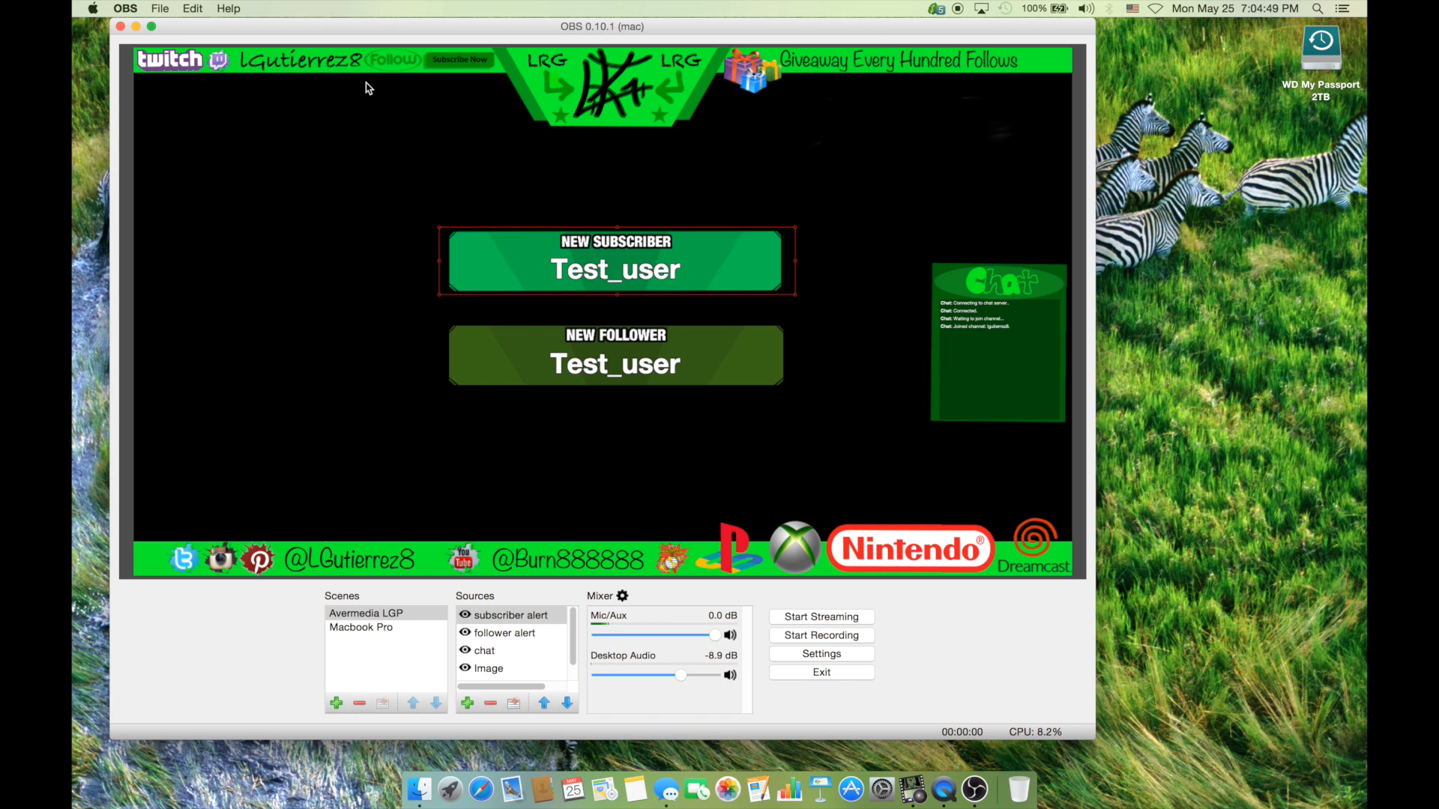
mouse_move(328, 114)
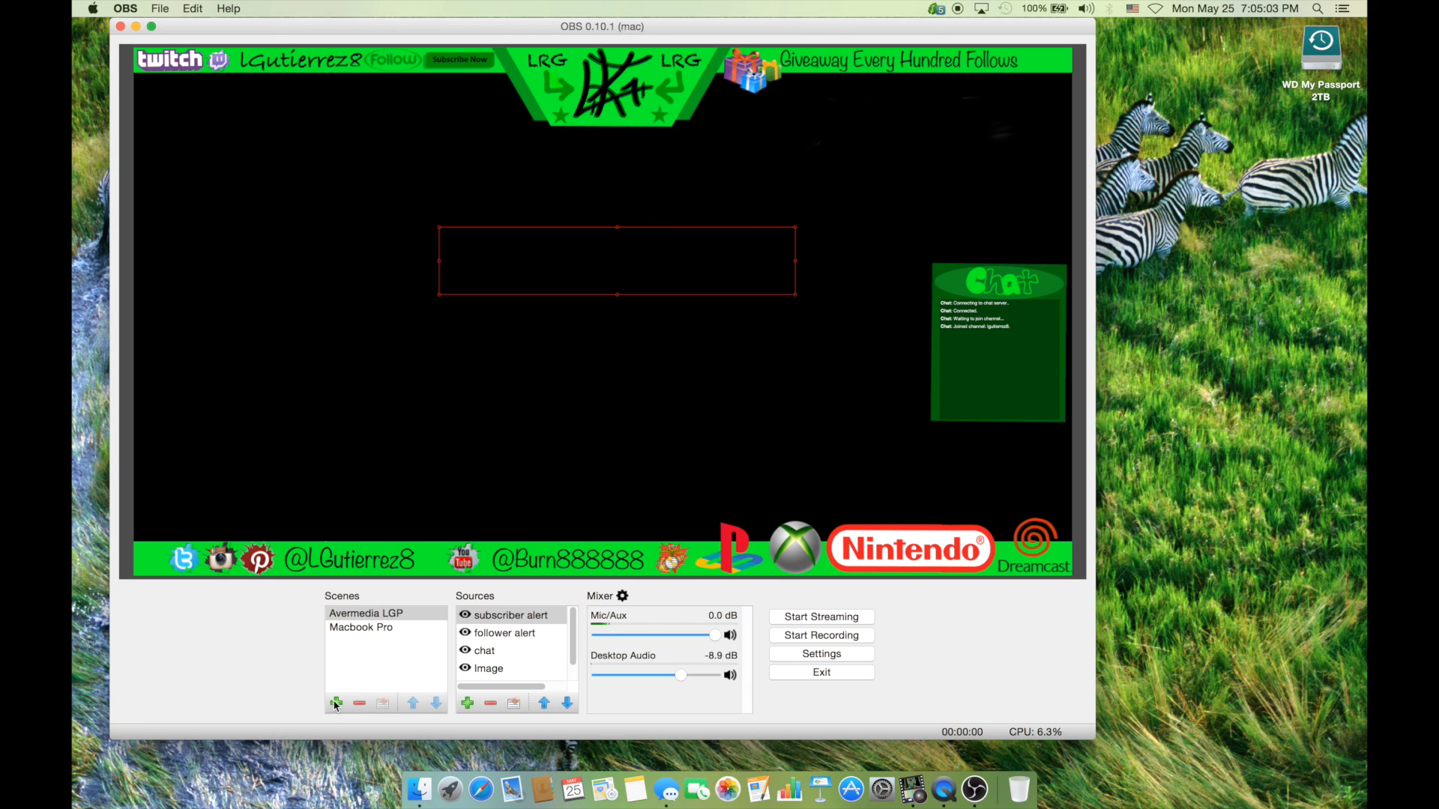
Step: Add a scene named 'Scene 1' and make it the active scene
click(337, 704)
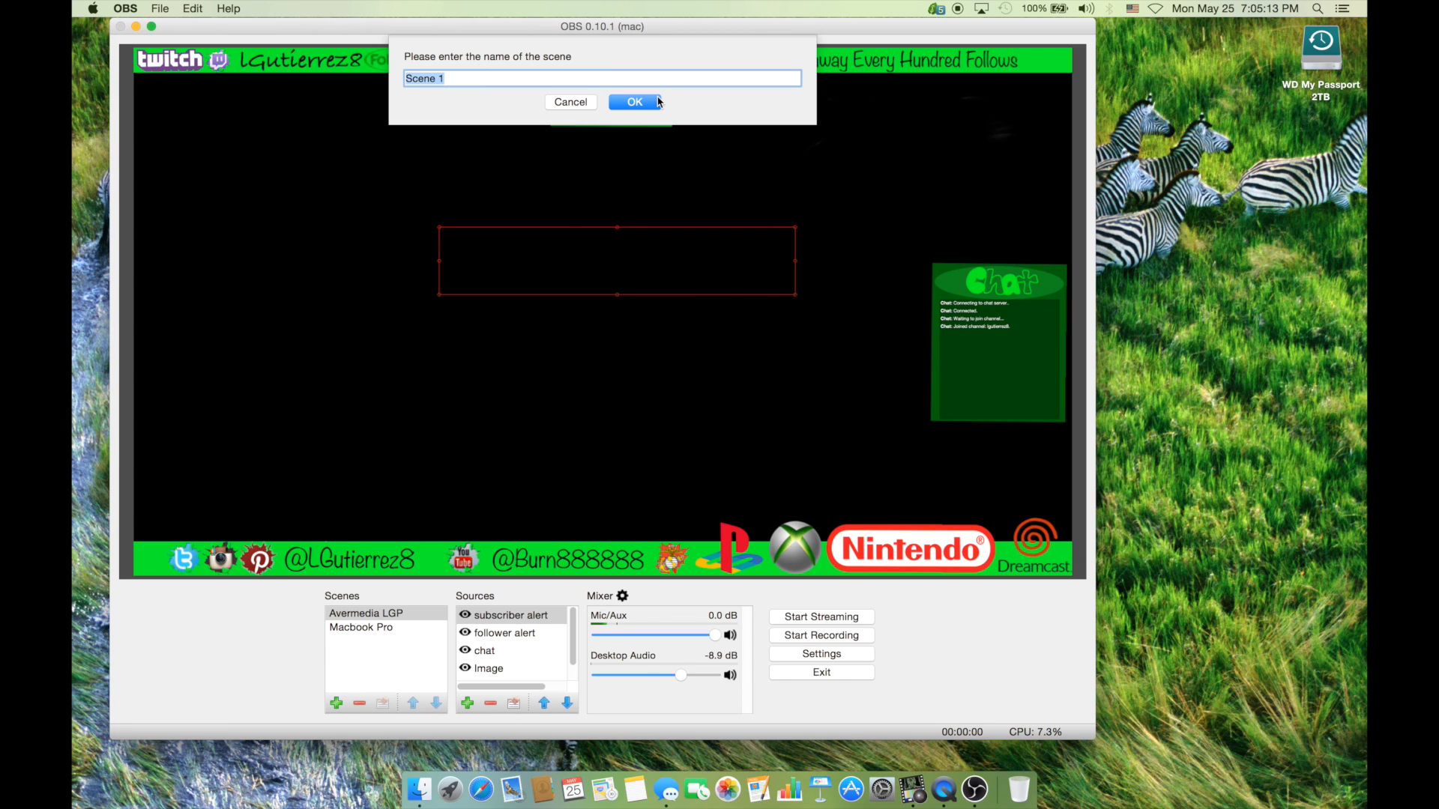
click(633, 102)
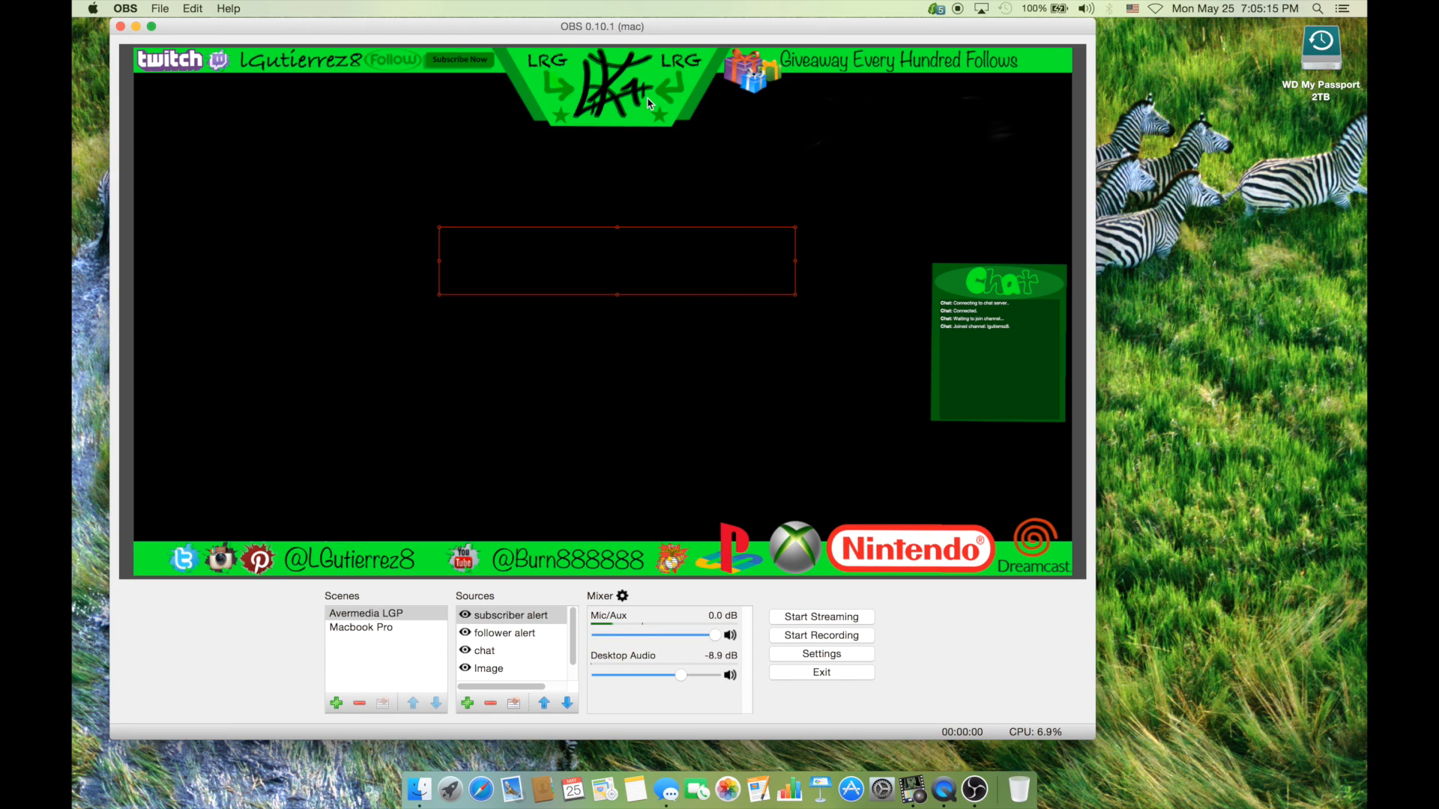
click(336, 703)
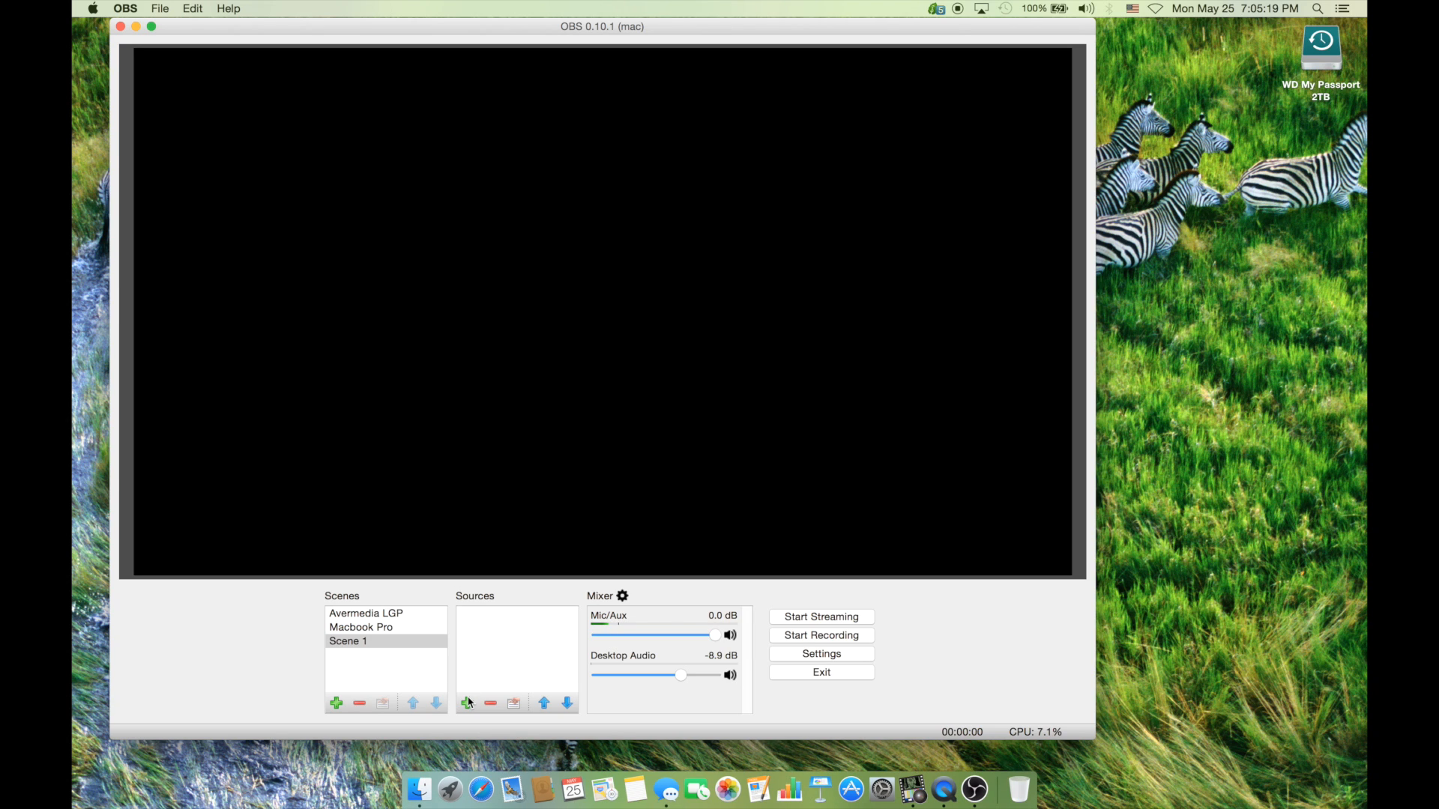
Step: Add image source 'Image 1' using the Hulk jpg from Downloads
click(466, 703)
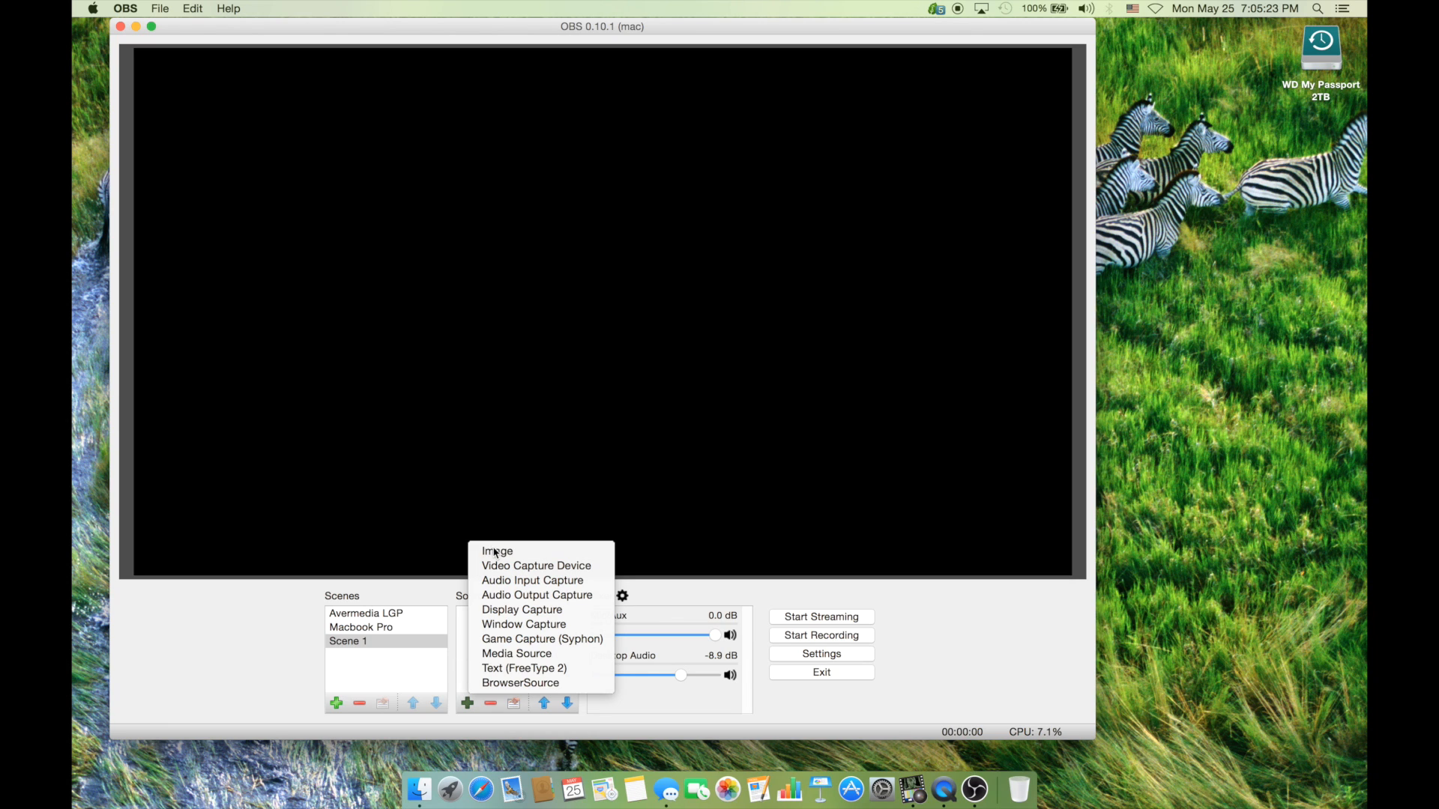
click(498, 550)
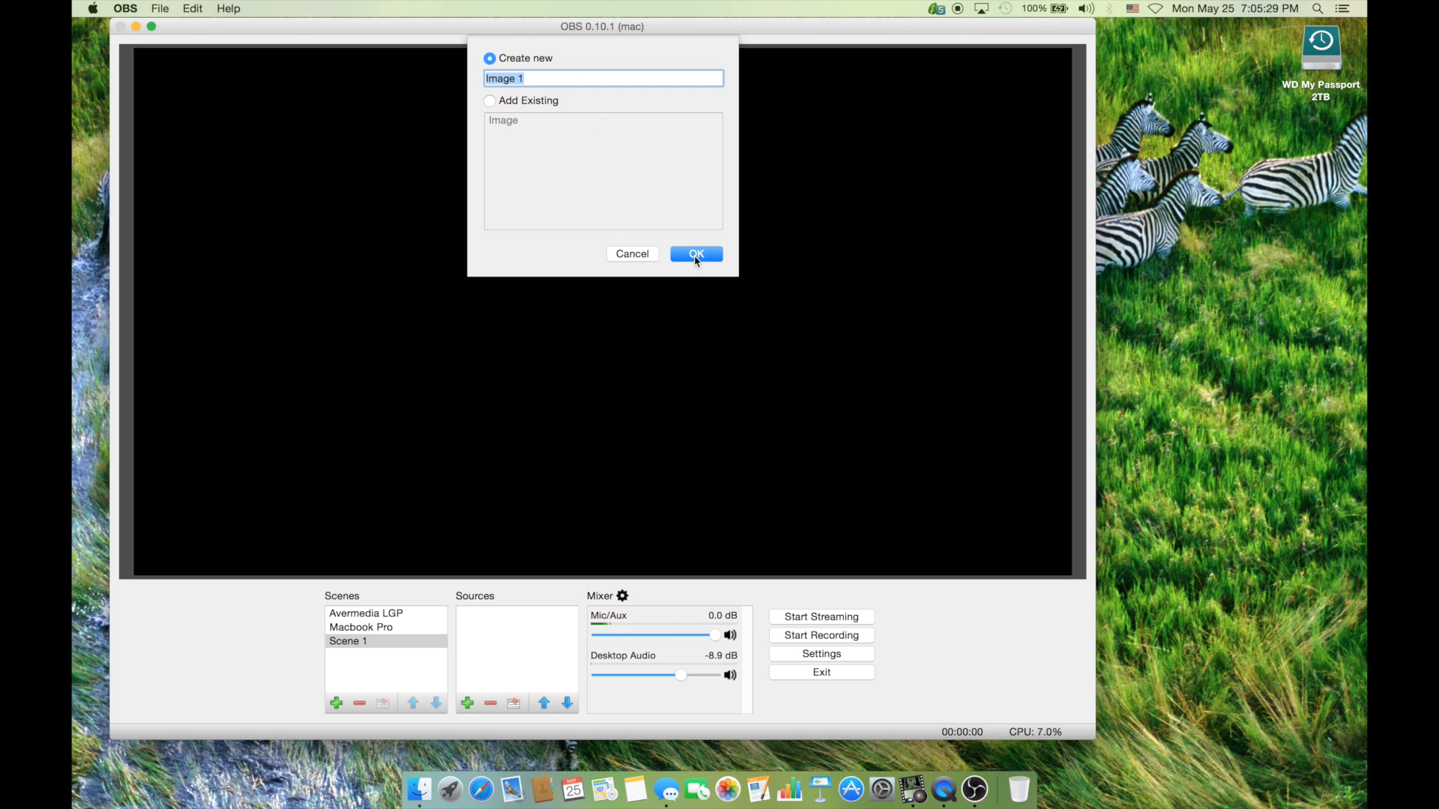
click(695, 254)
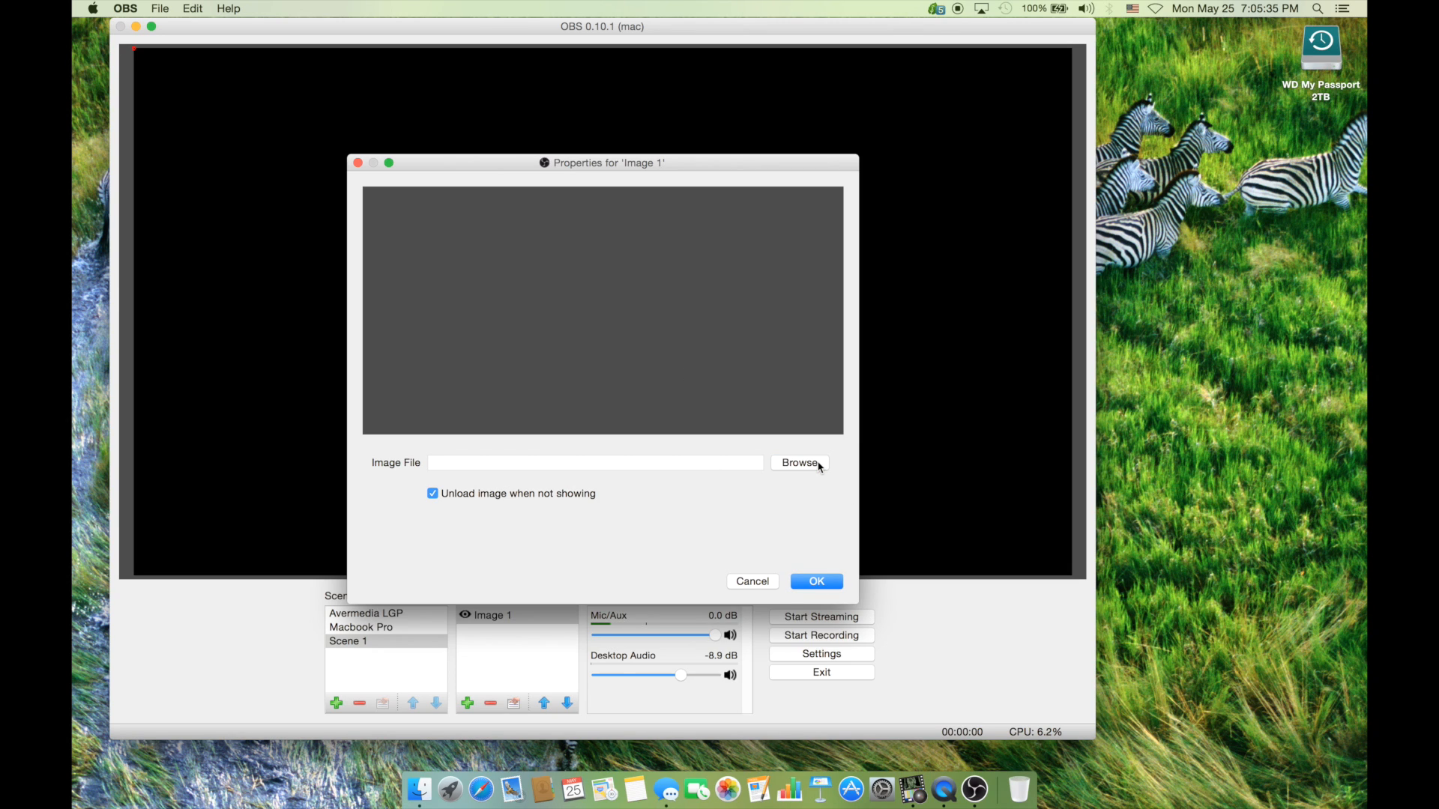
click(798, 462)
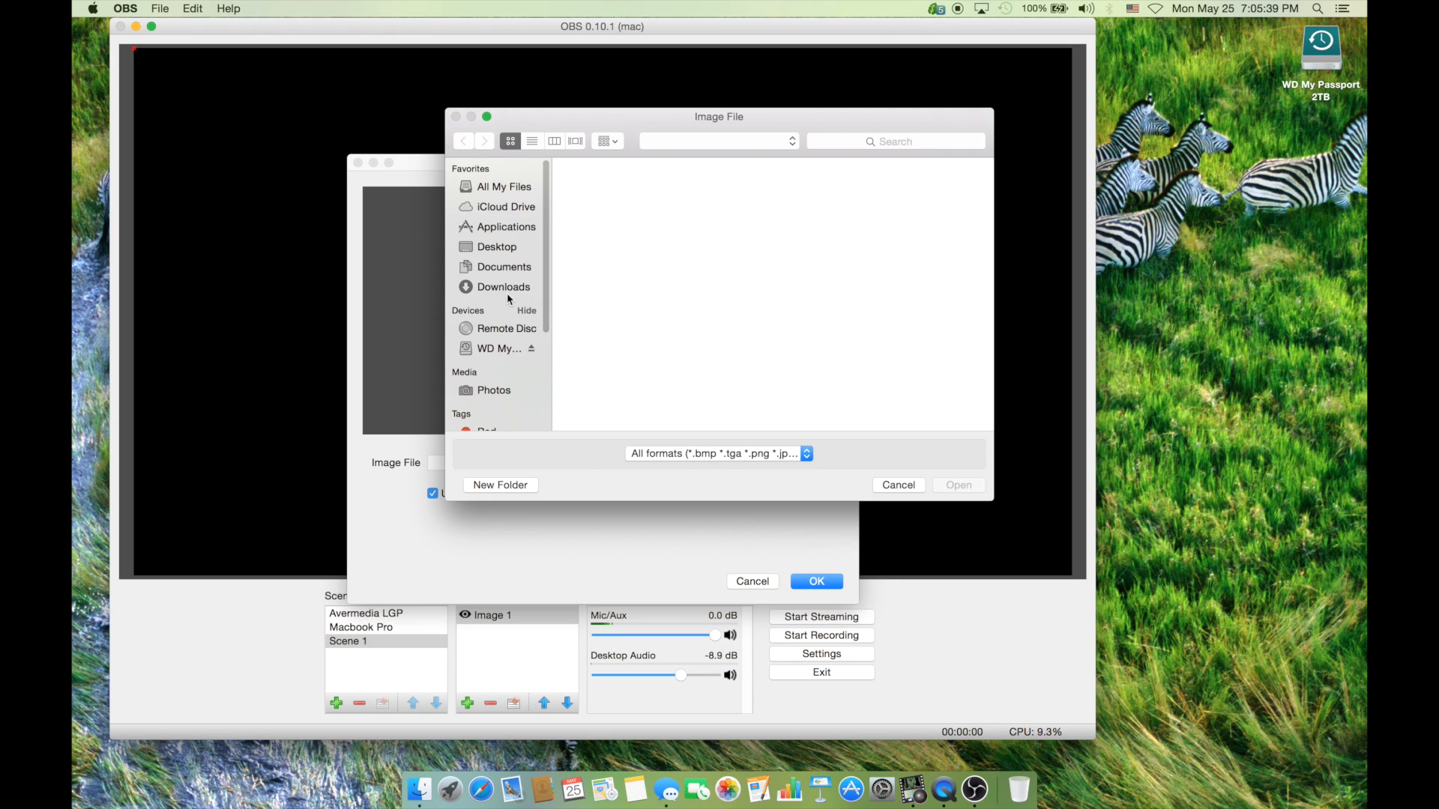
click(503, 286)
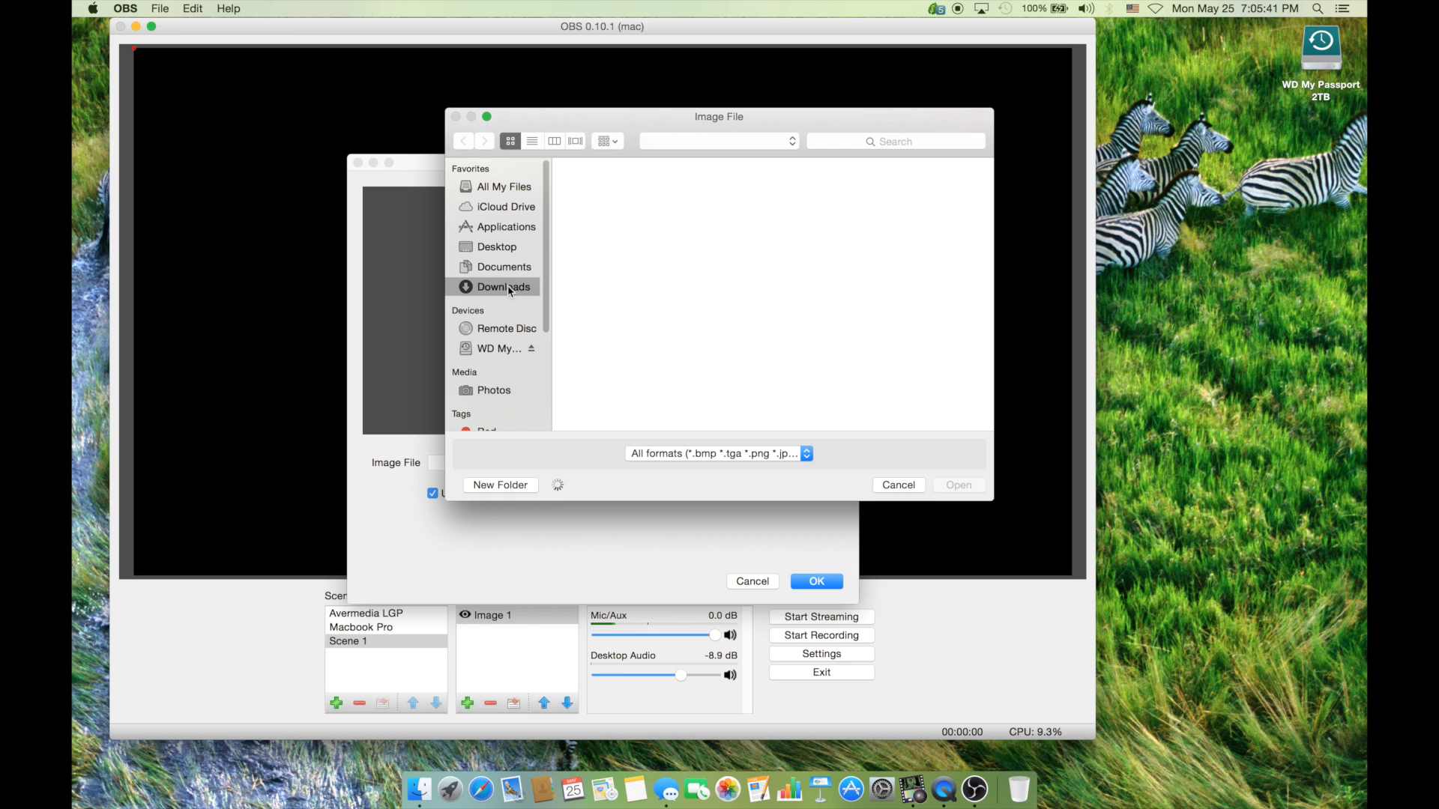
click(504, 286)
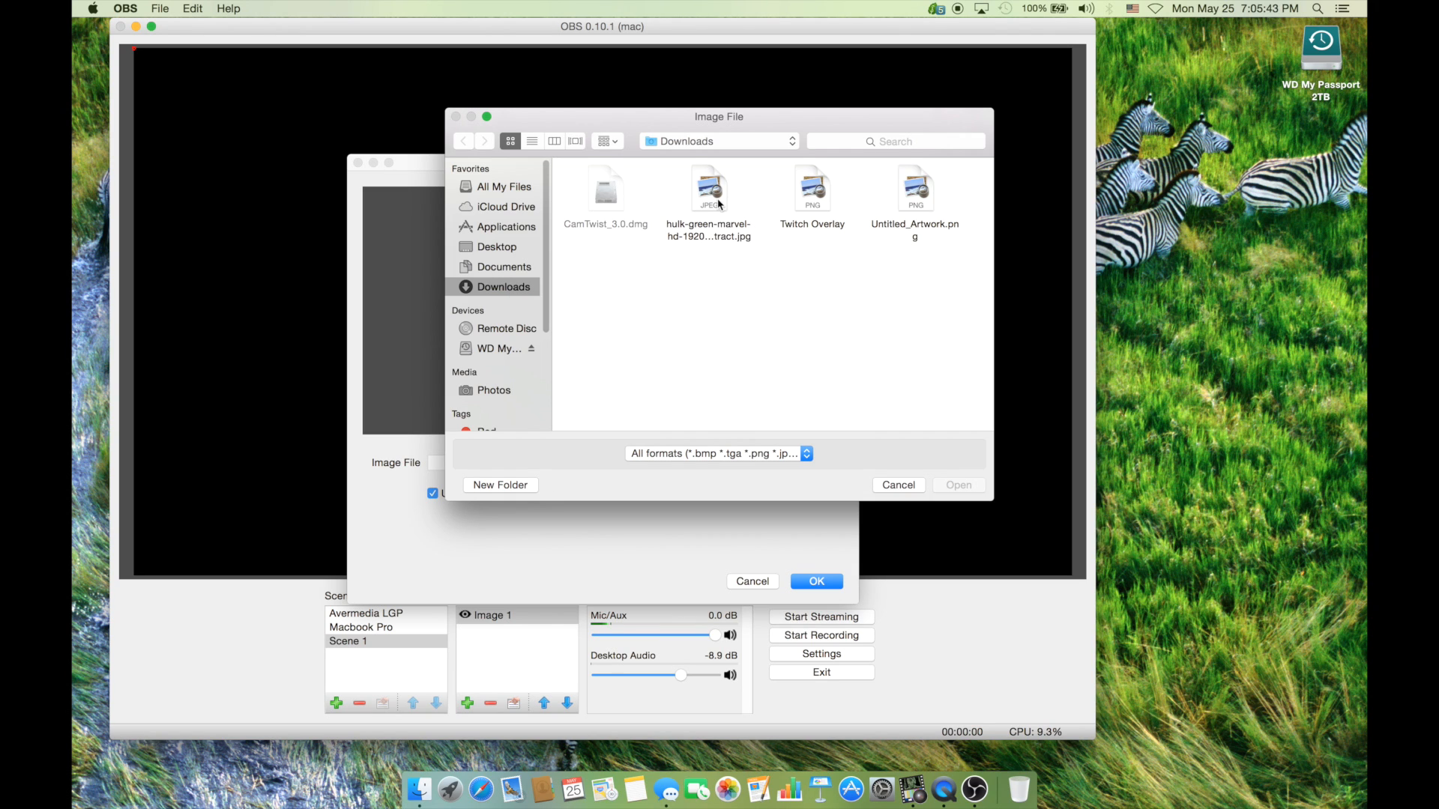
click(709, 190)
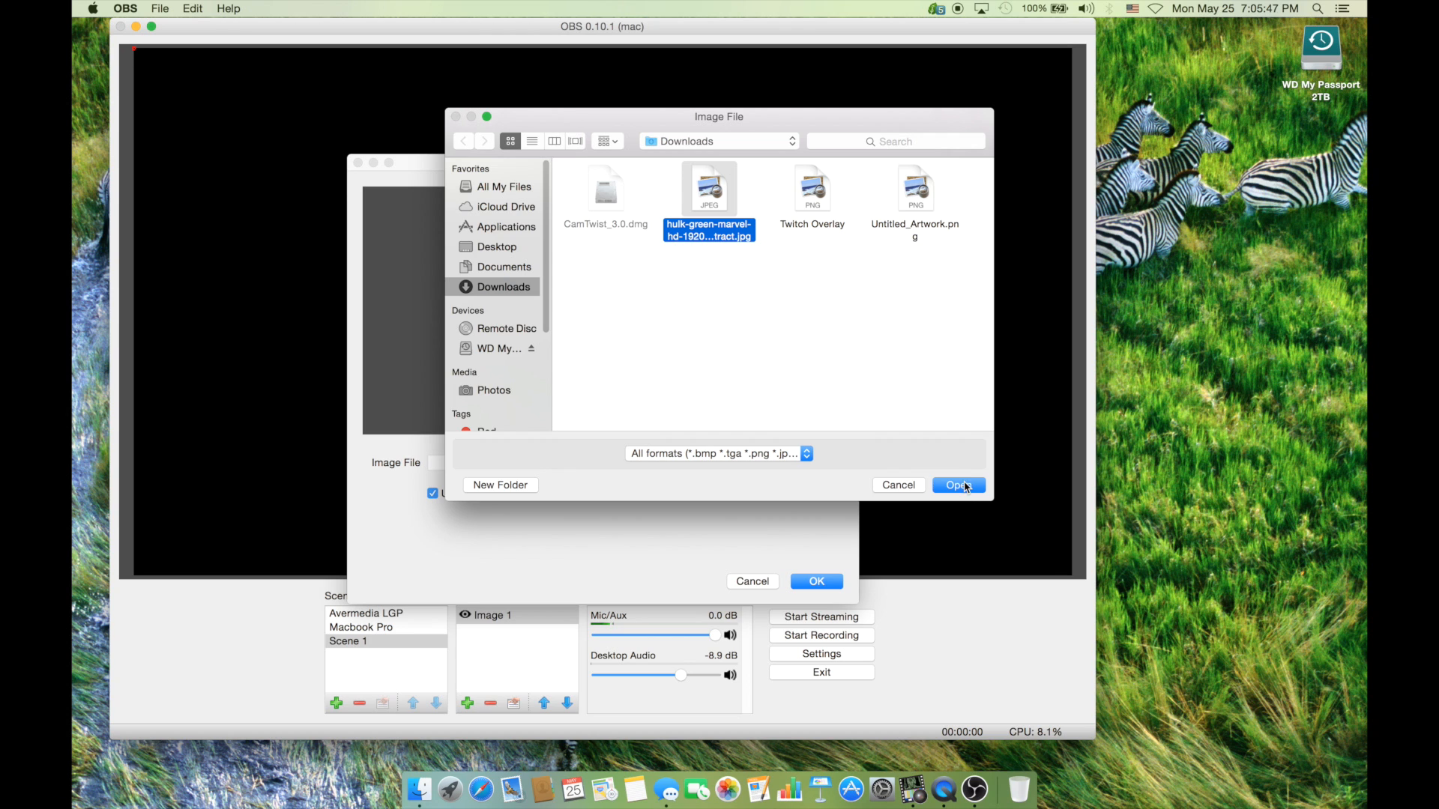
click(957, 485)
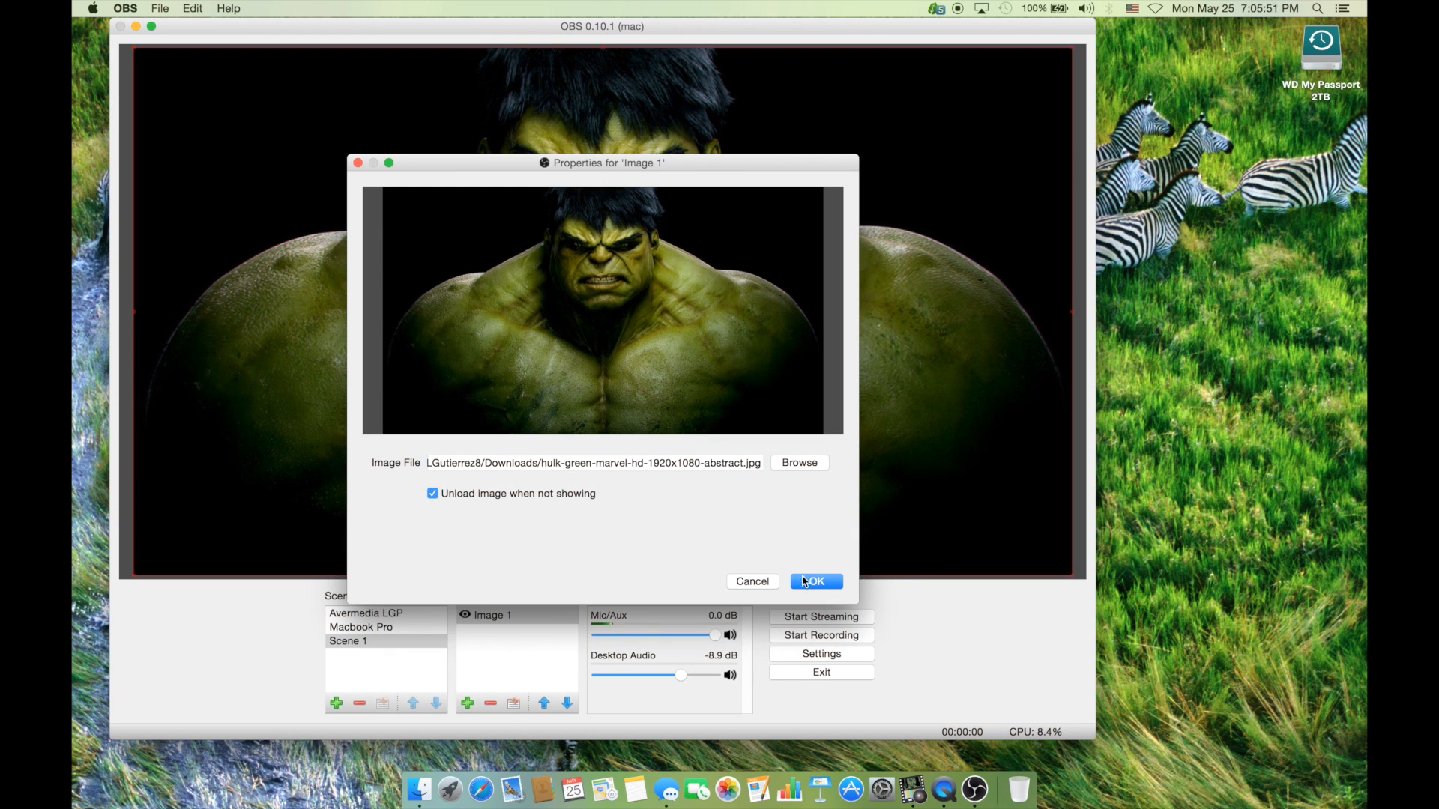
click(813, 581)
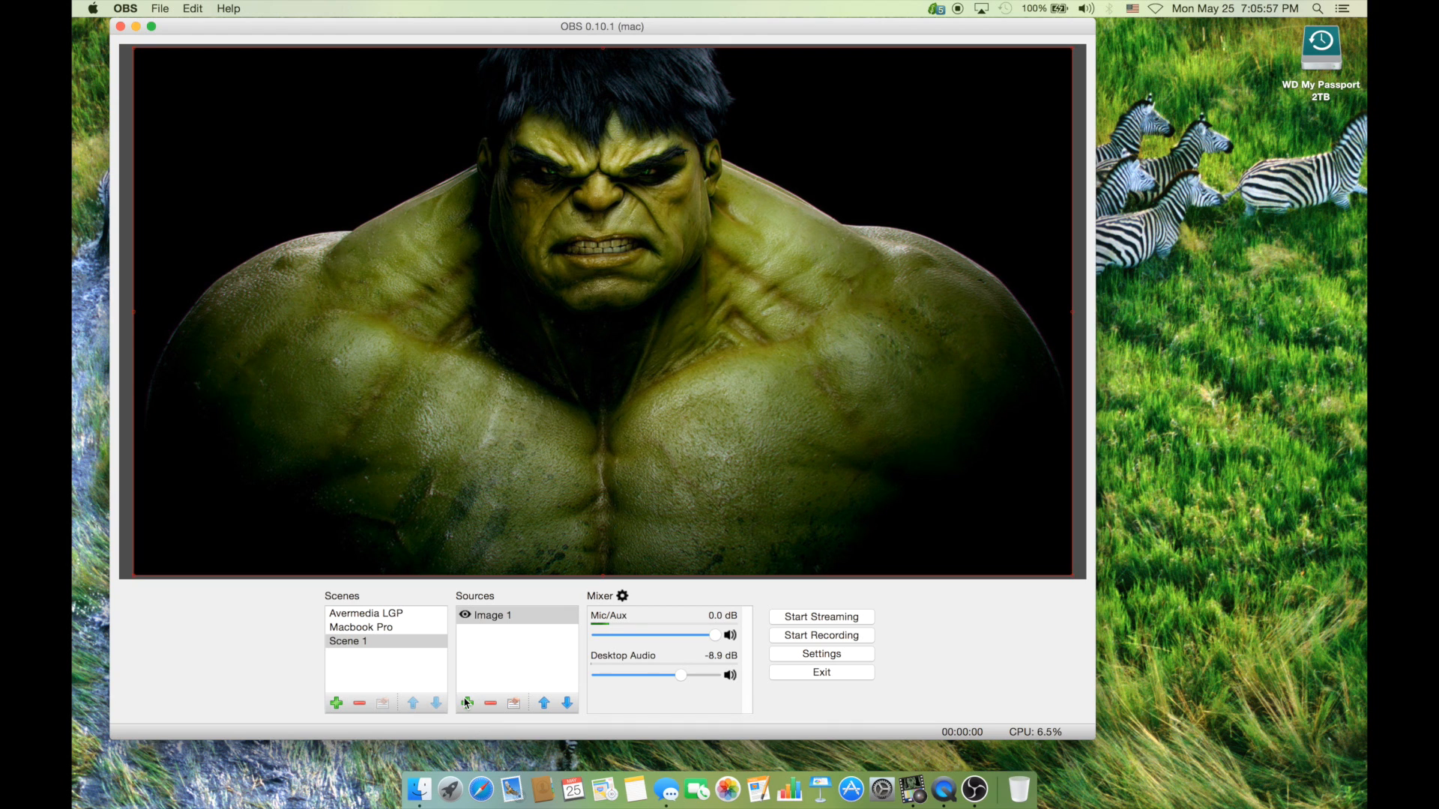
Step: Add a Video Capture Device source using the HD Pro Webcam C920 #2
click(466, 703)
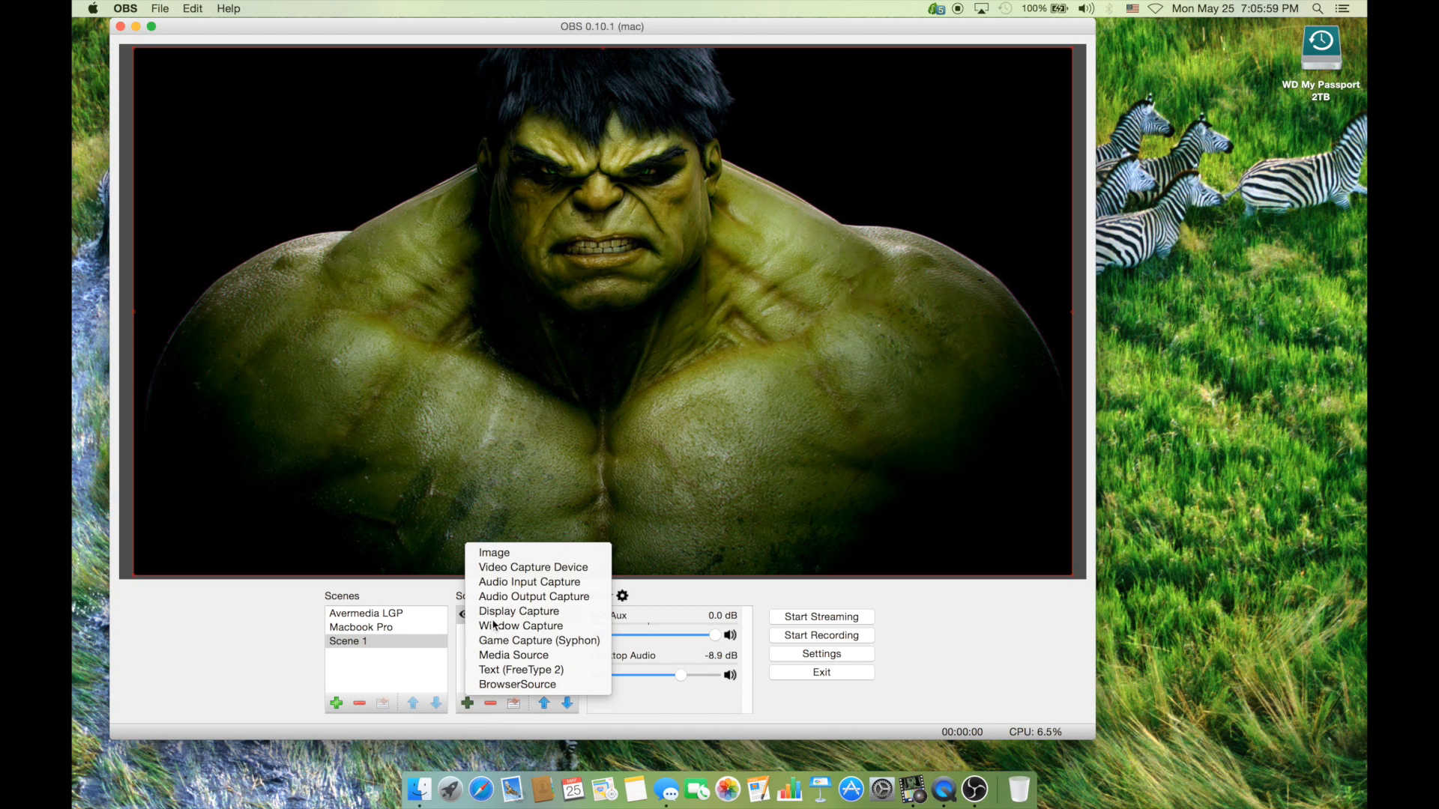
mouse_move(529, 581)
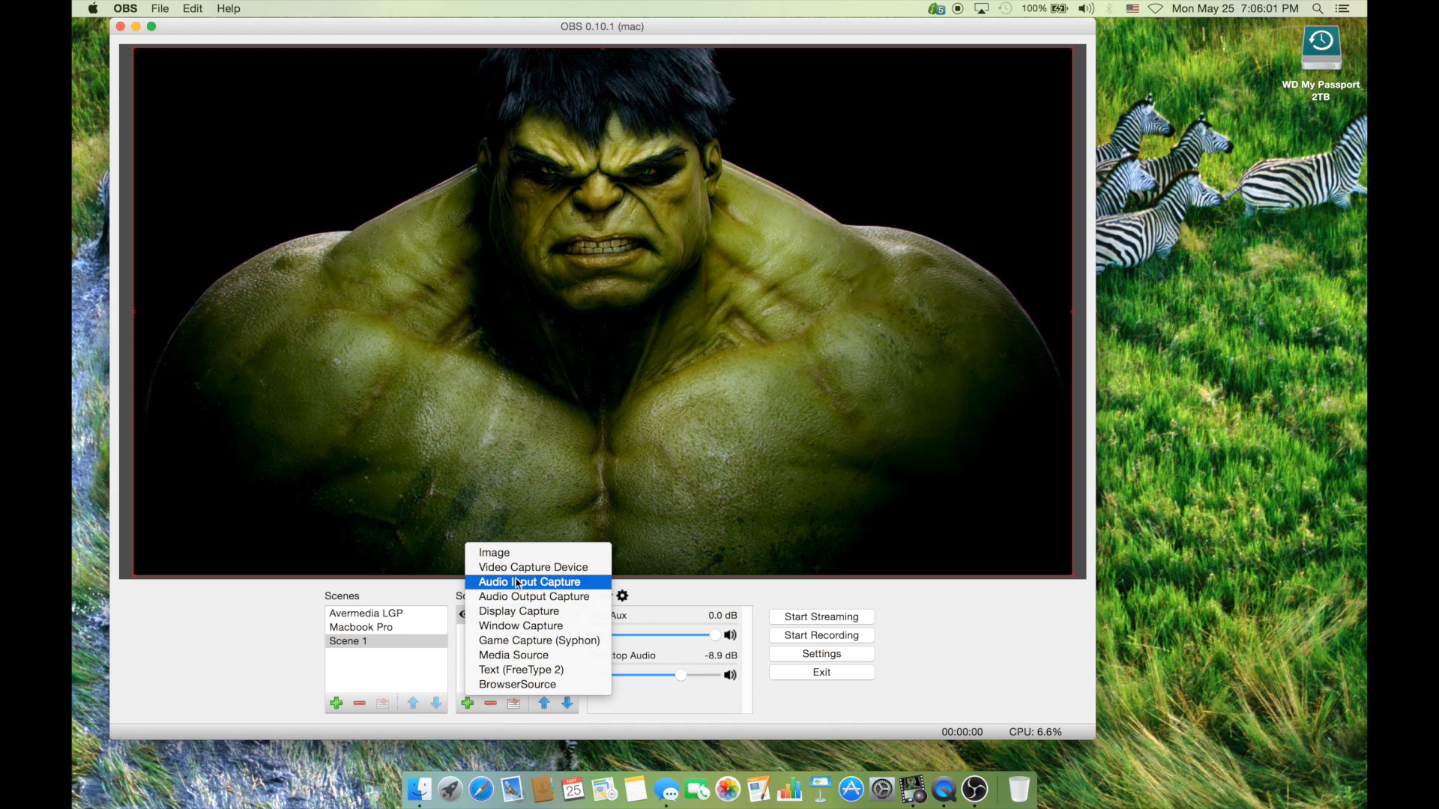
mouse_move(533, 567)
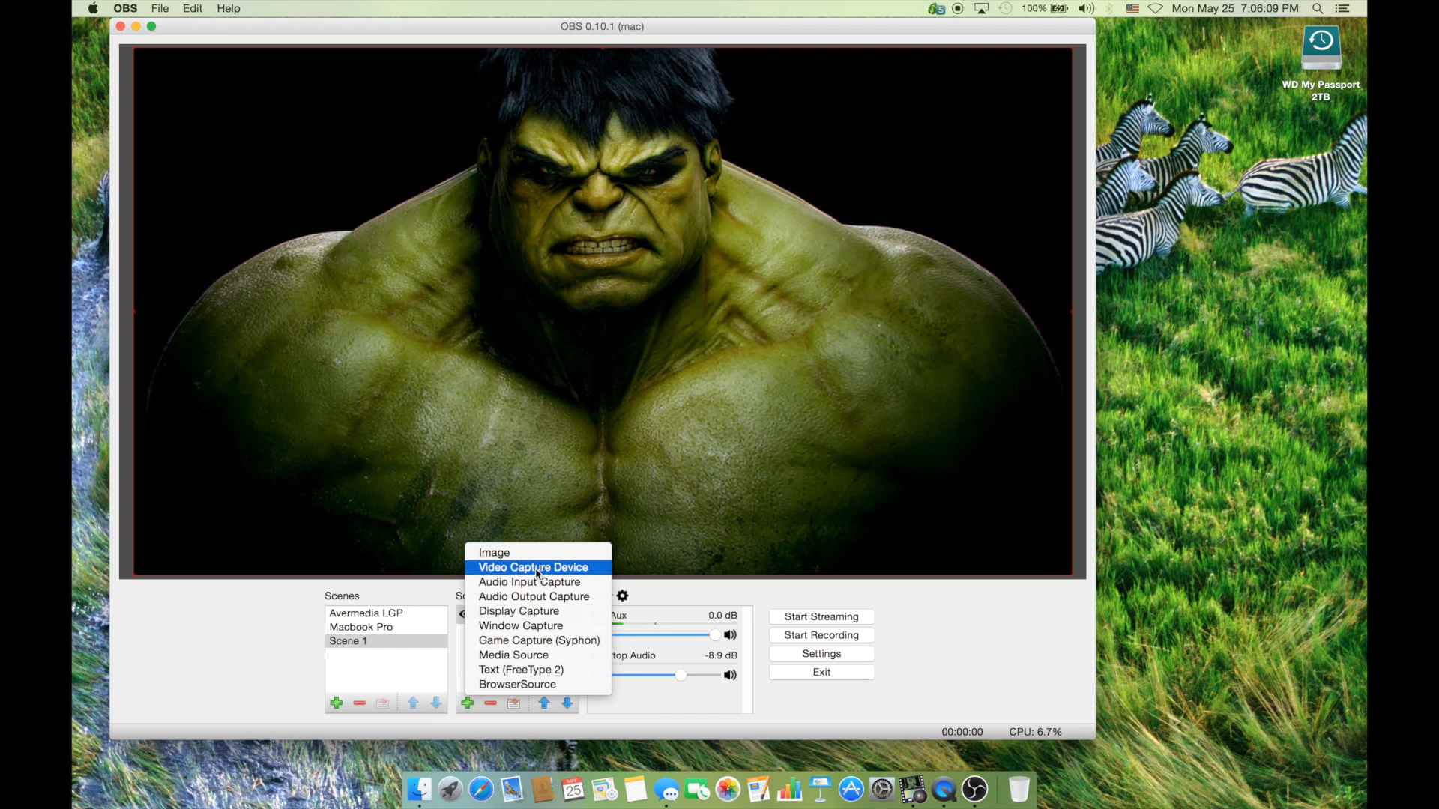
click(494, 552)
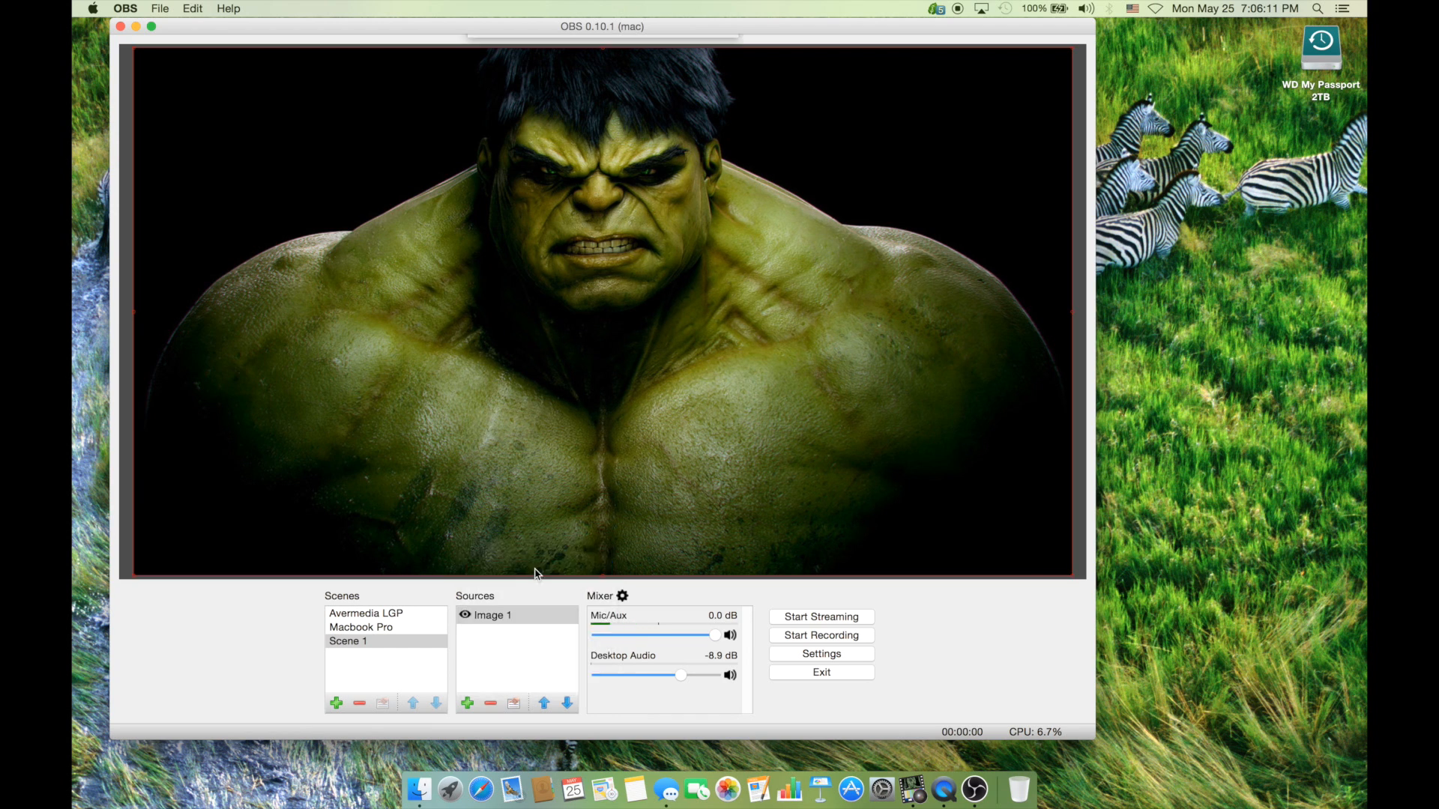
click(467, 703)
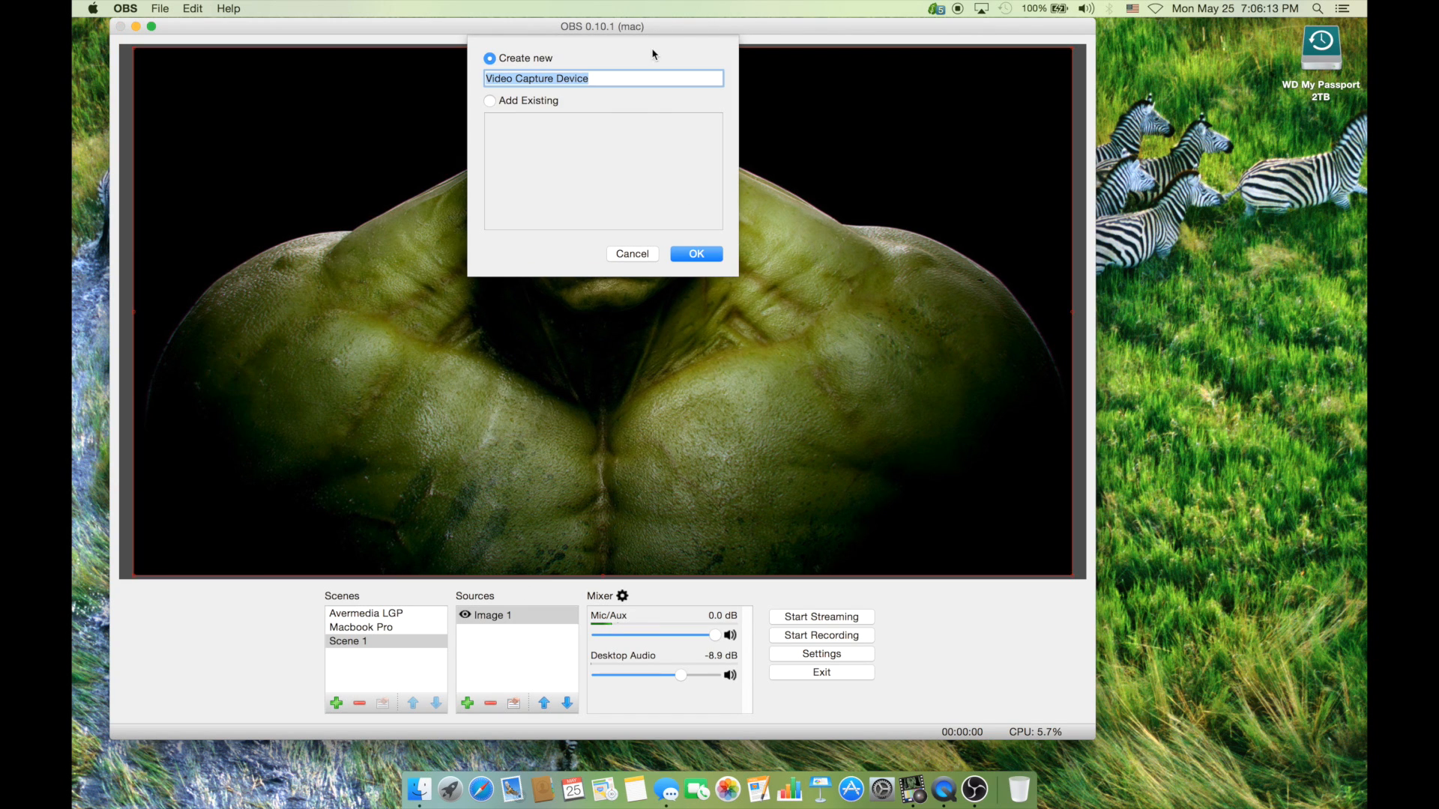
mouse_move(667, 198)
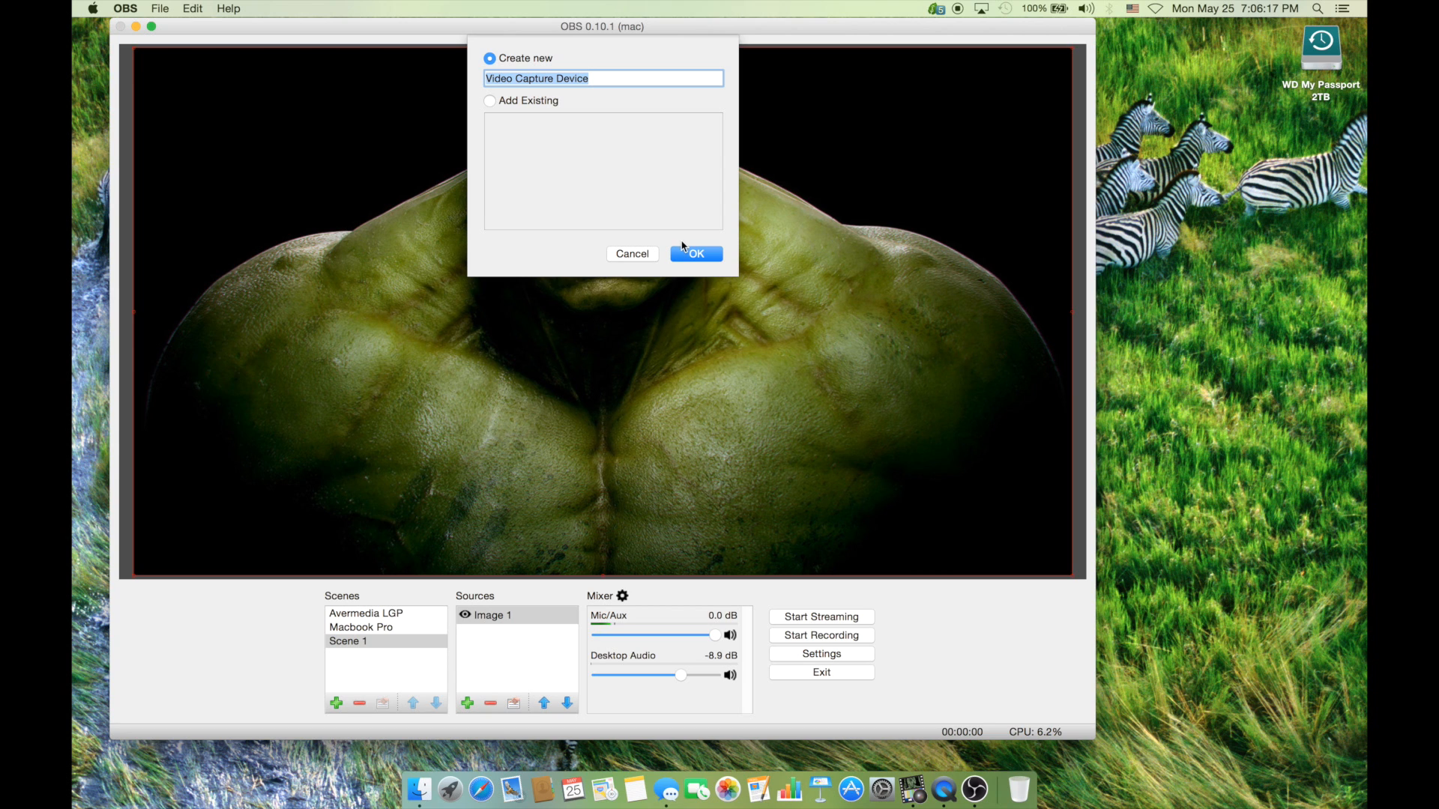
click(695, 253)
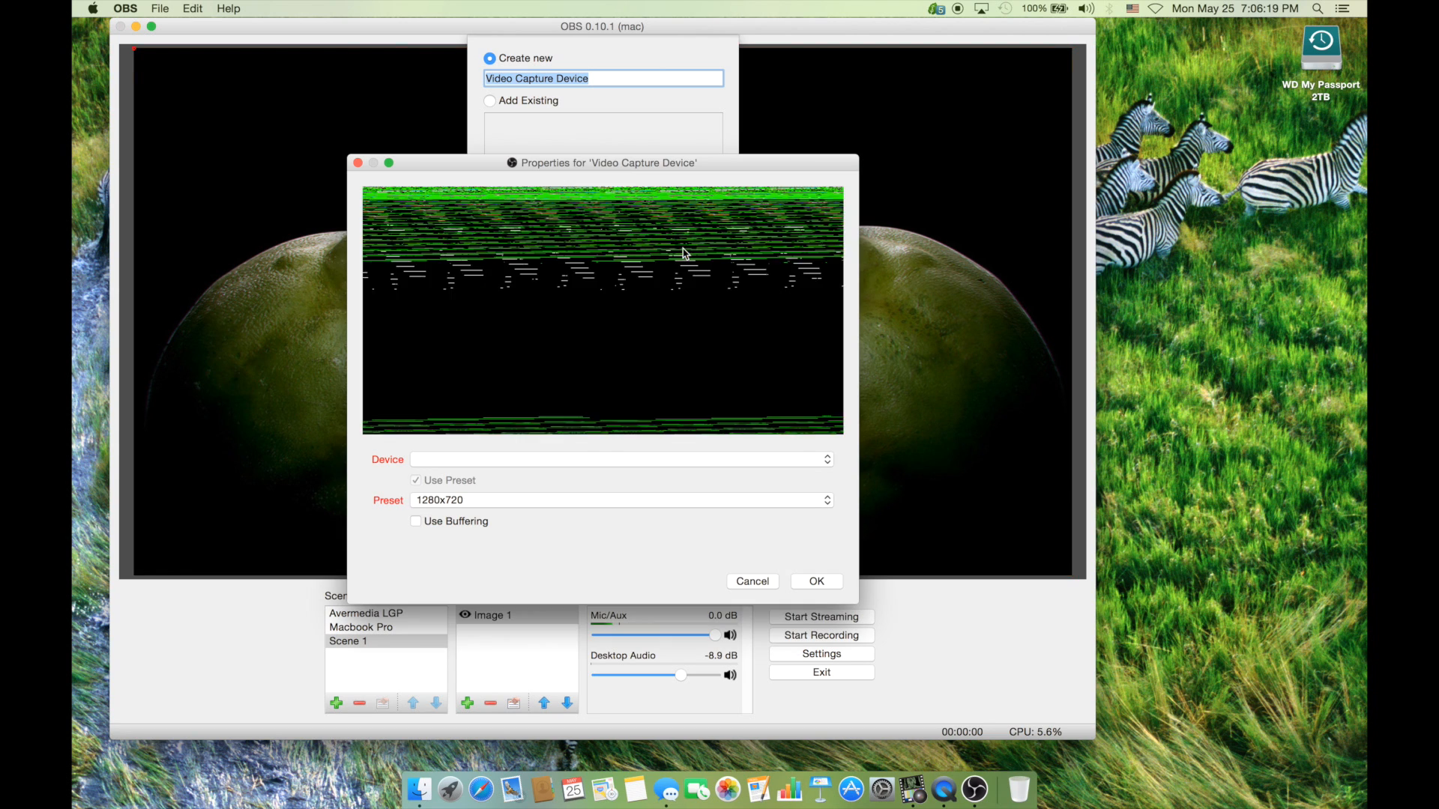
click(815, 581)
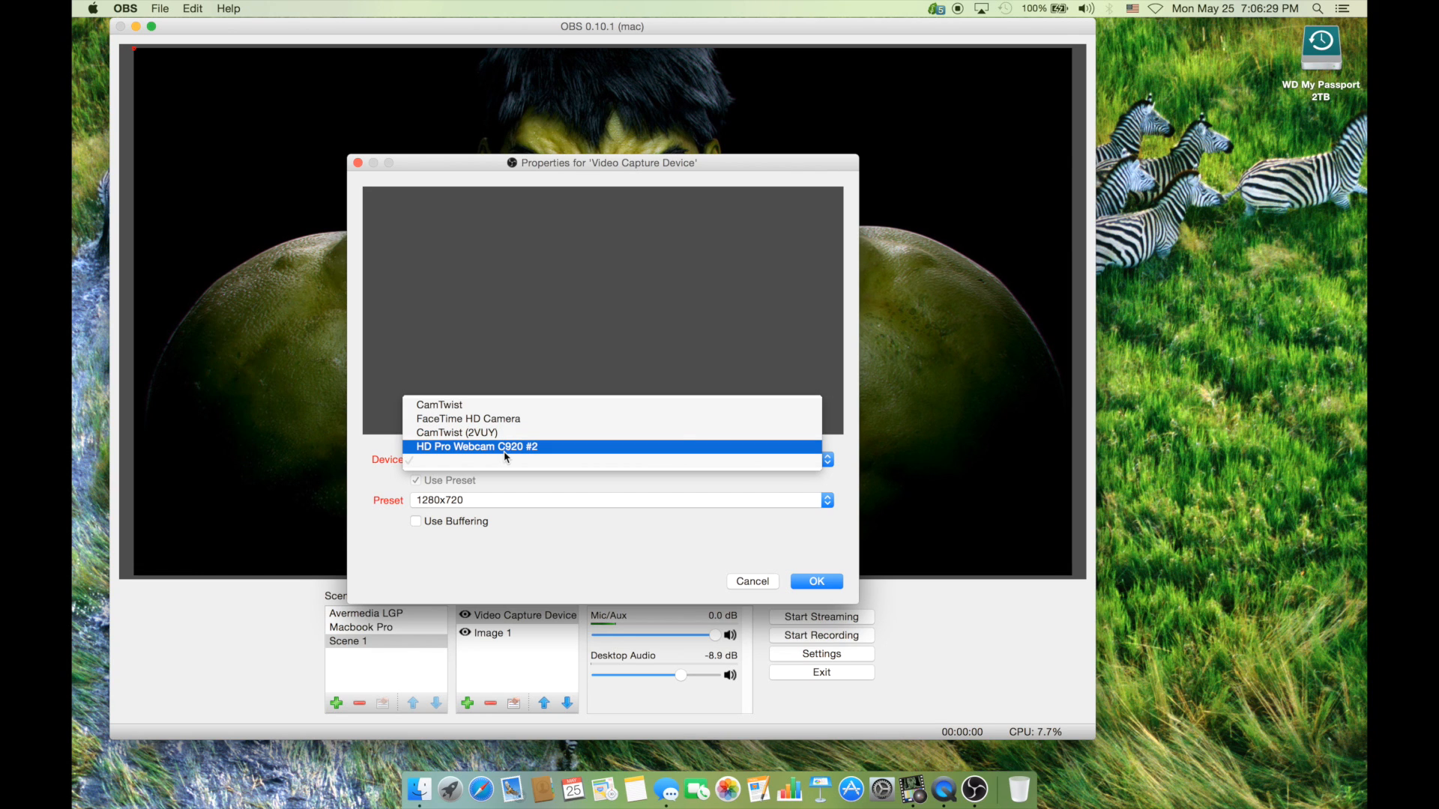
click(475, 447)
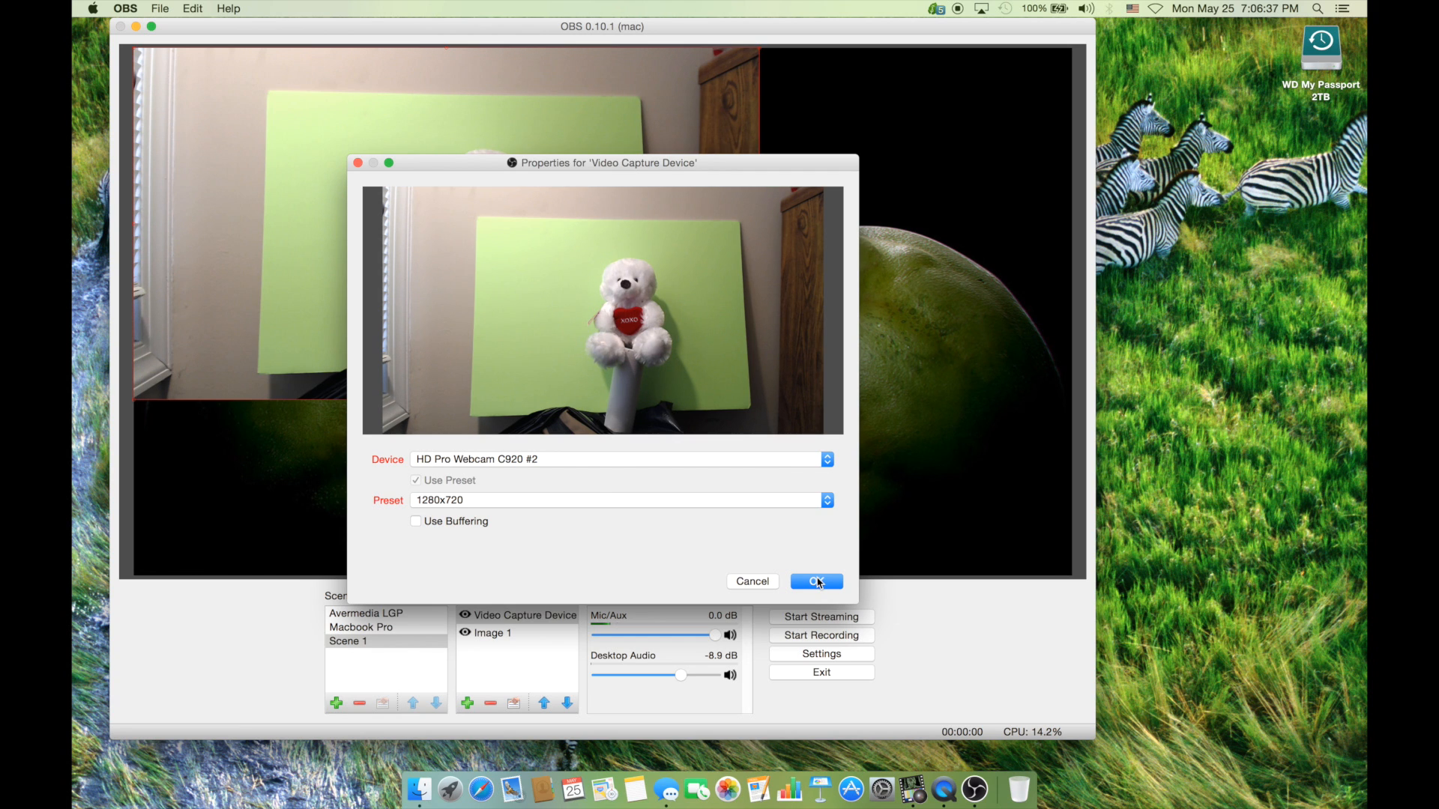
click(814, 581)
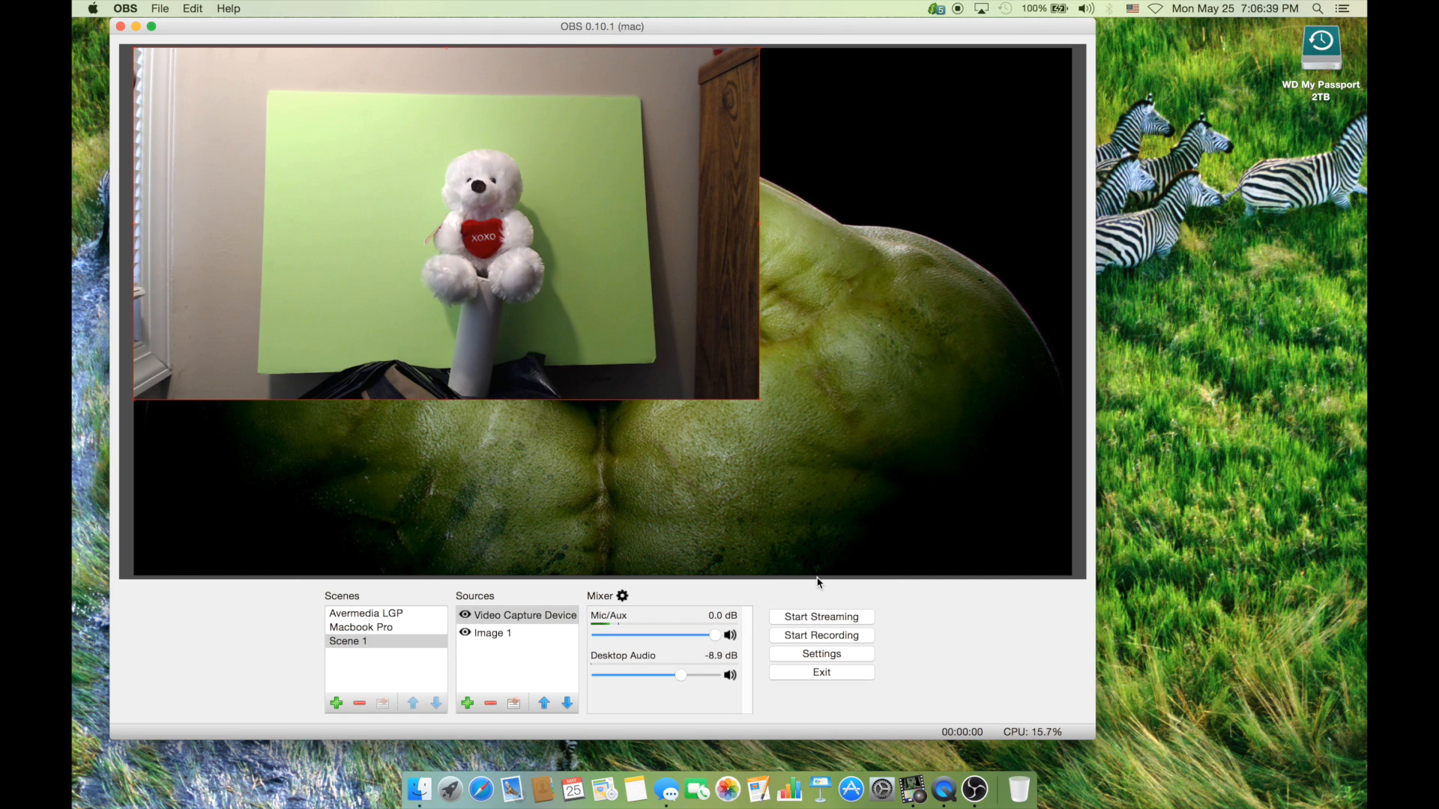
mouse_move(949, 453)
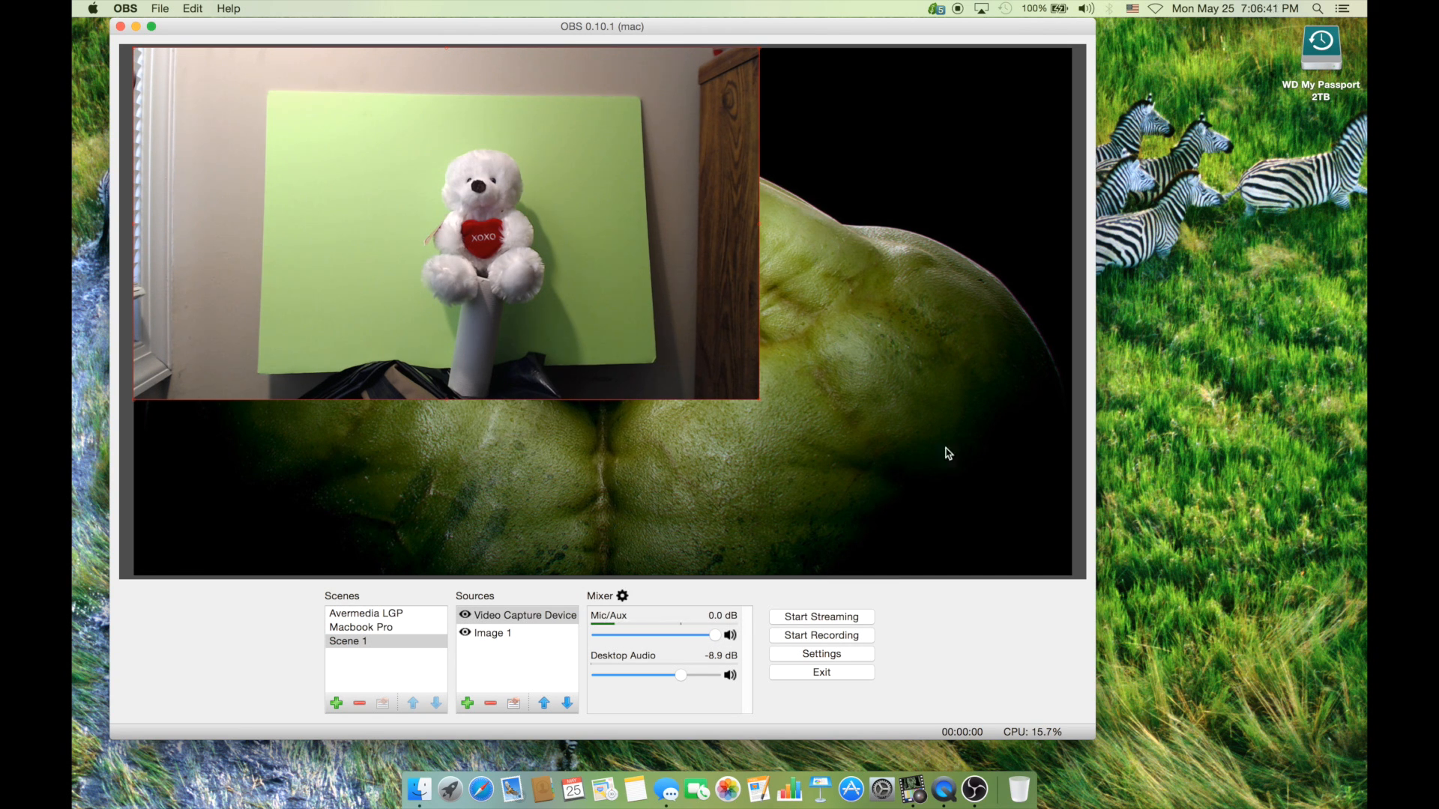
mouse_move(384, 469)
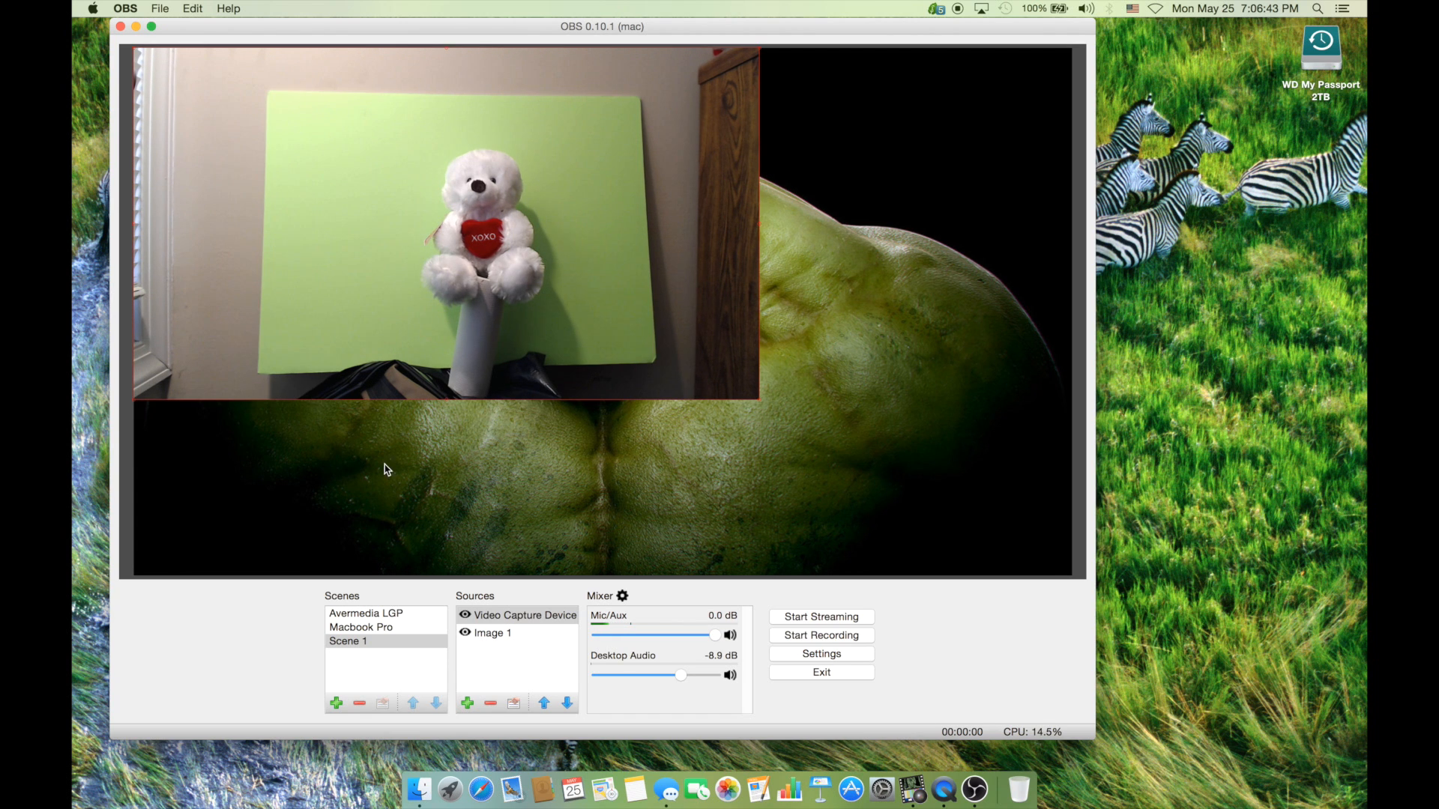
mouse_move(561, 246)
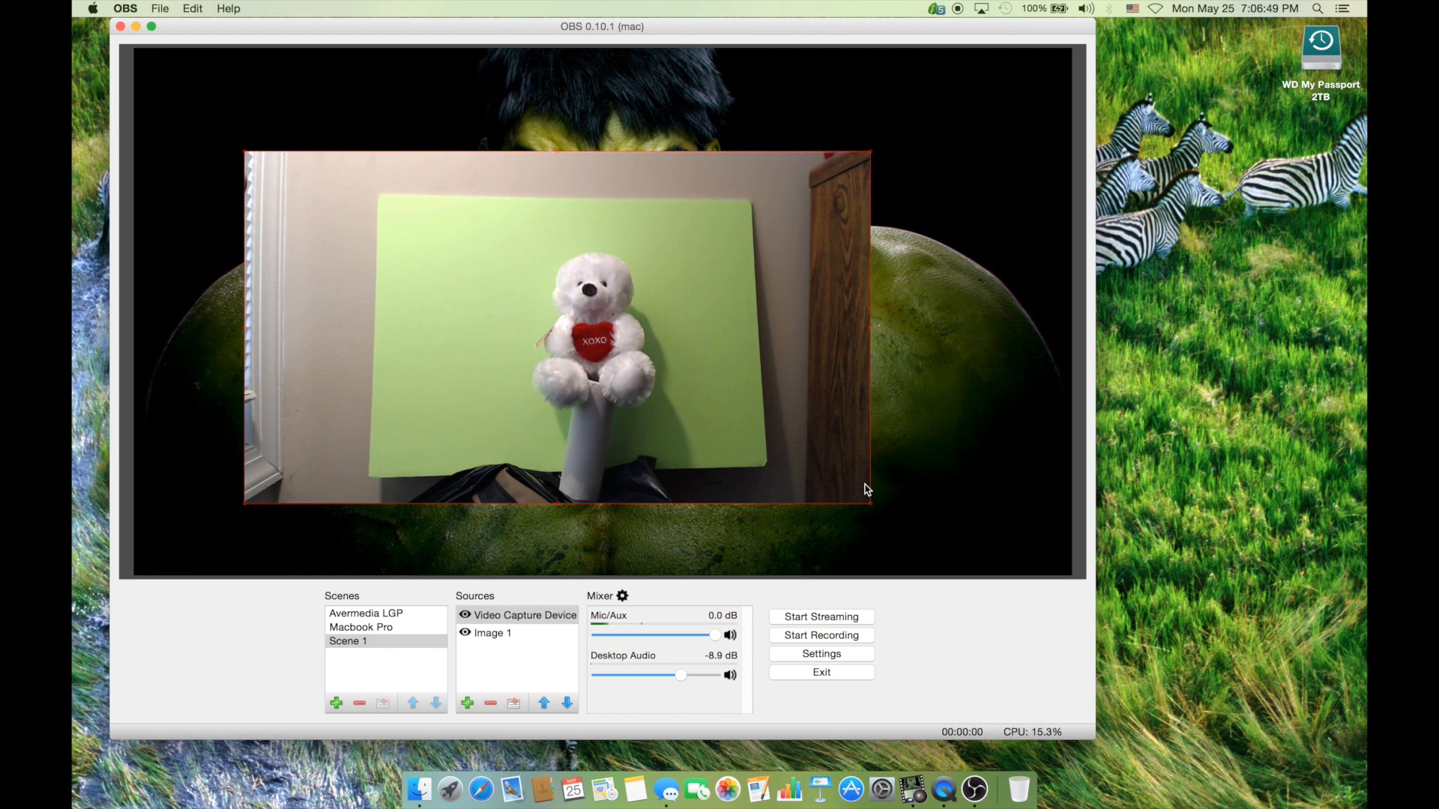
mouse_move(755, 420)
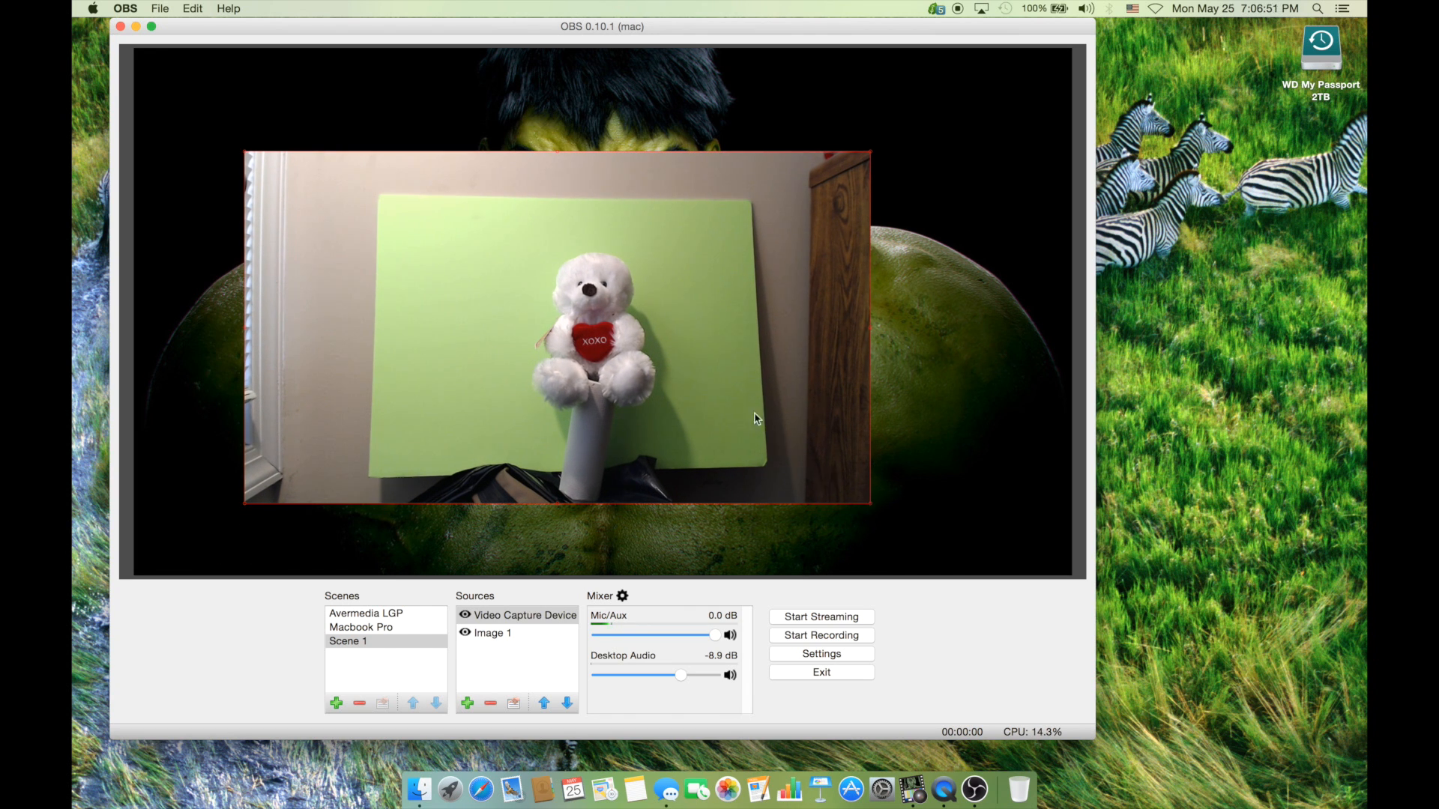
mouse_move(744, 406)
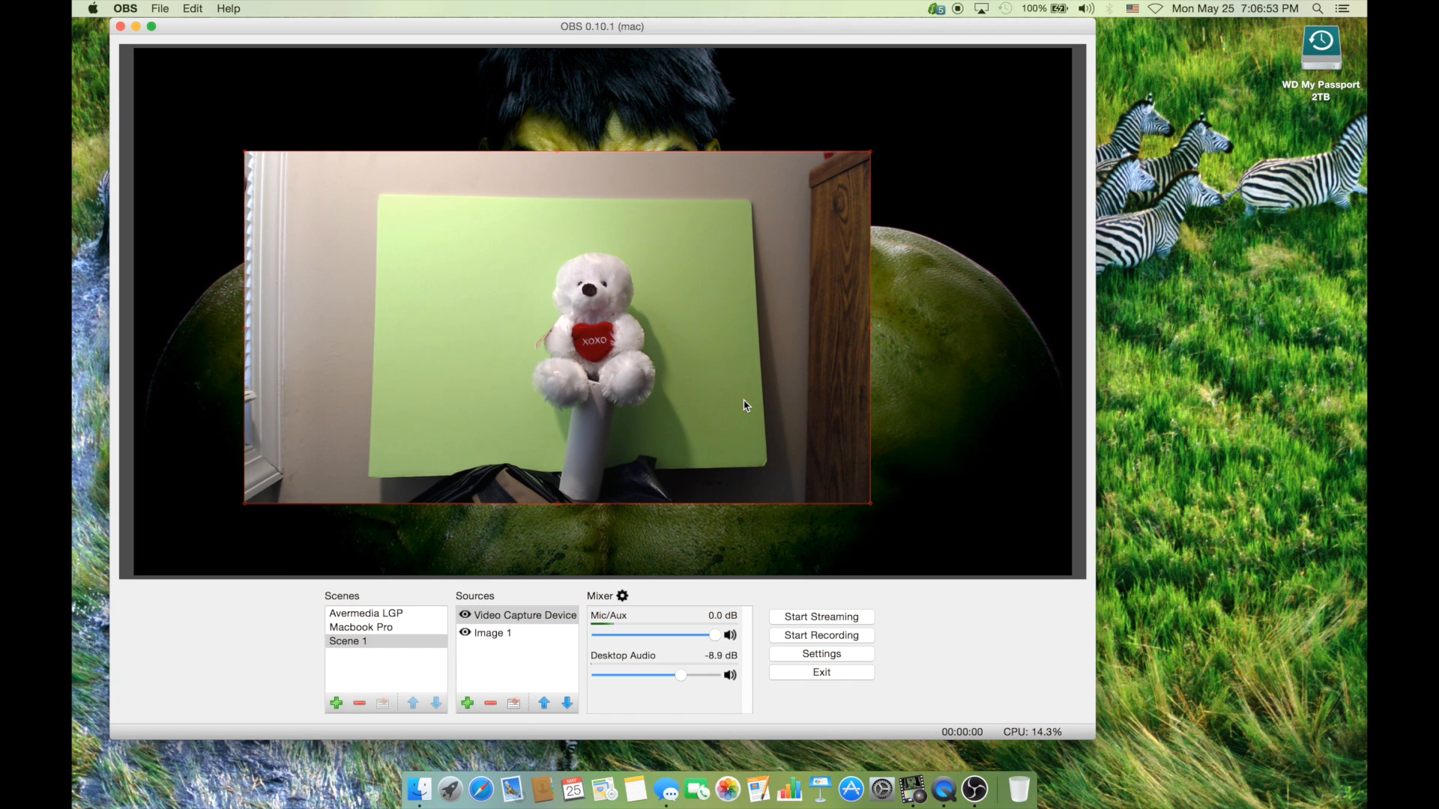
mouse_move(477, 728)
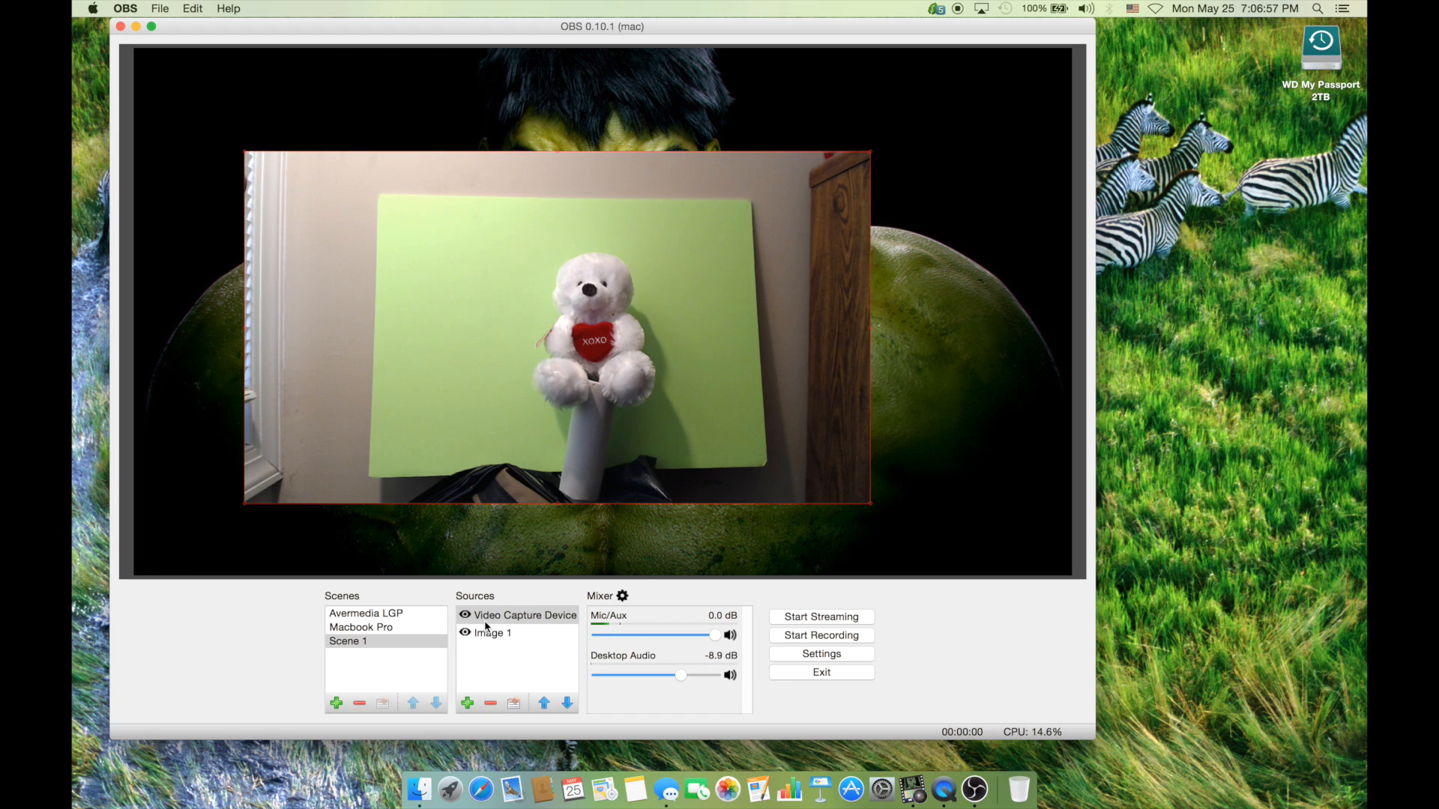
Step: Select the webcam source and bring up its context menu
click(526, 614)
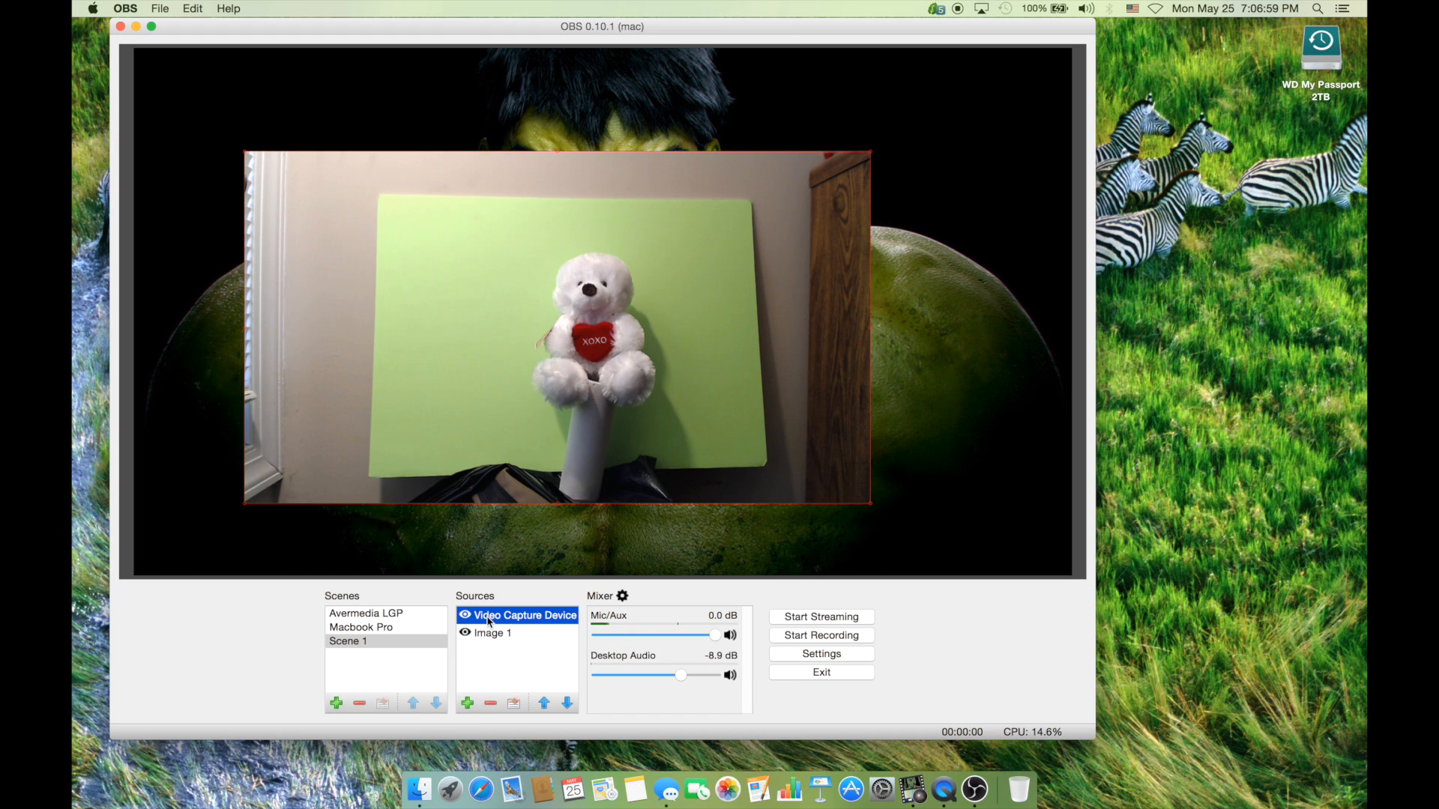
right_click(517, 616)
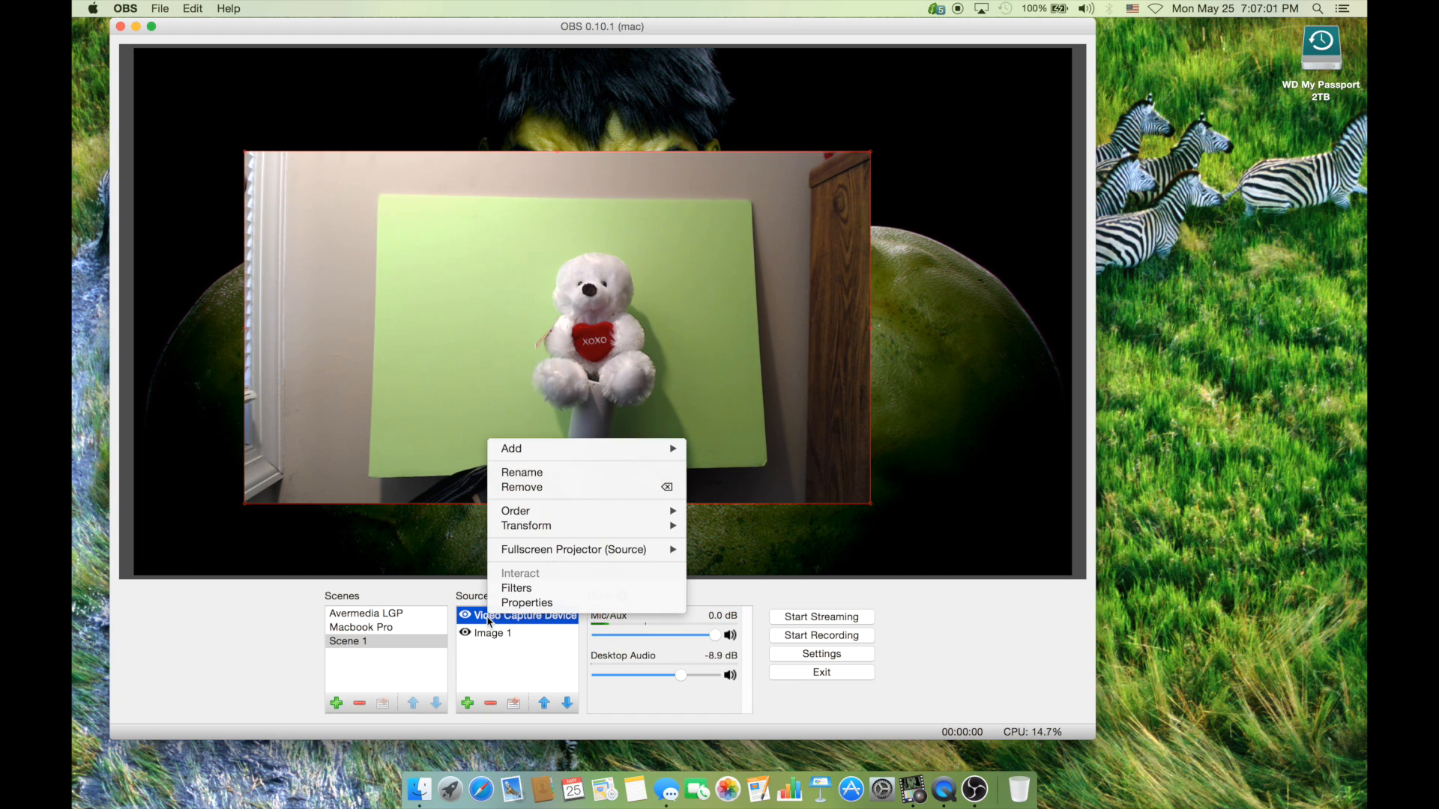
mouse_move(516, 588)
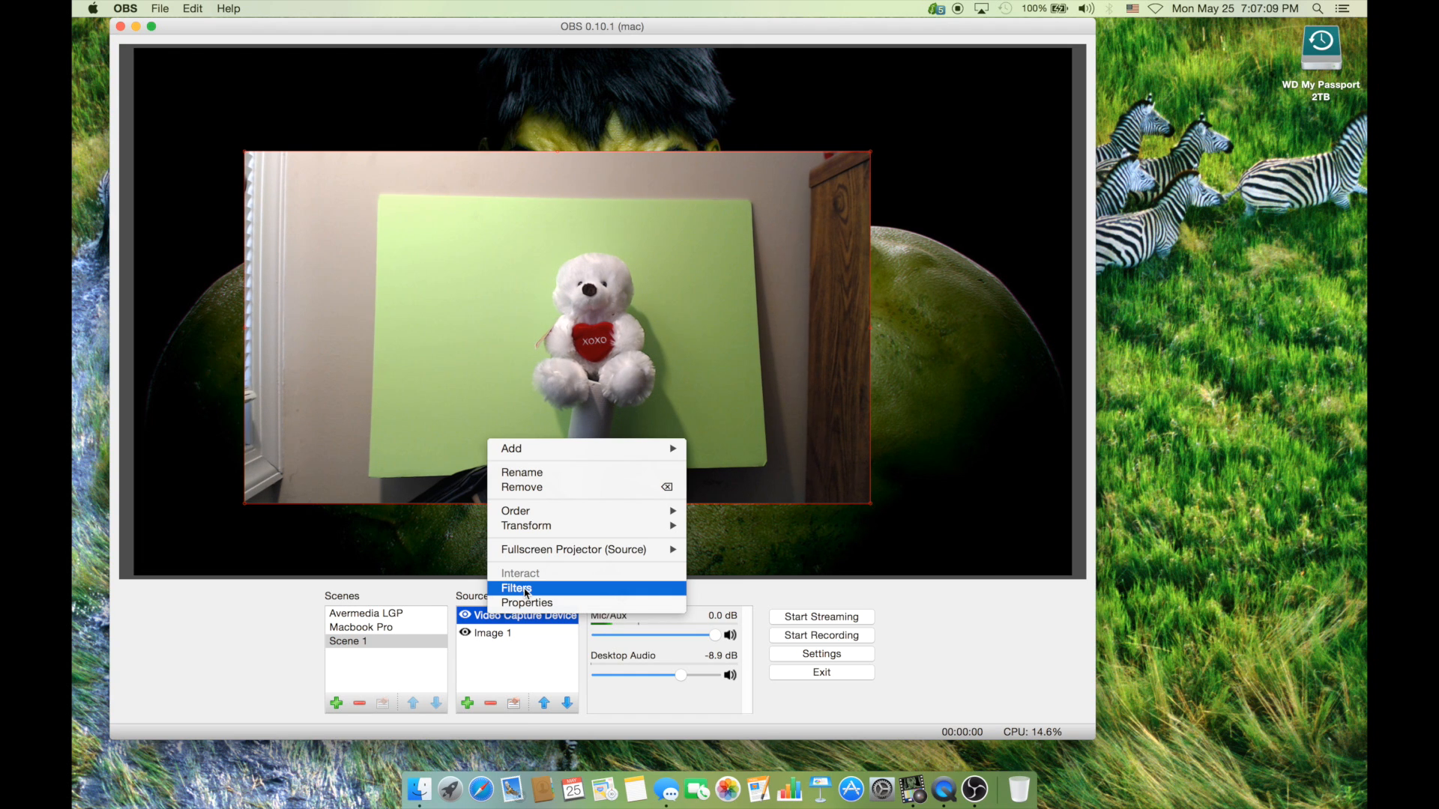
Step: Add a Chroma Key effect filter to the webcam, keeping the name 'Chroma Key'
click(516, 588)
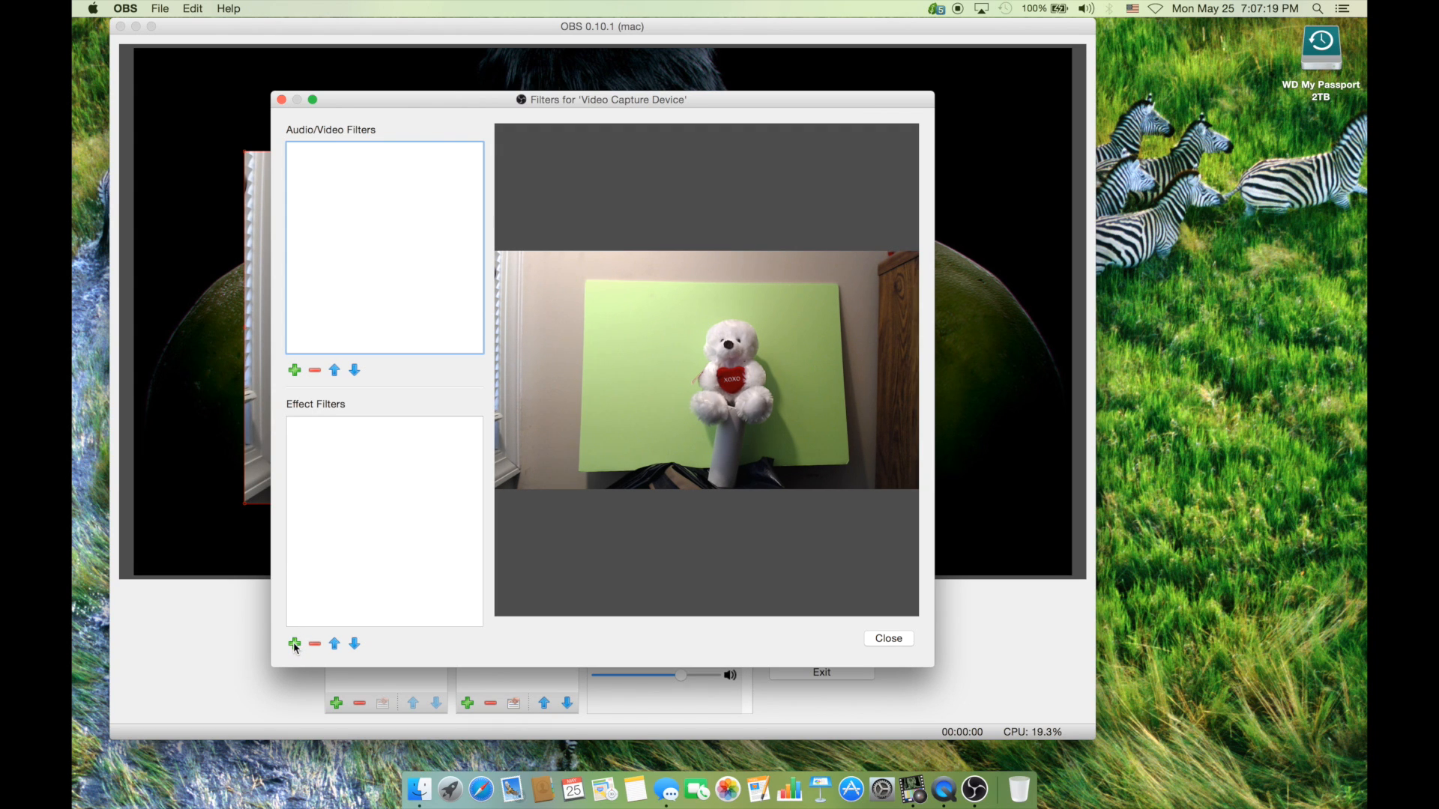
click(295, 643)
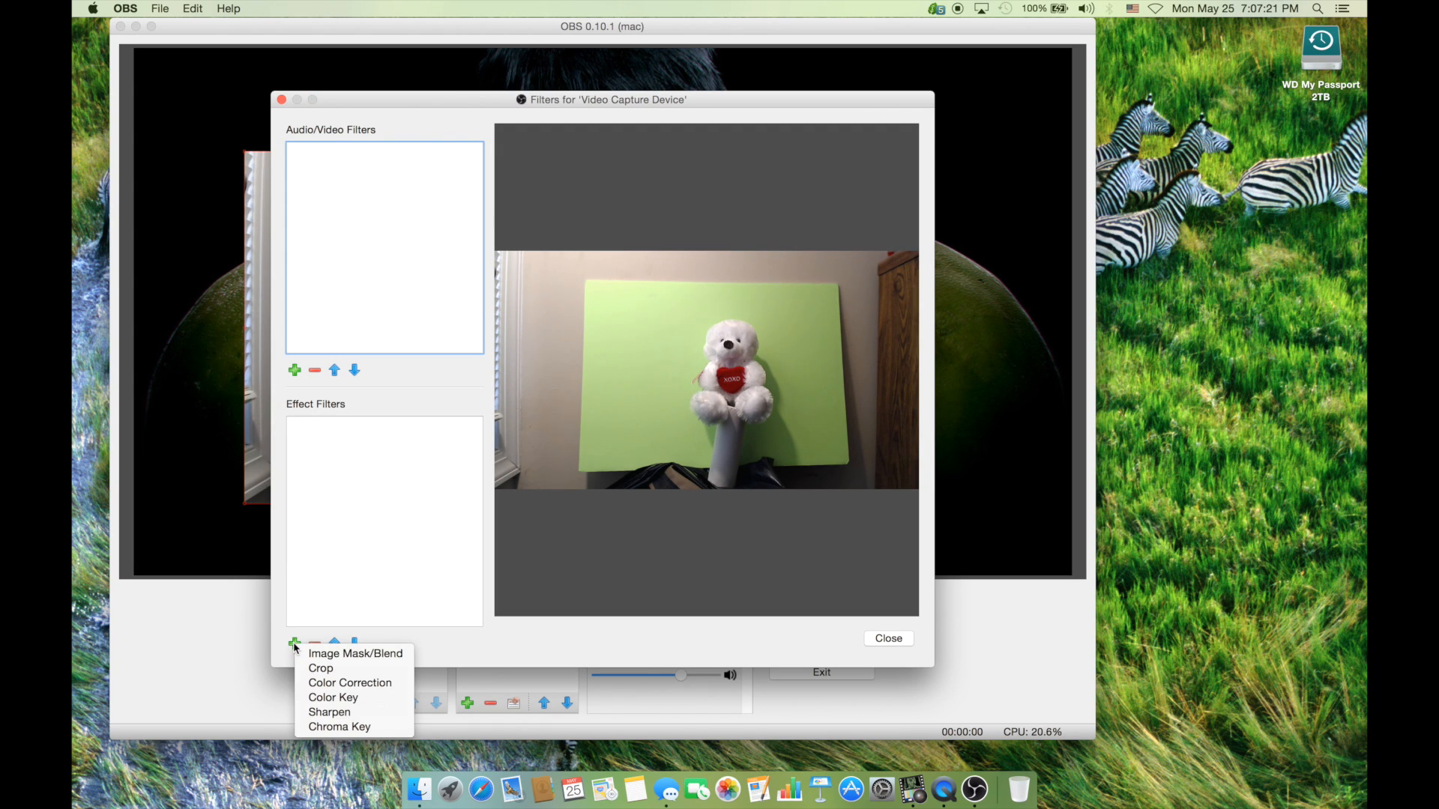
mouse_move(356, 653)
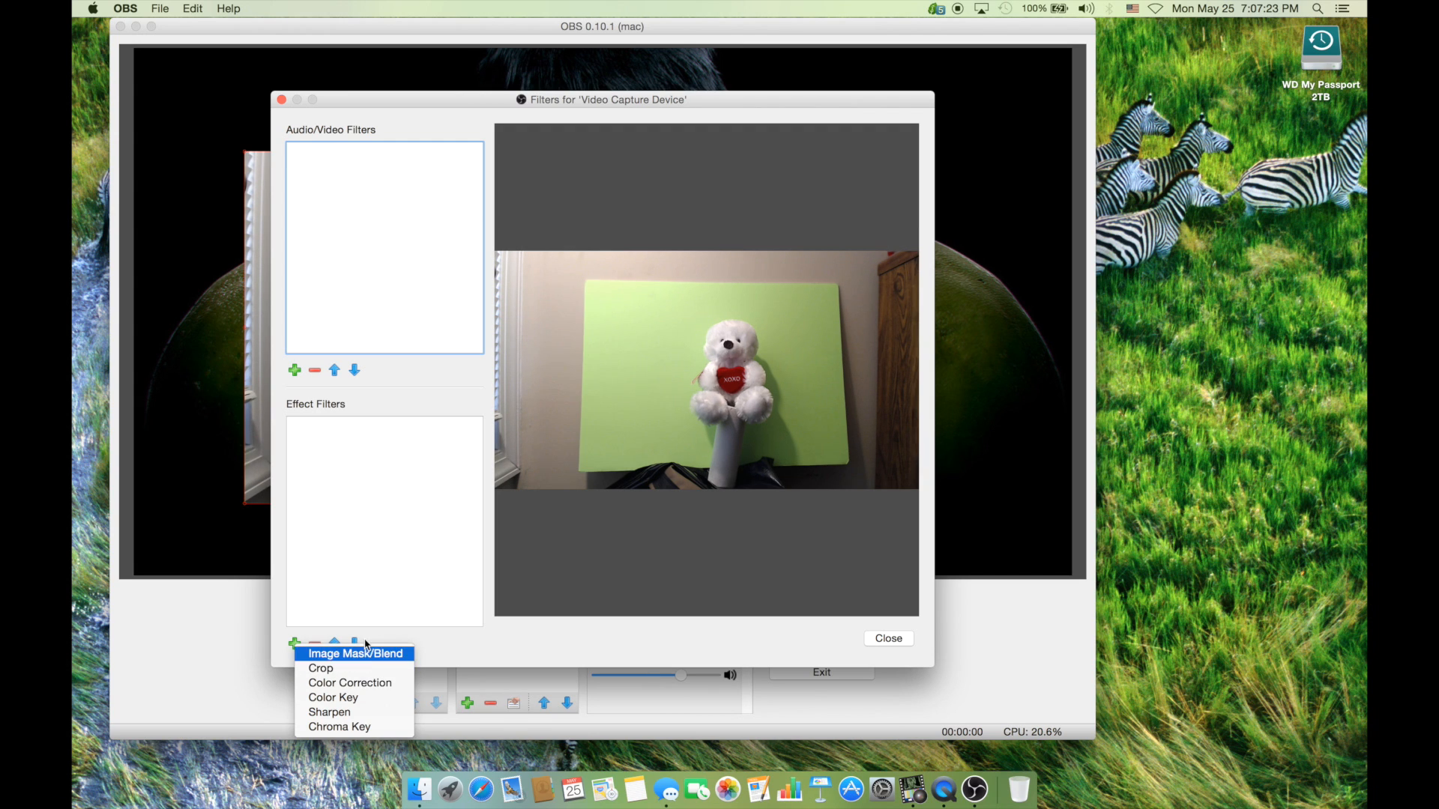
mouse_move(339, 727)
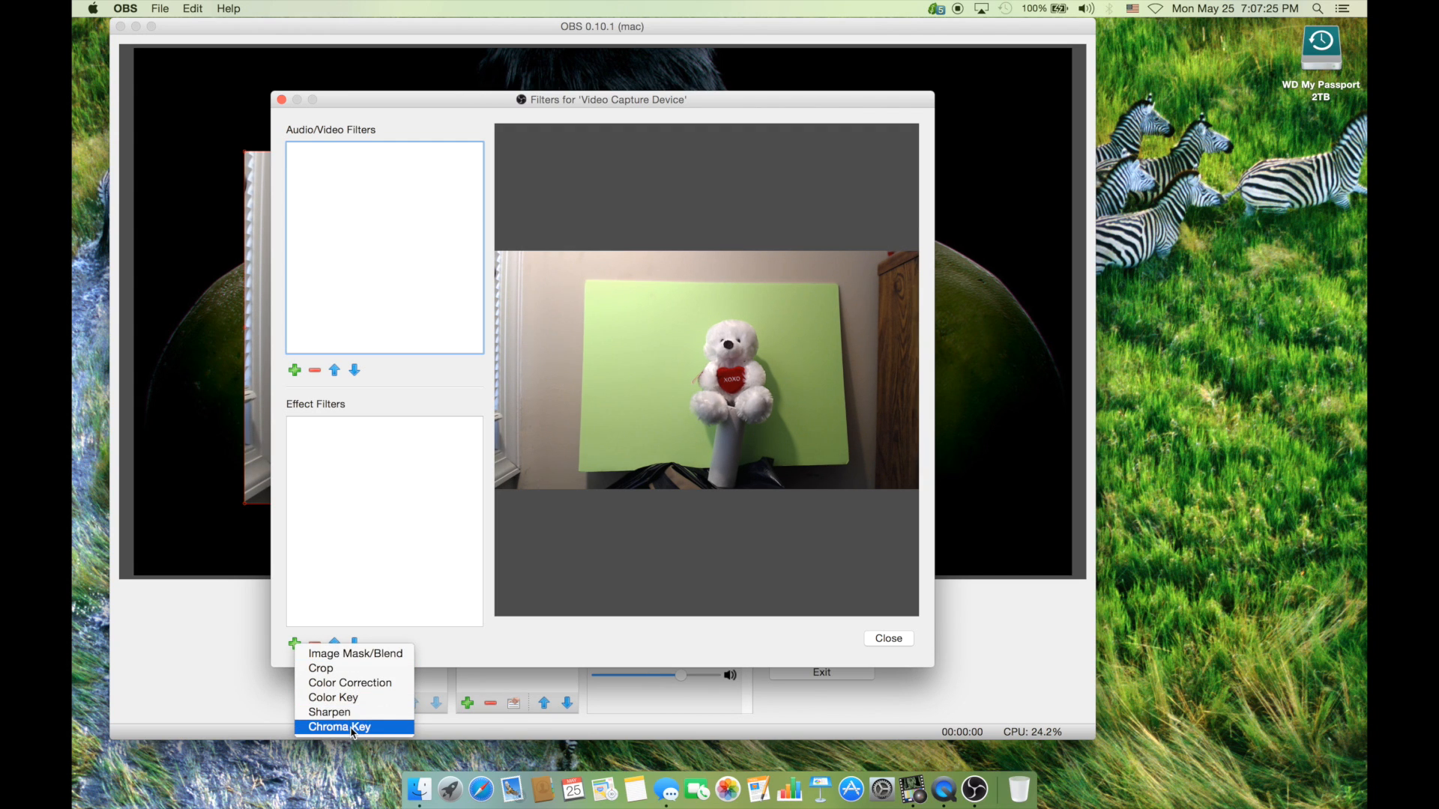
click(339, 726)
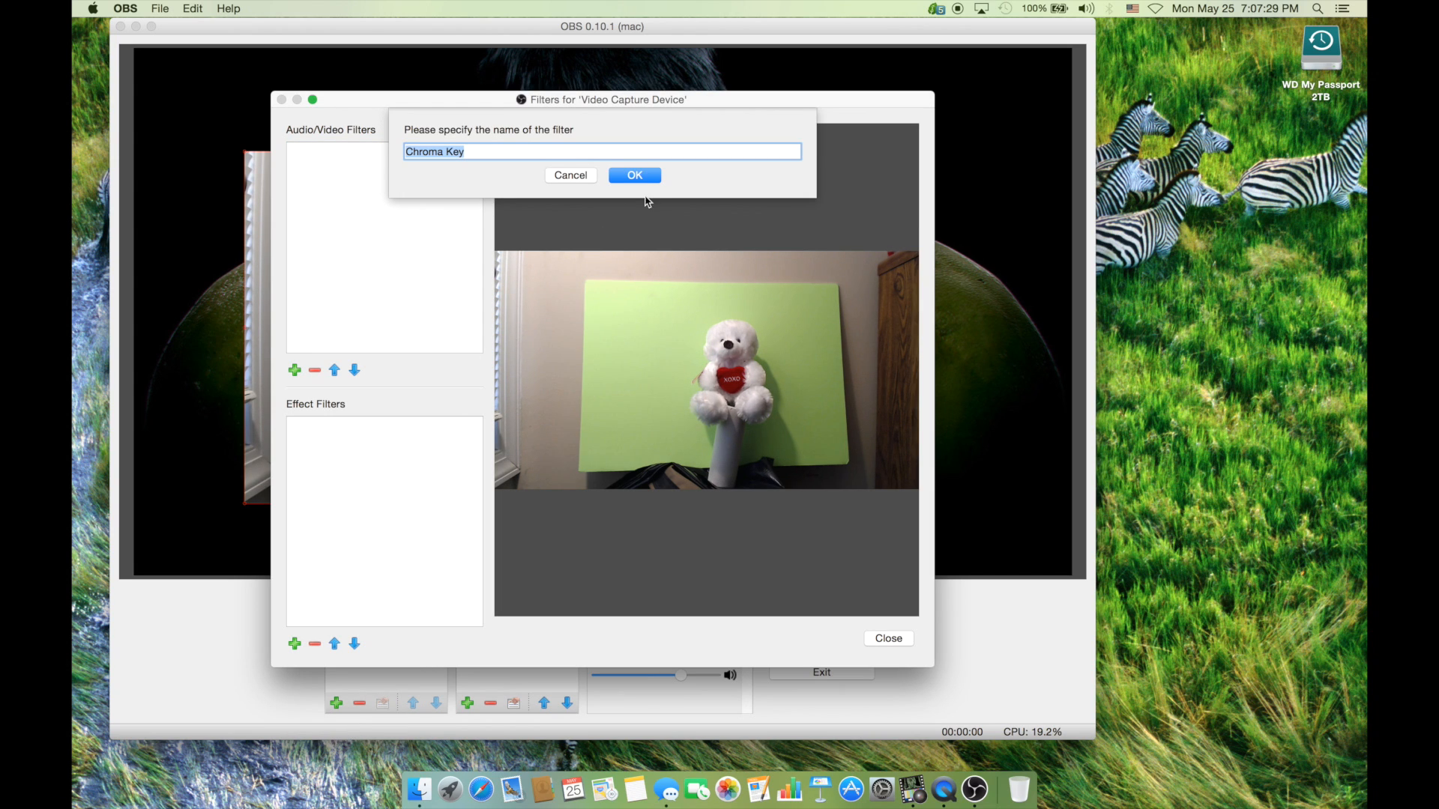
click(634, 174)
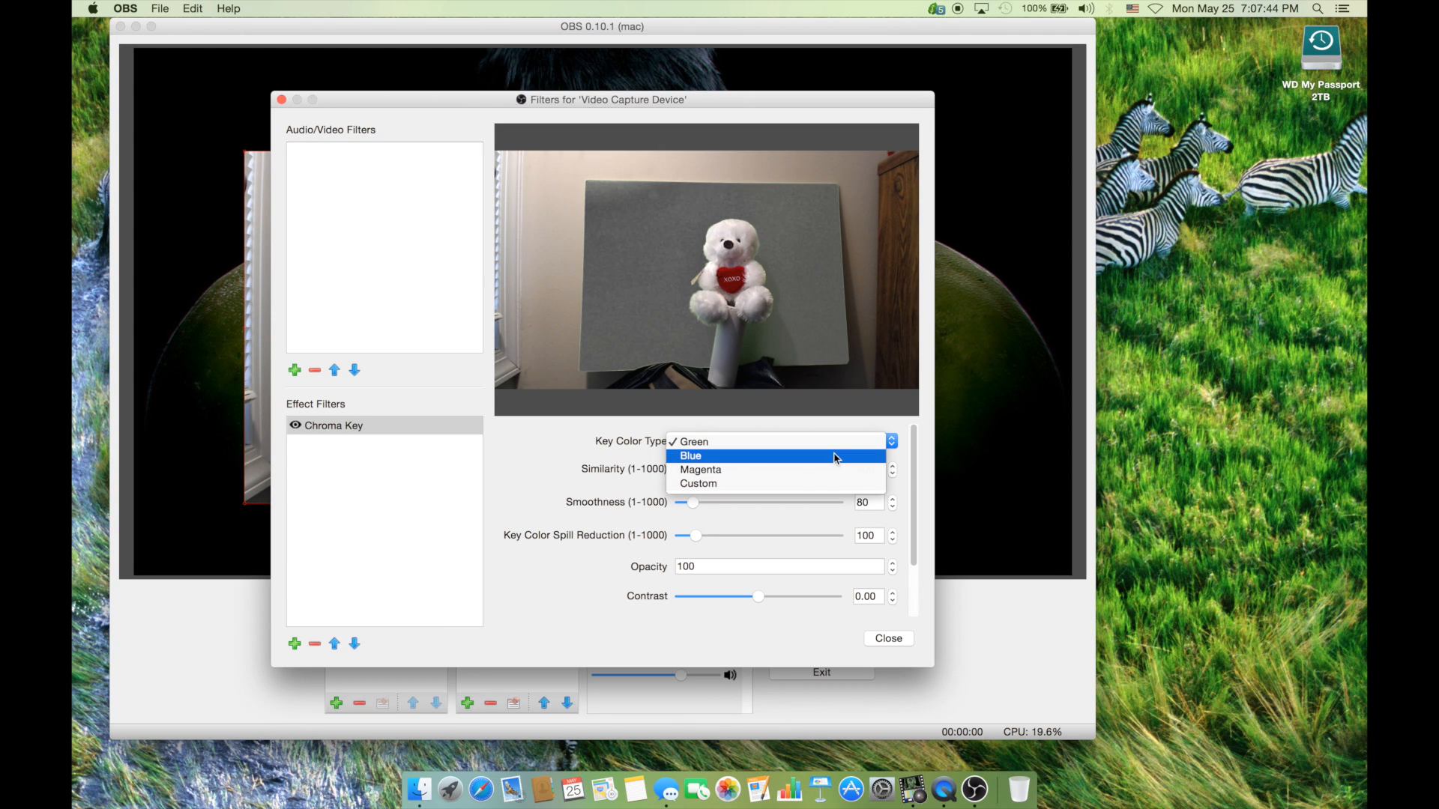
Step: Try Blue and Magenta key colours, settle on Green, and close Filters
click(690, 456)
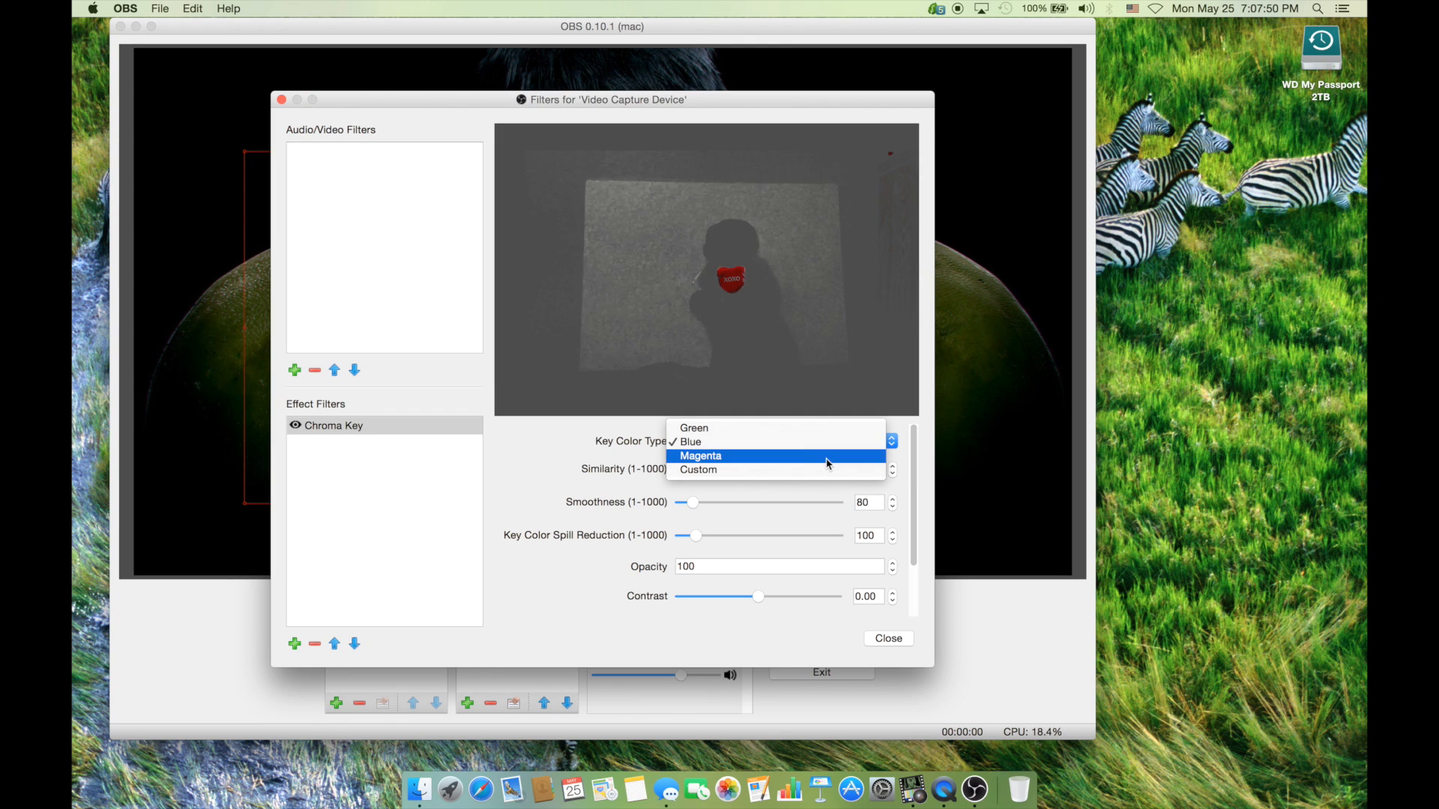
click(700, 456)
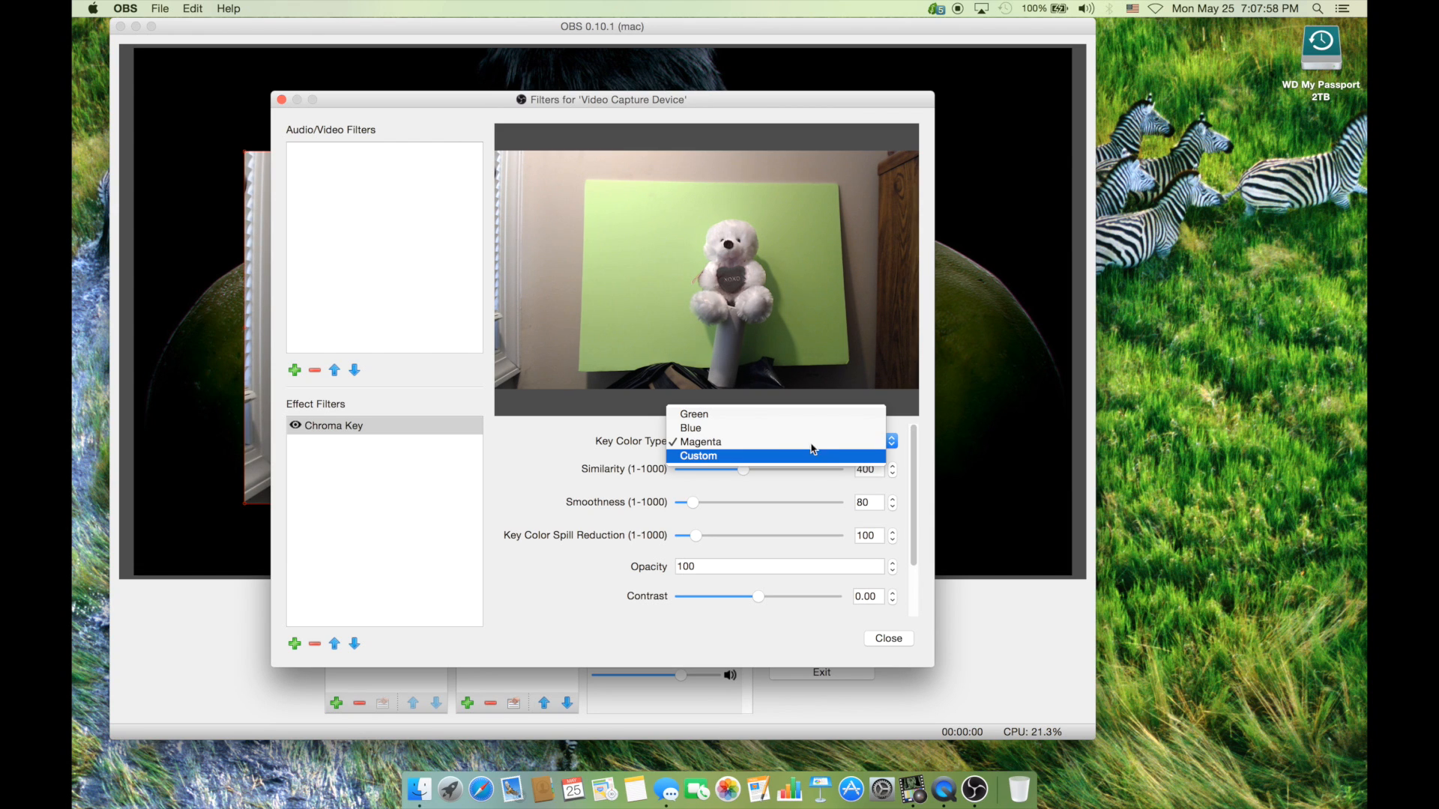
click(699, 441)
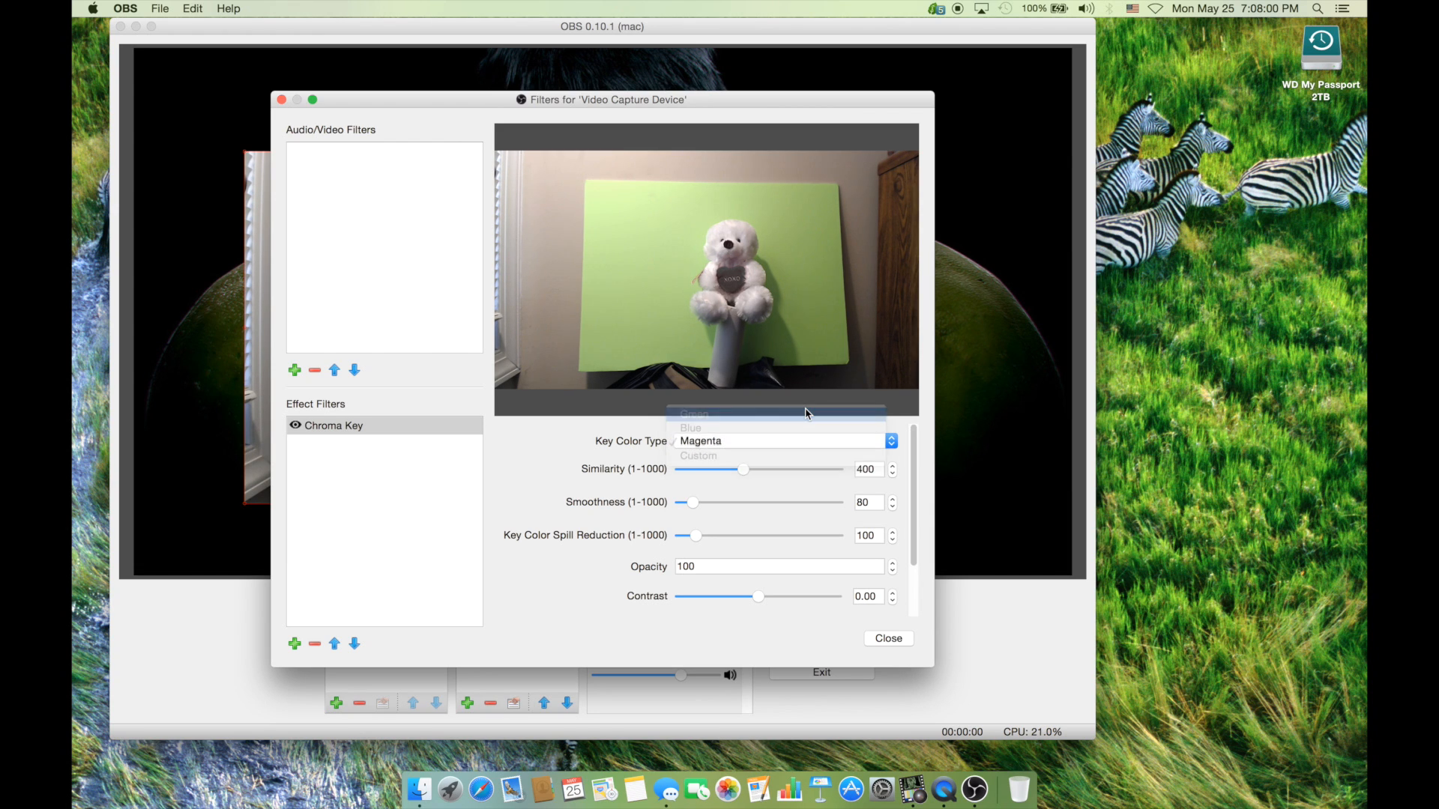
click(694, 414)
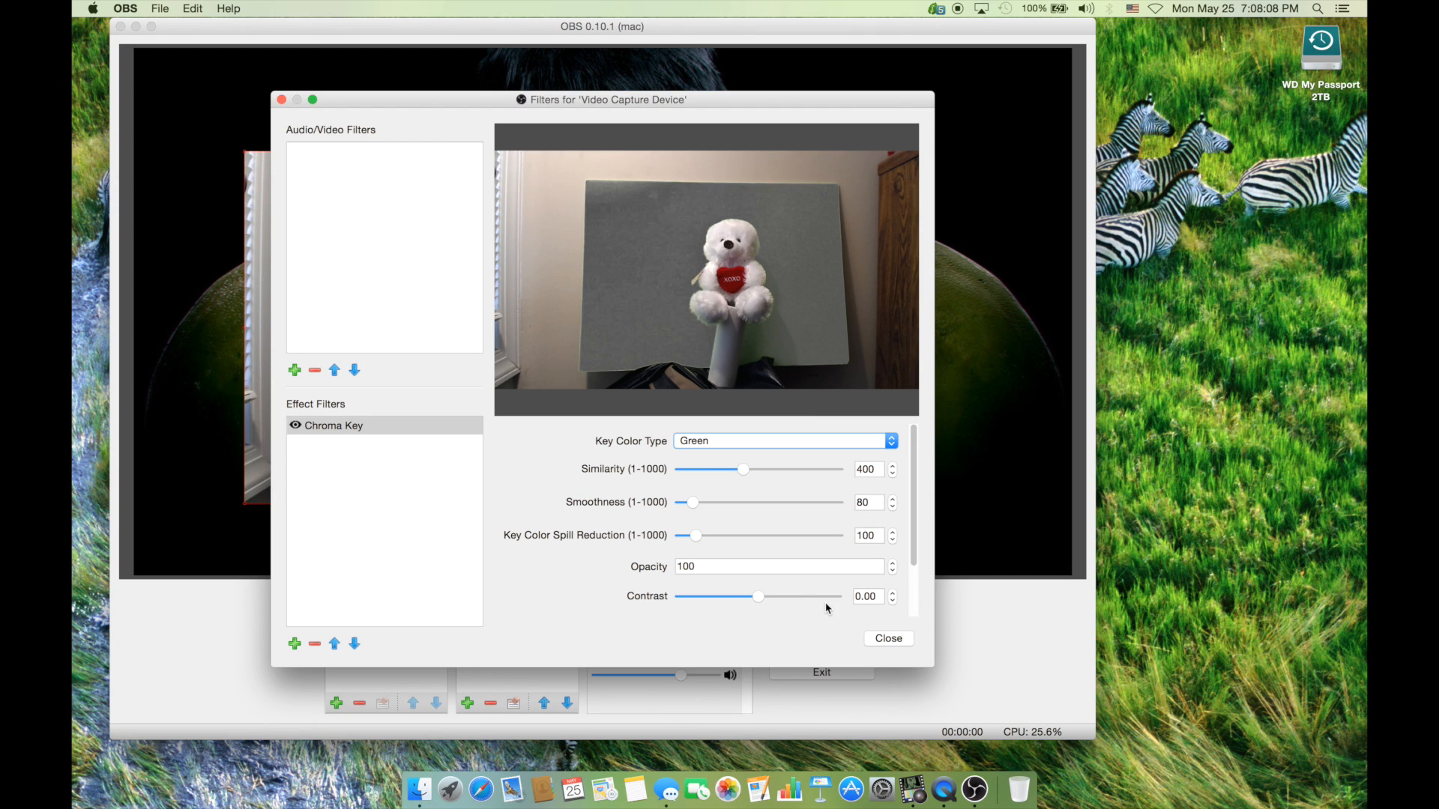
click(886, 637)
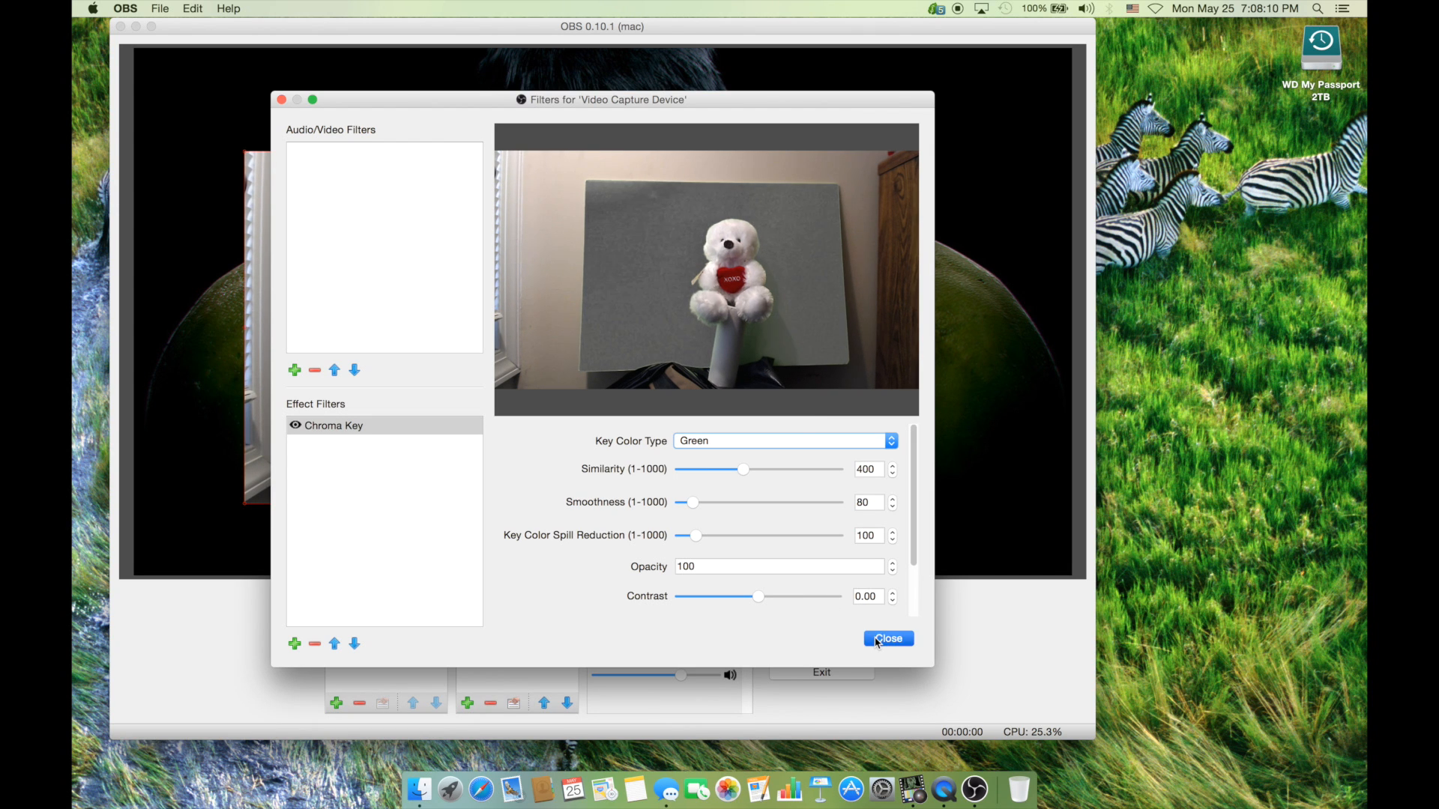
Step: Reopen the Filters window for the Video Capture Device source
click(886, 637)
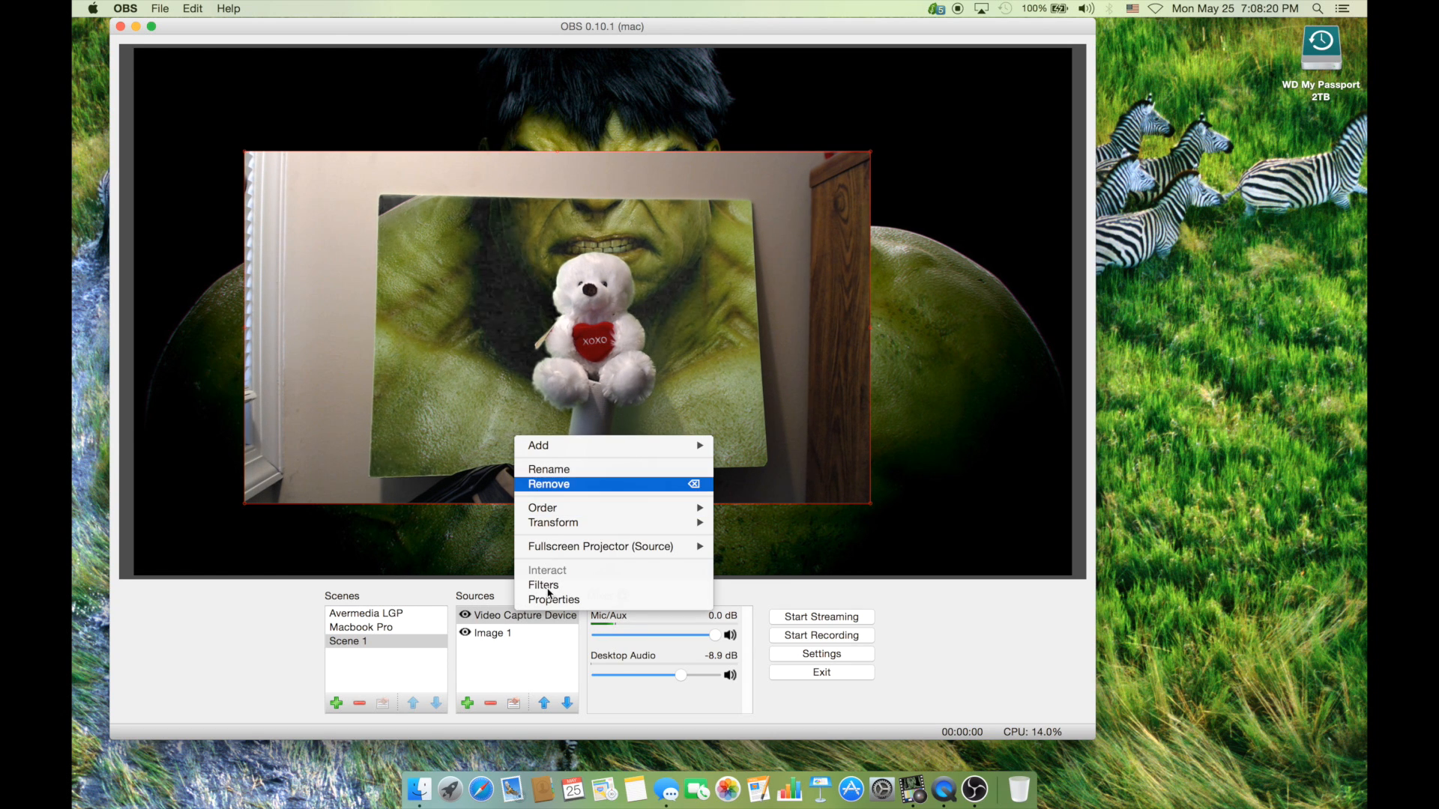
mouse_move(543, 585)
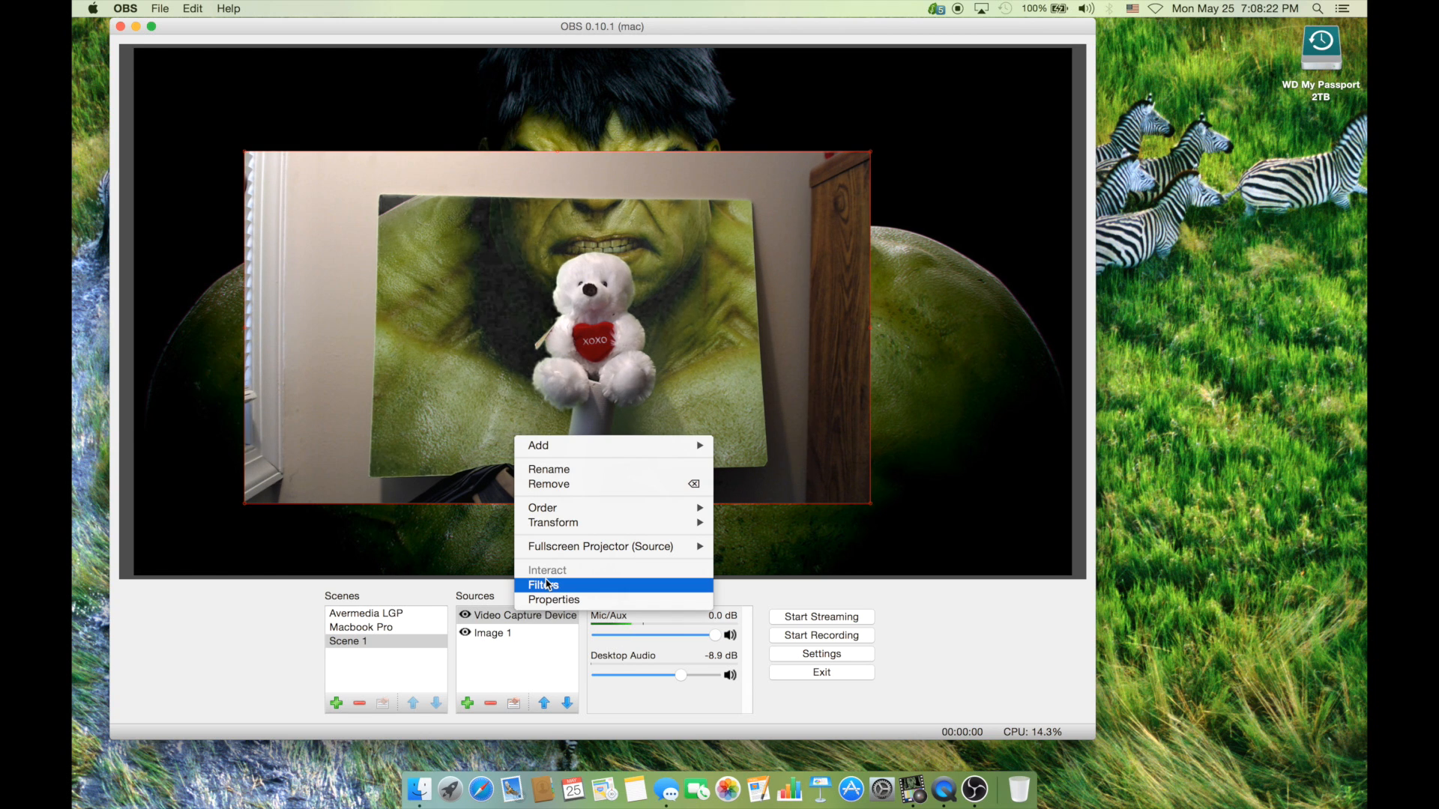
click(544, 585)
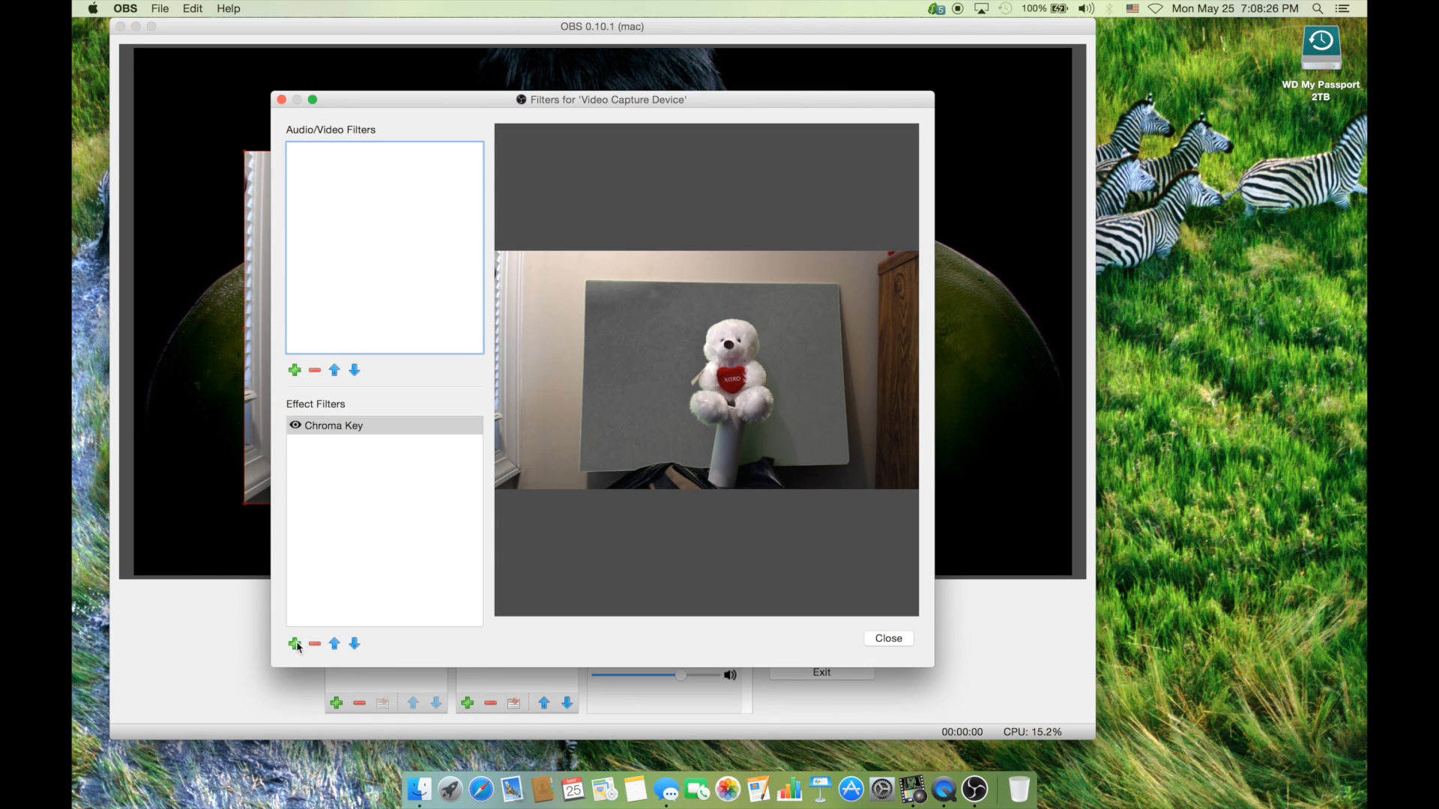
Step: Add a Crop effect filter named 'Crop' below Chroma Key
click(294, 643)
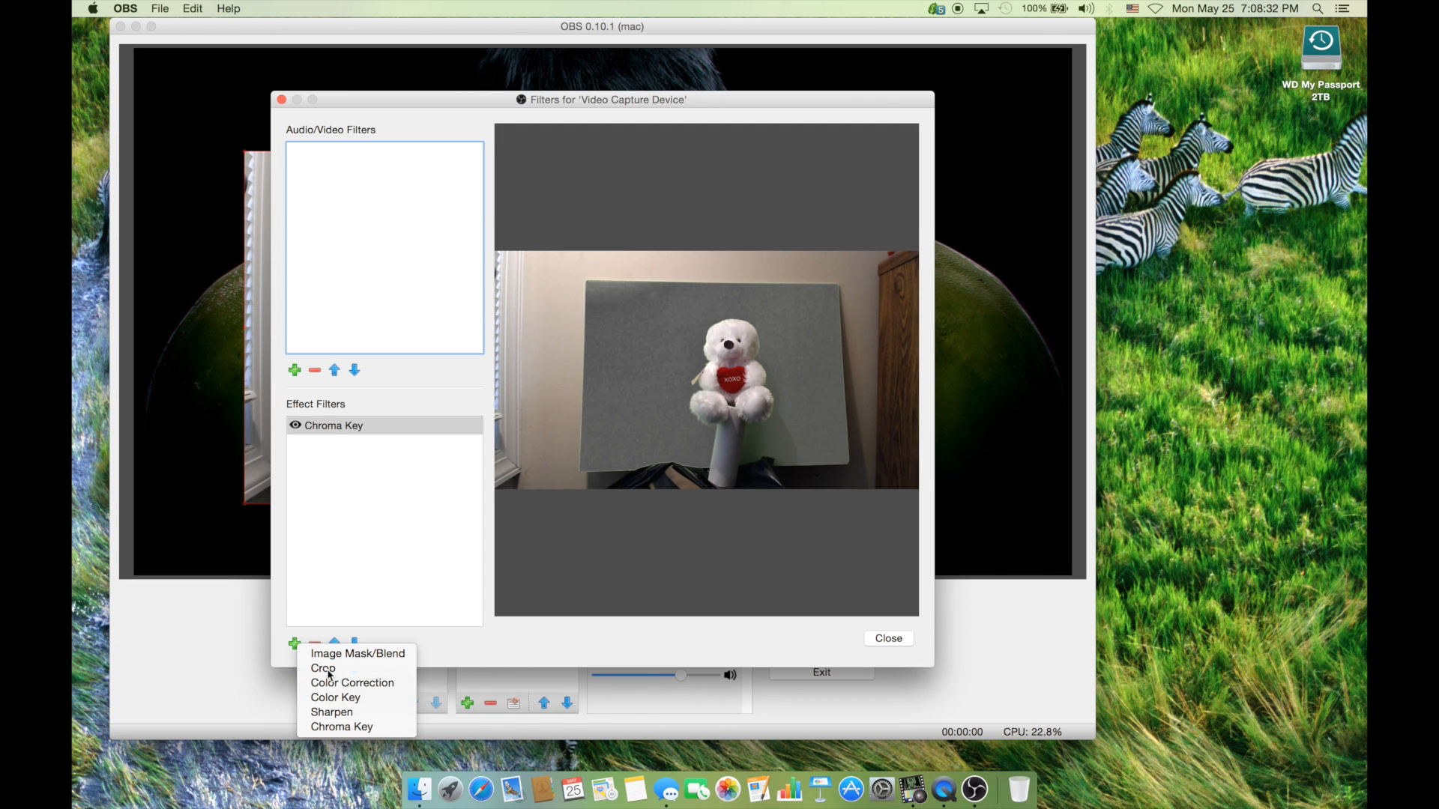
click(323, 667)
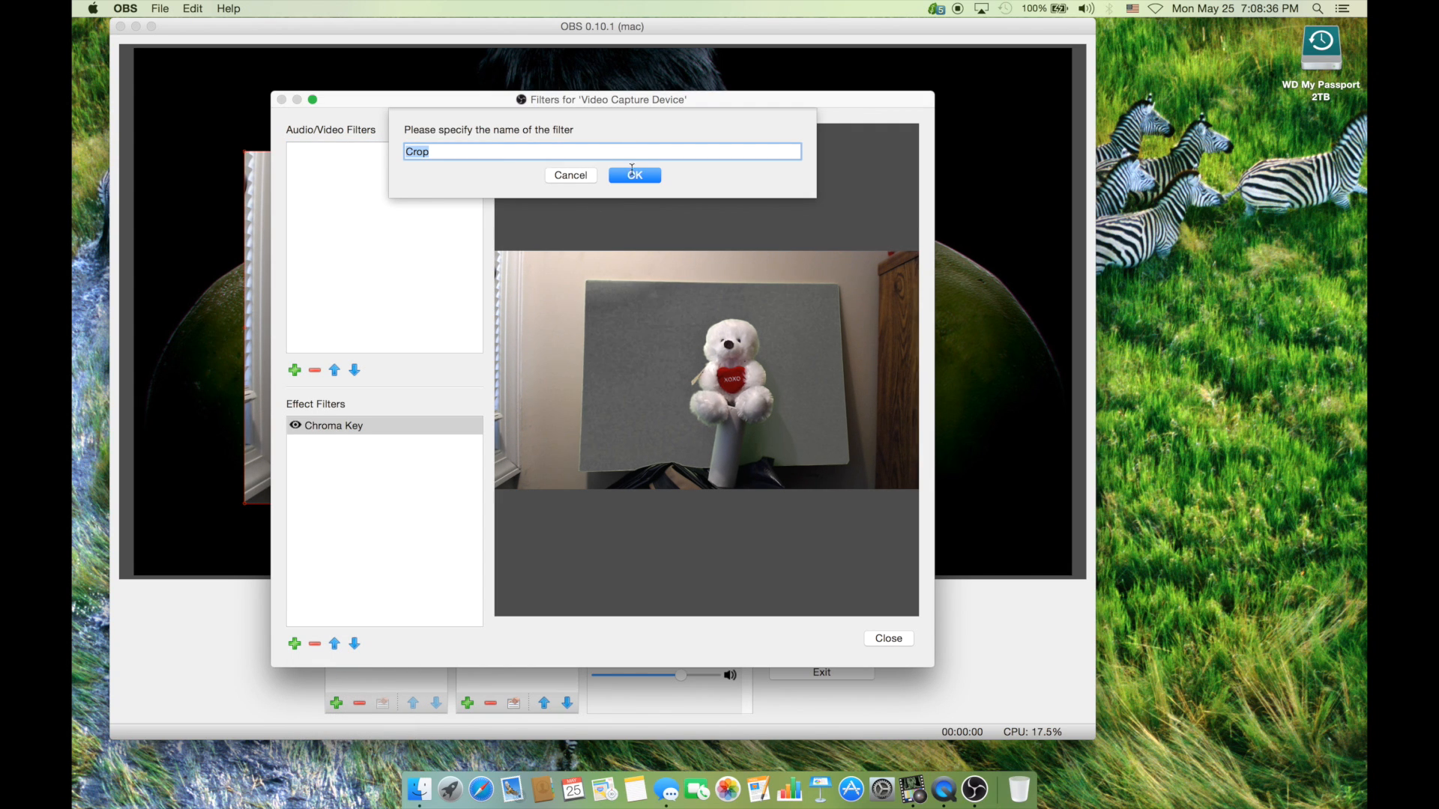
click(634, 175)
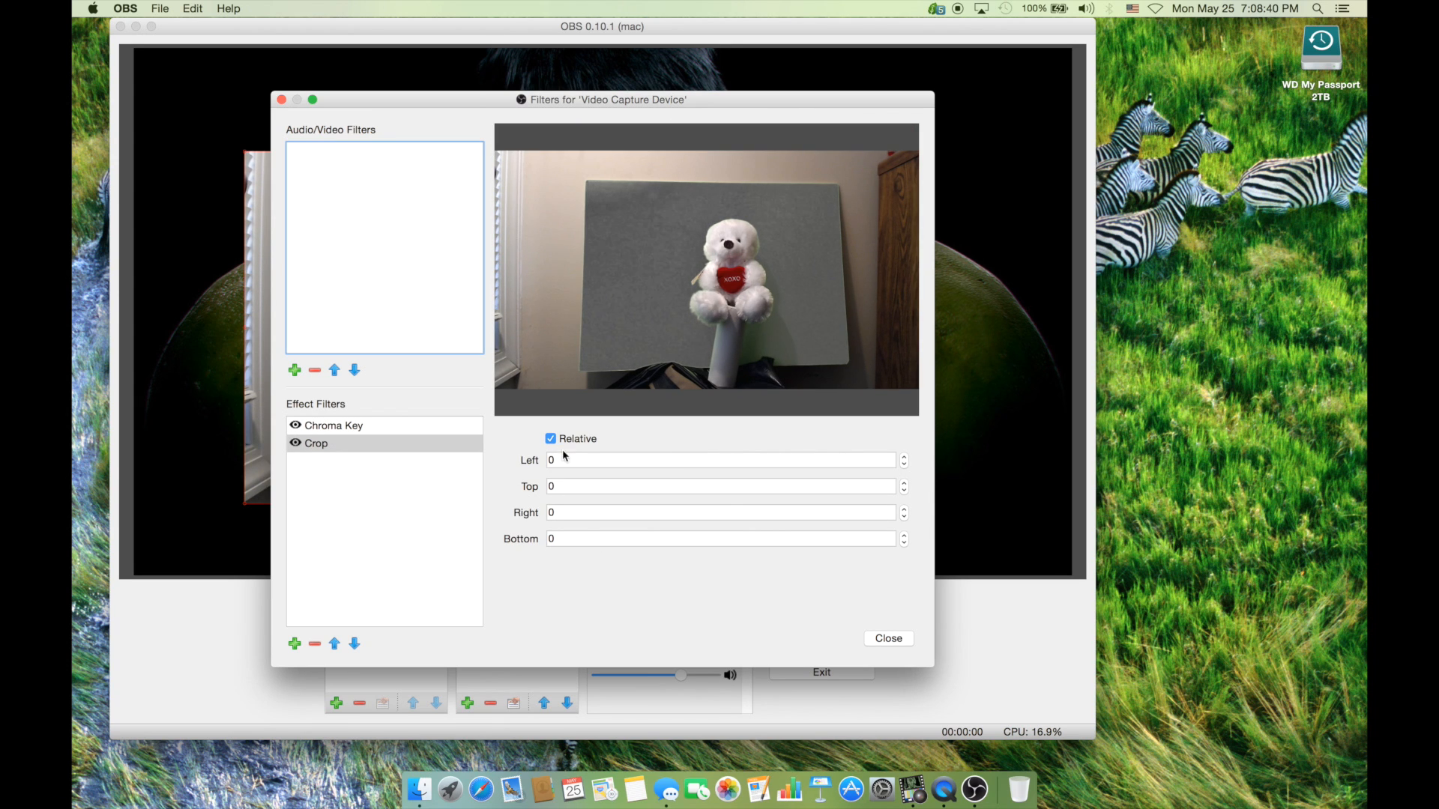
Step: Set the Crop filter's left edge to 291 and top edge to 115
click(723, 459)
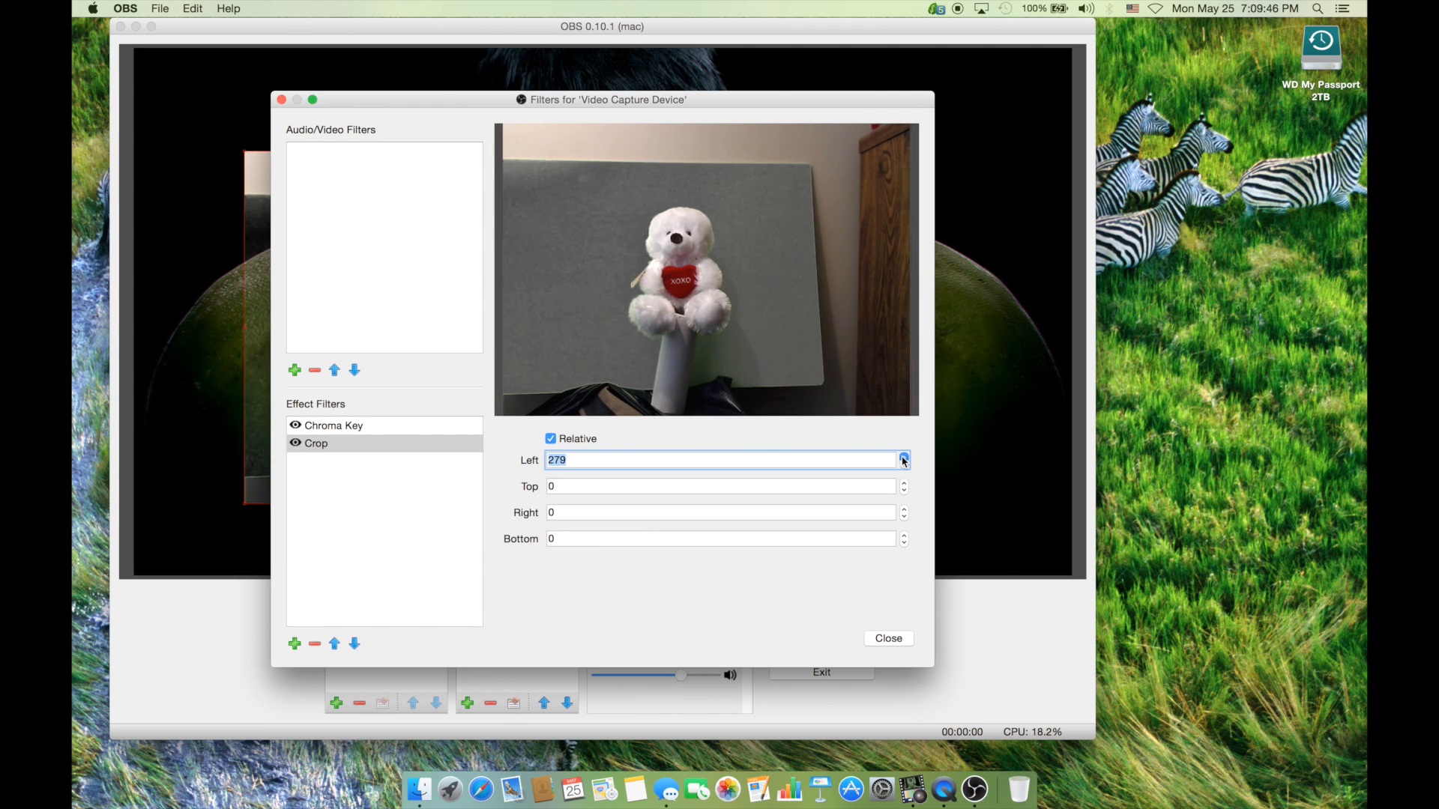
click(902, 457)
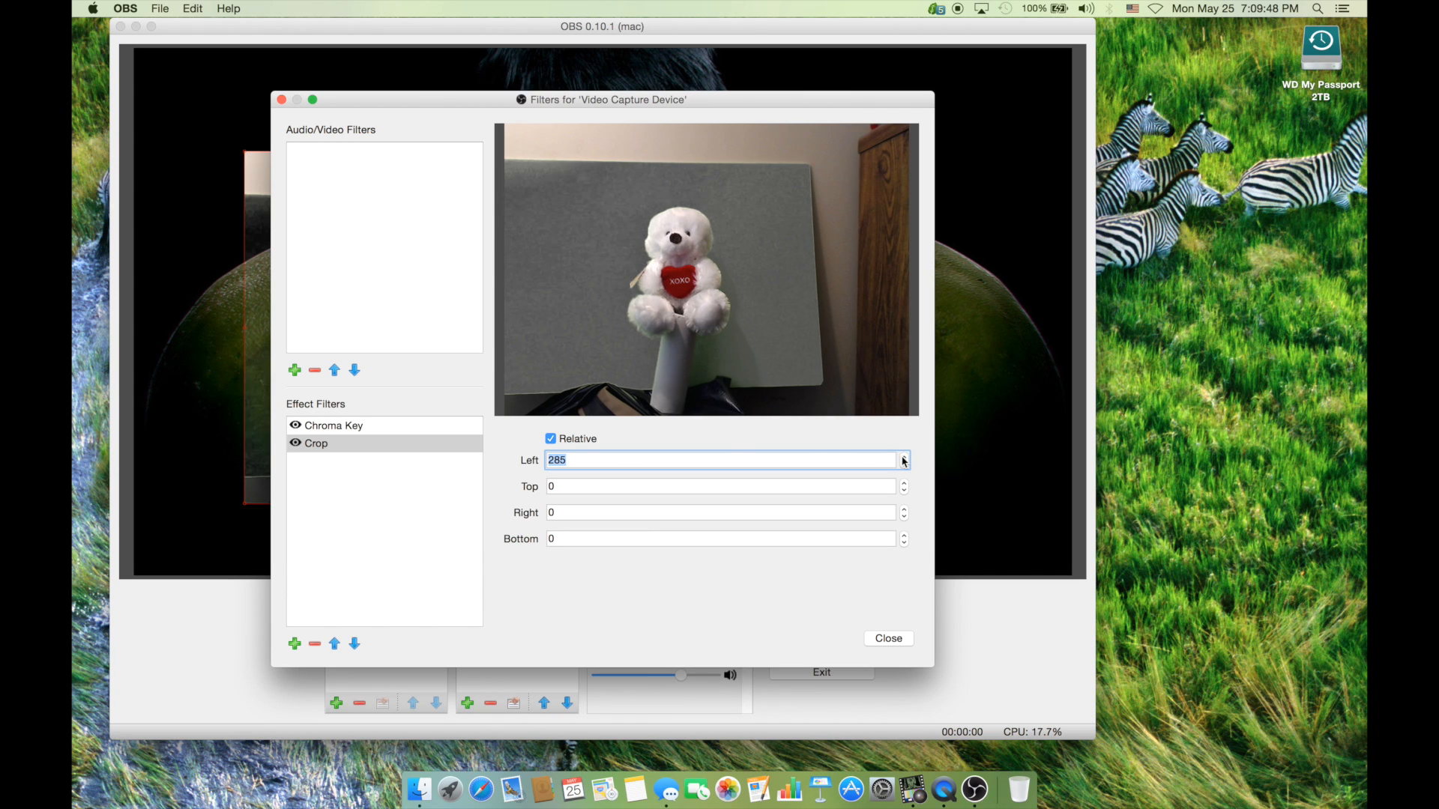
click(902, 457)
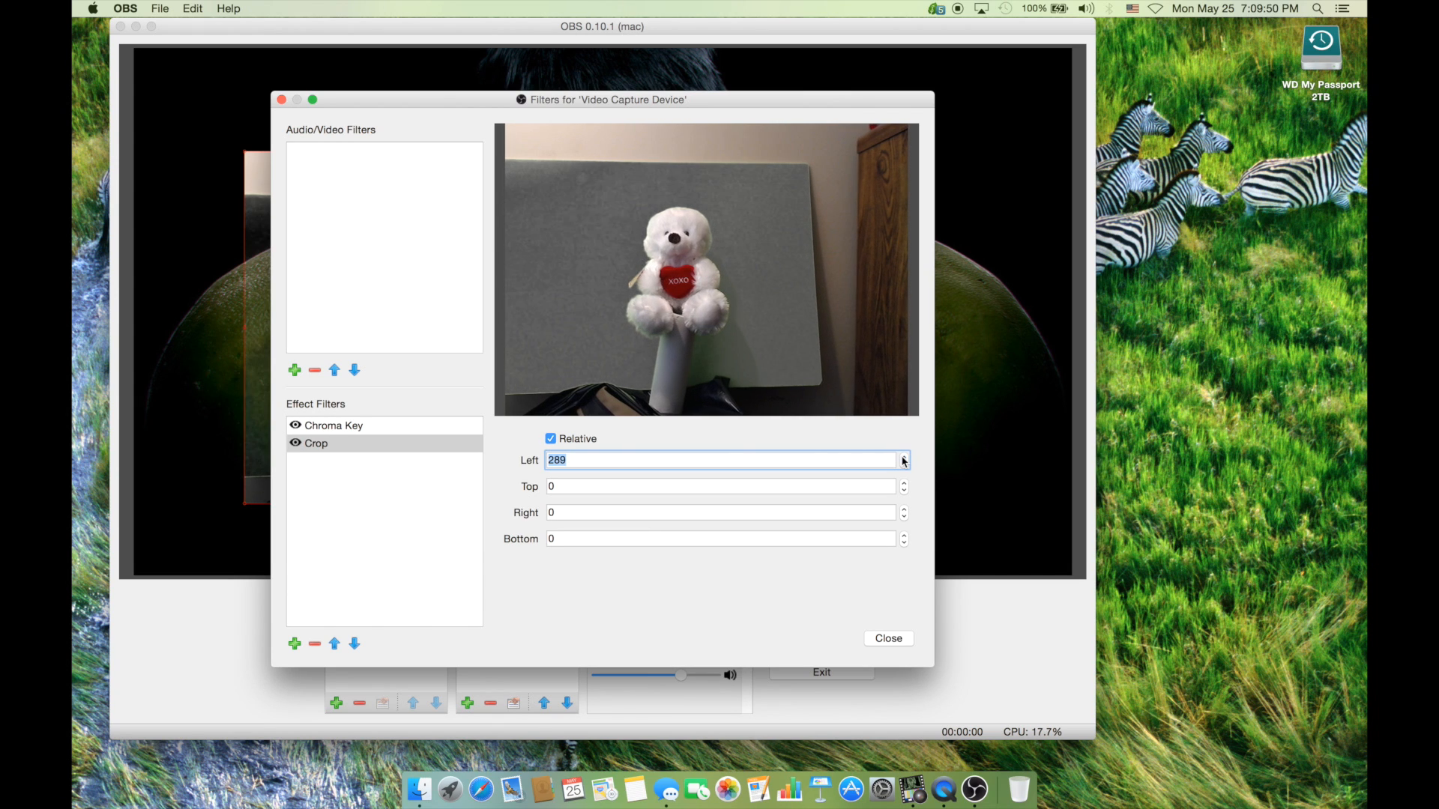
click(903, 457)
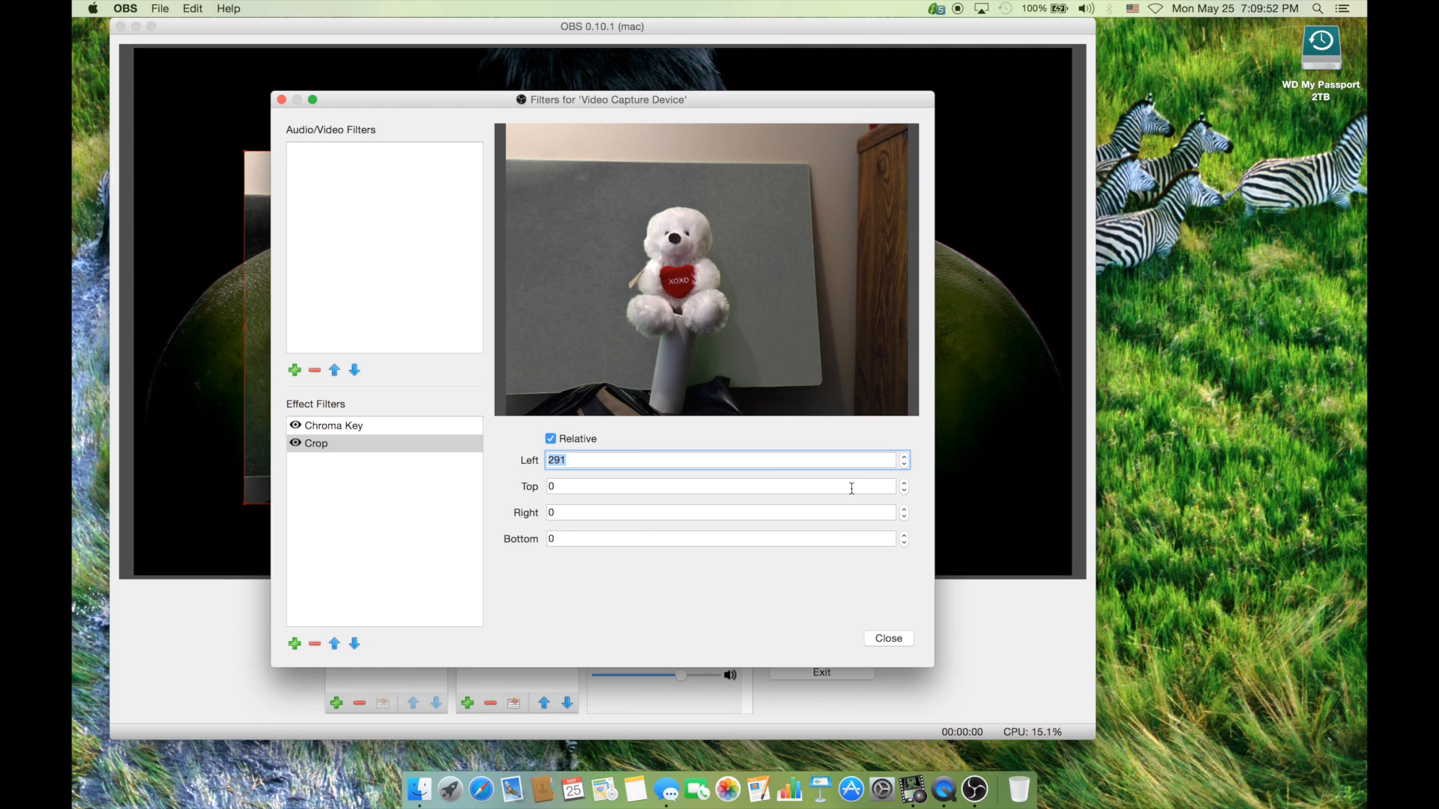
click(725, 486)
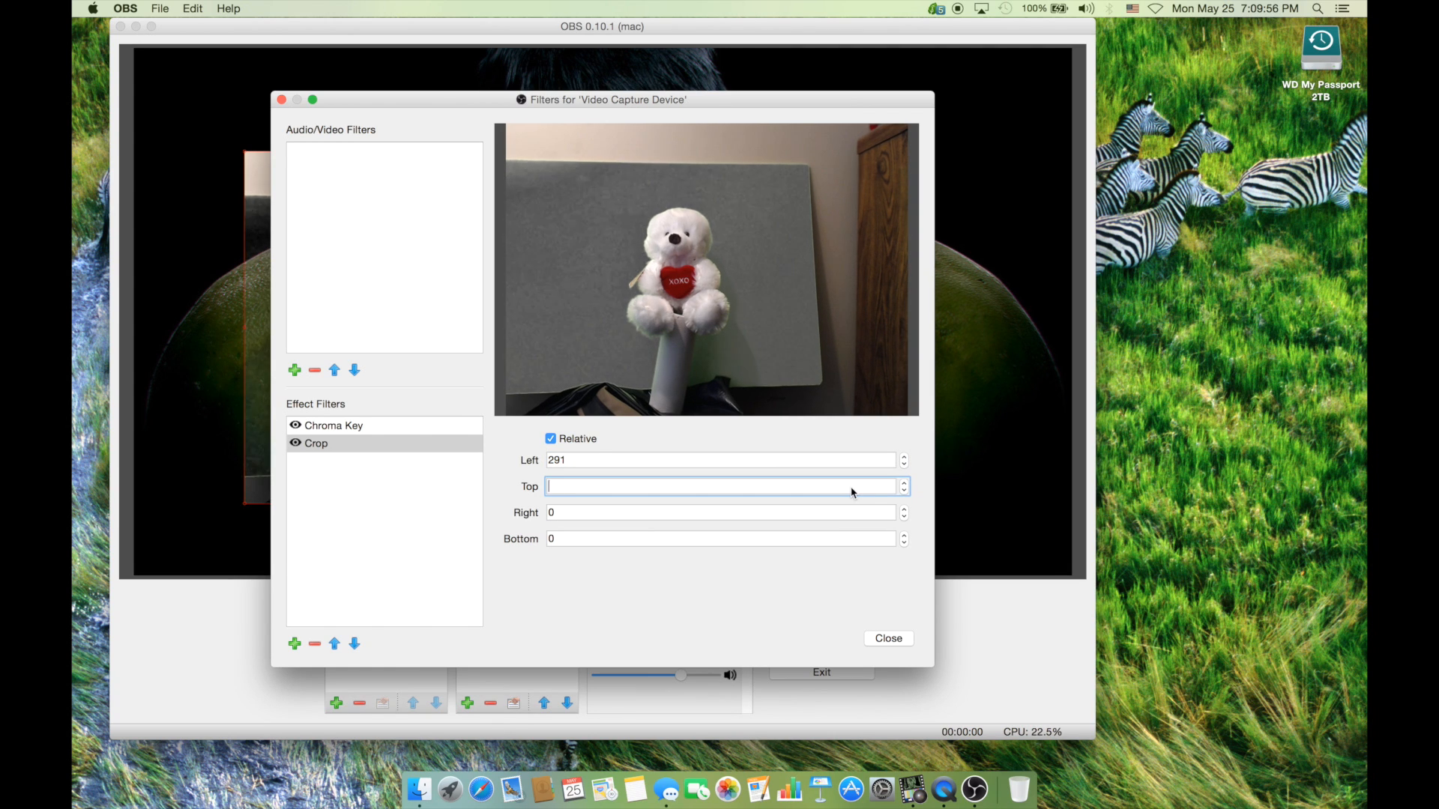
text(10)
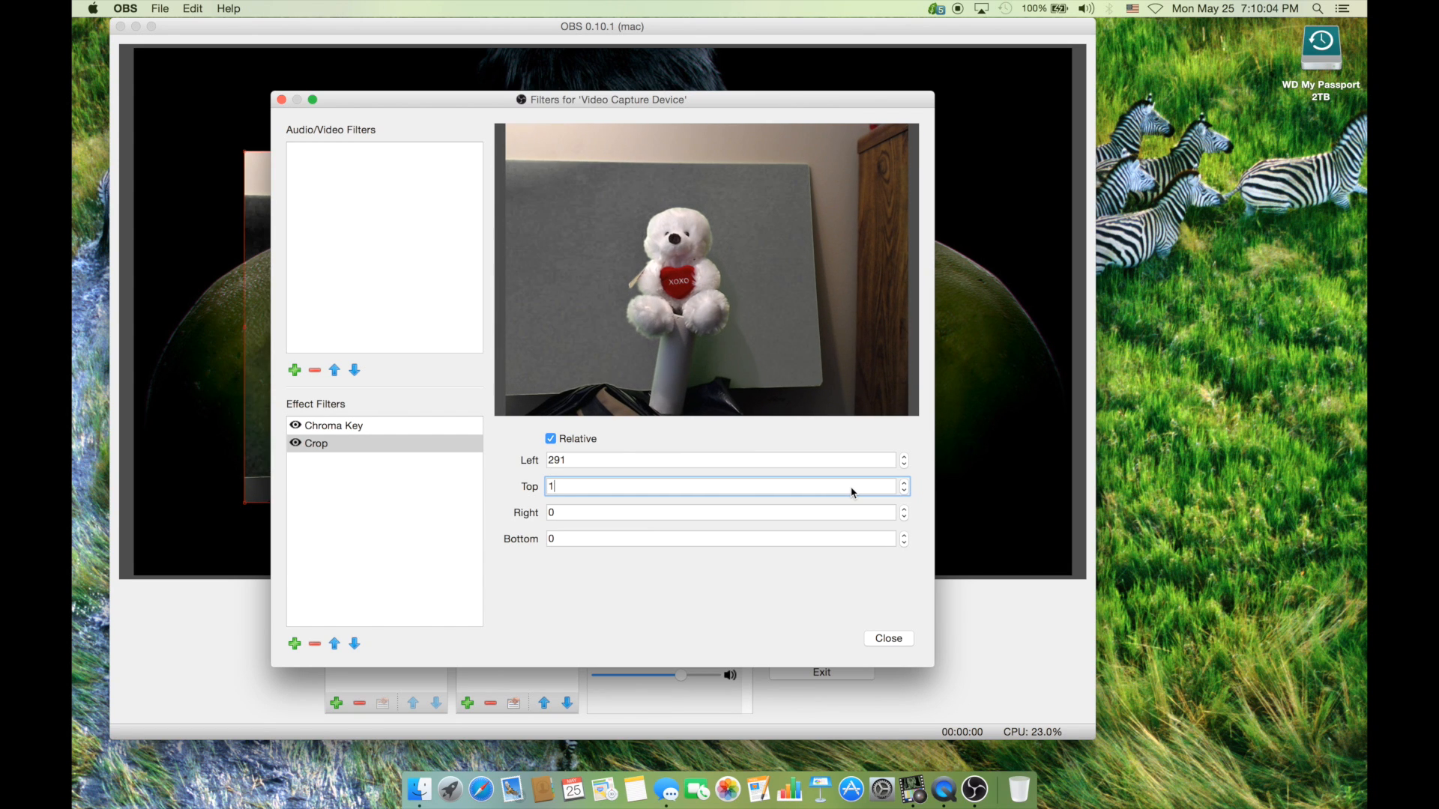
text(15)
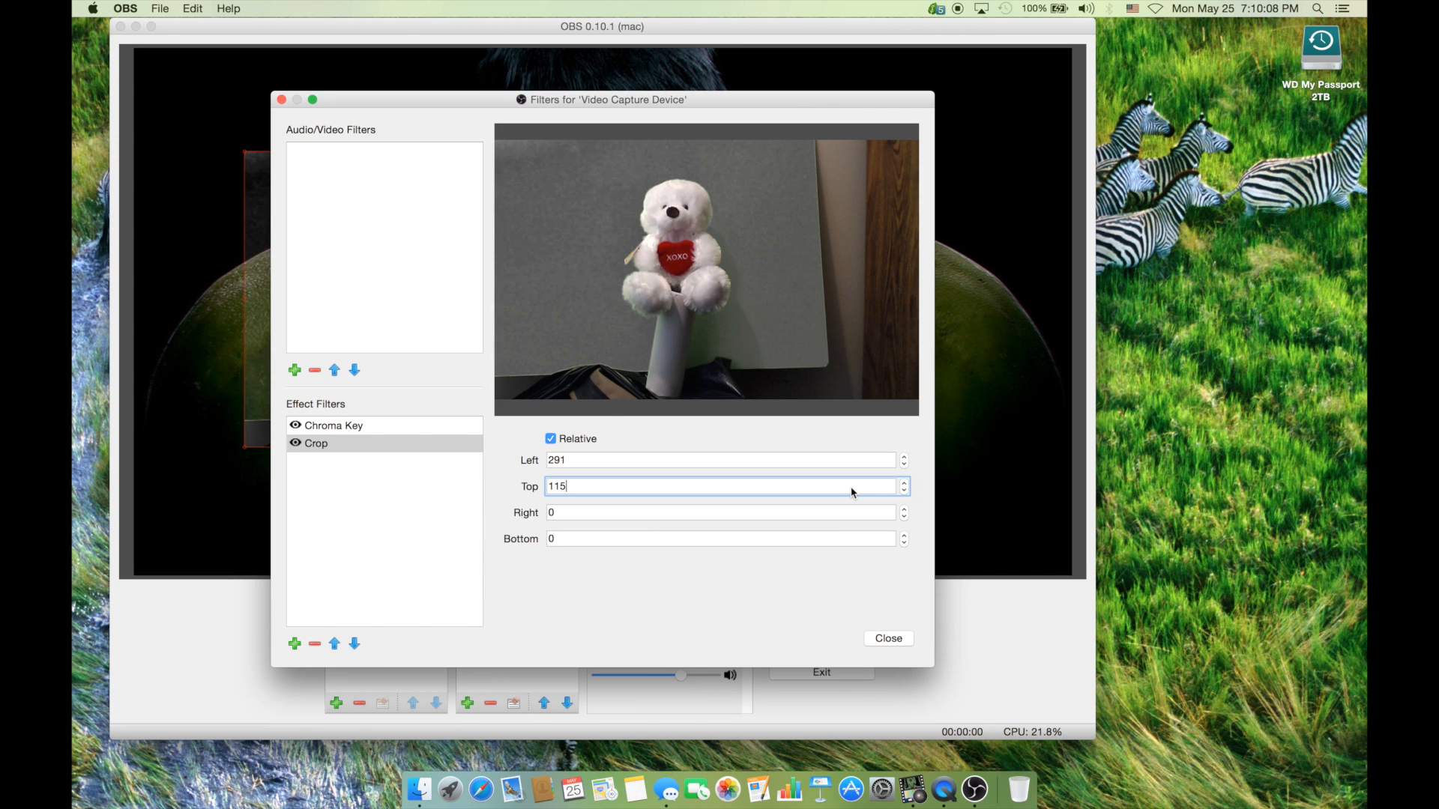
mouse_move(760, 510)
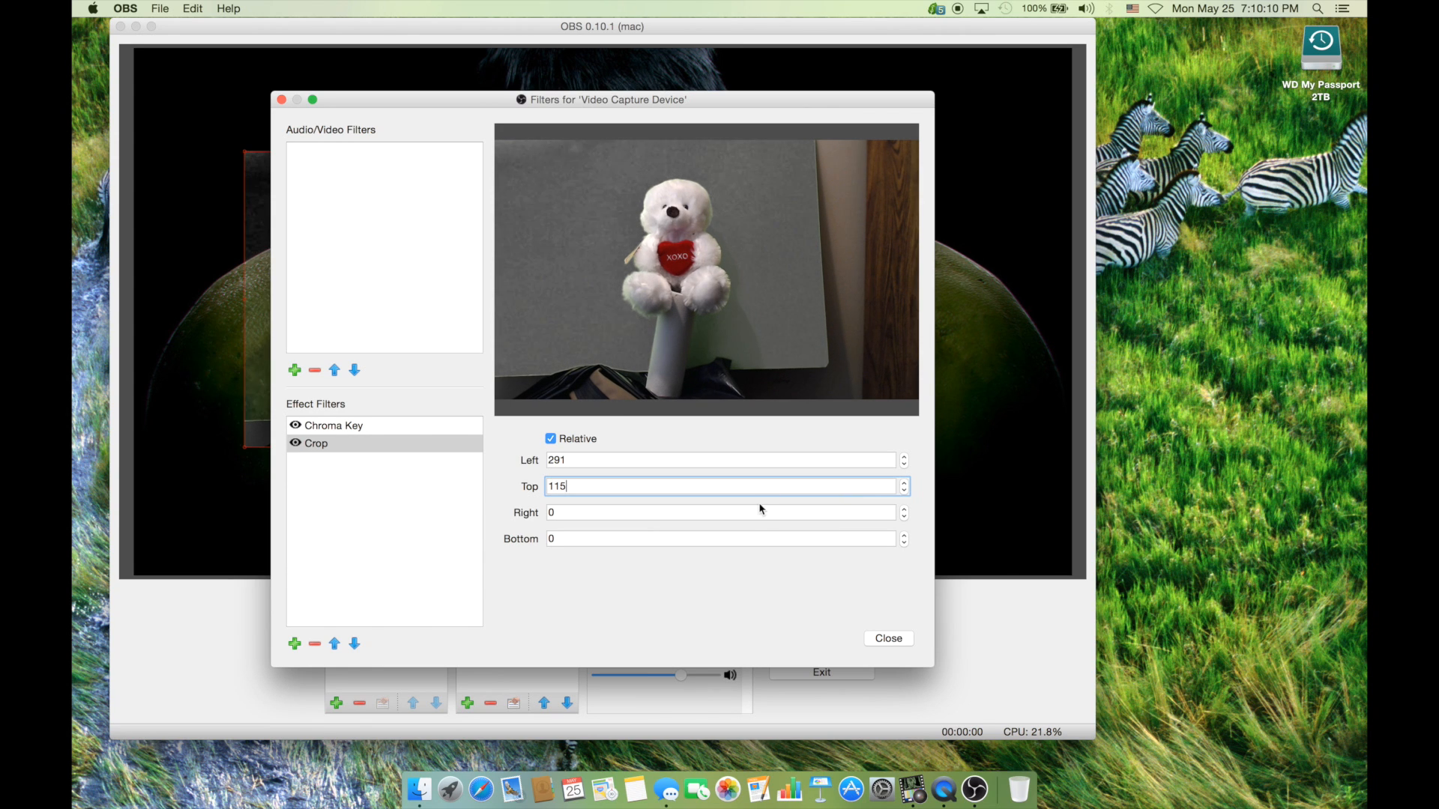
Step: Set the right crop to 280 and bottom to 115, then close Filters
click(723, 511)
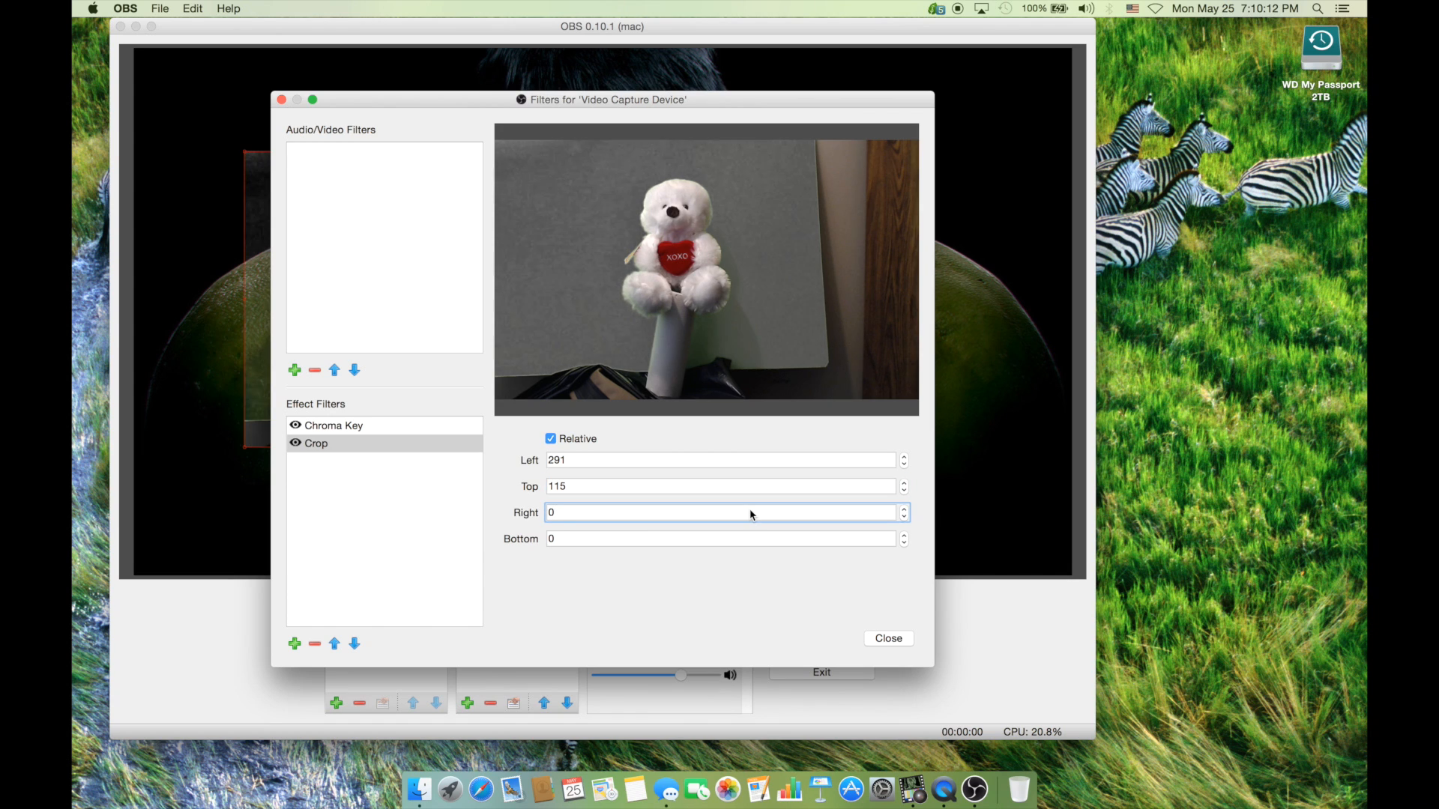
triple_click(723, 512)
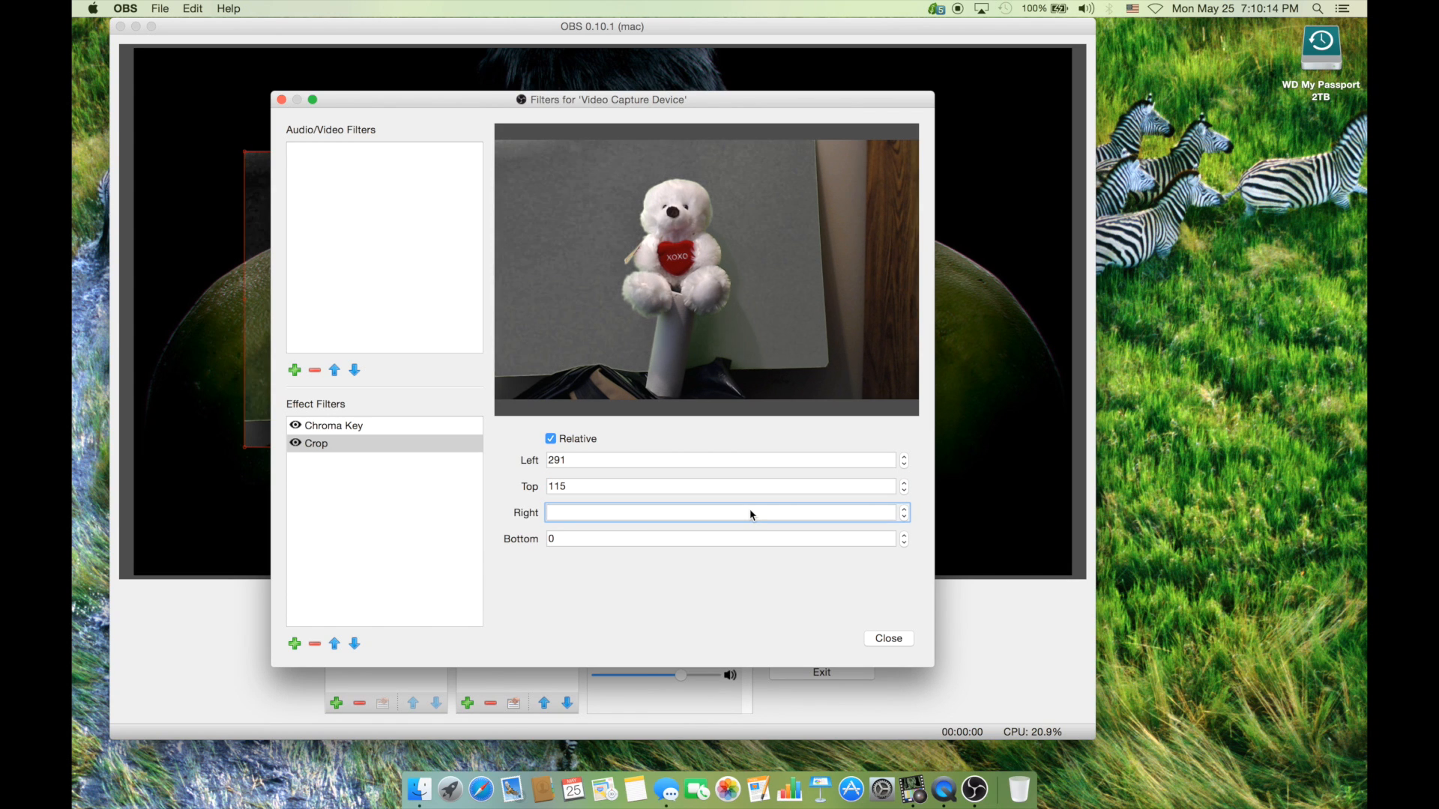
text(2)
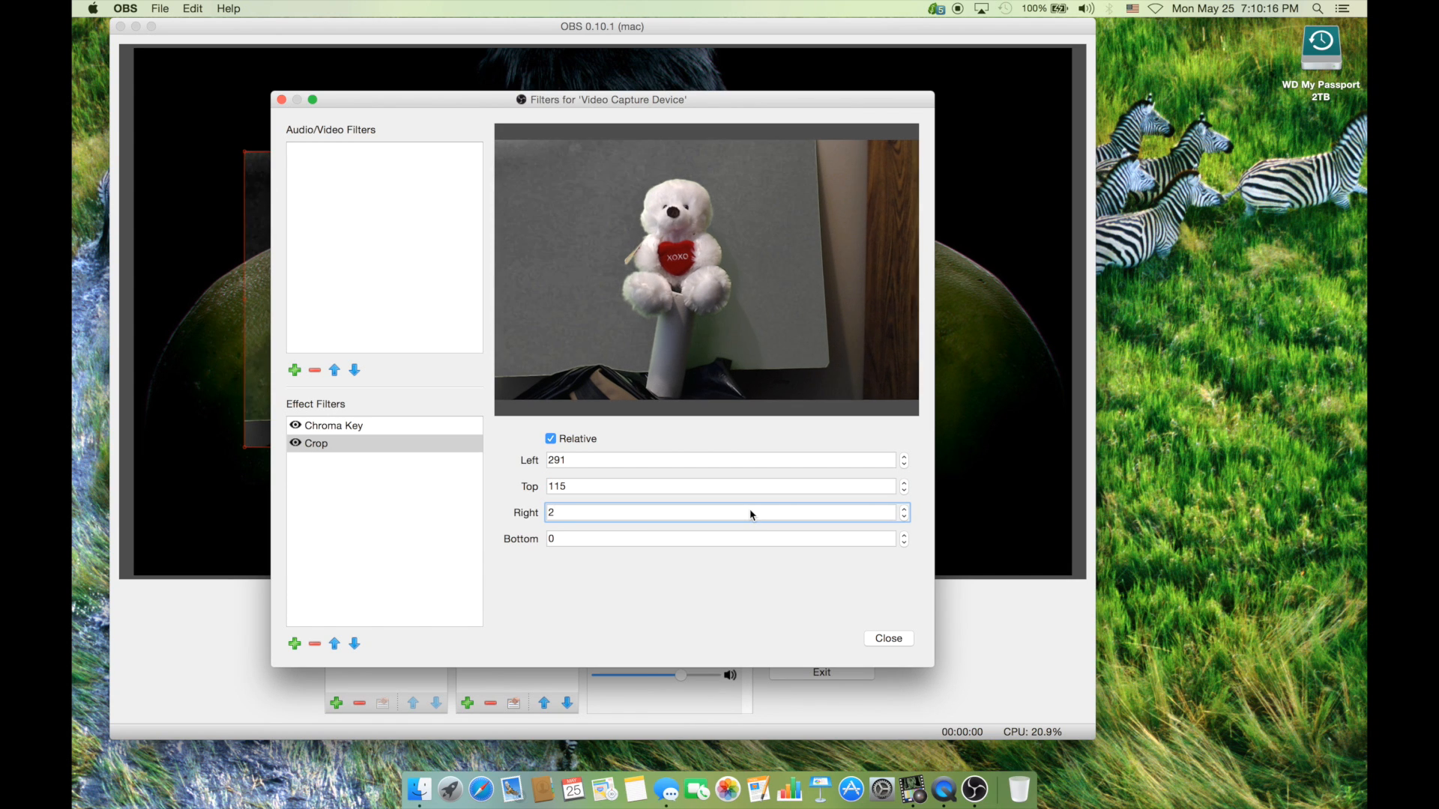
text(291)
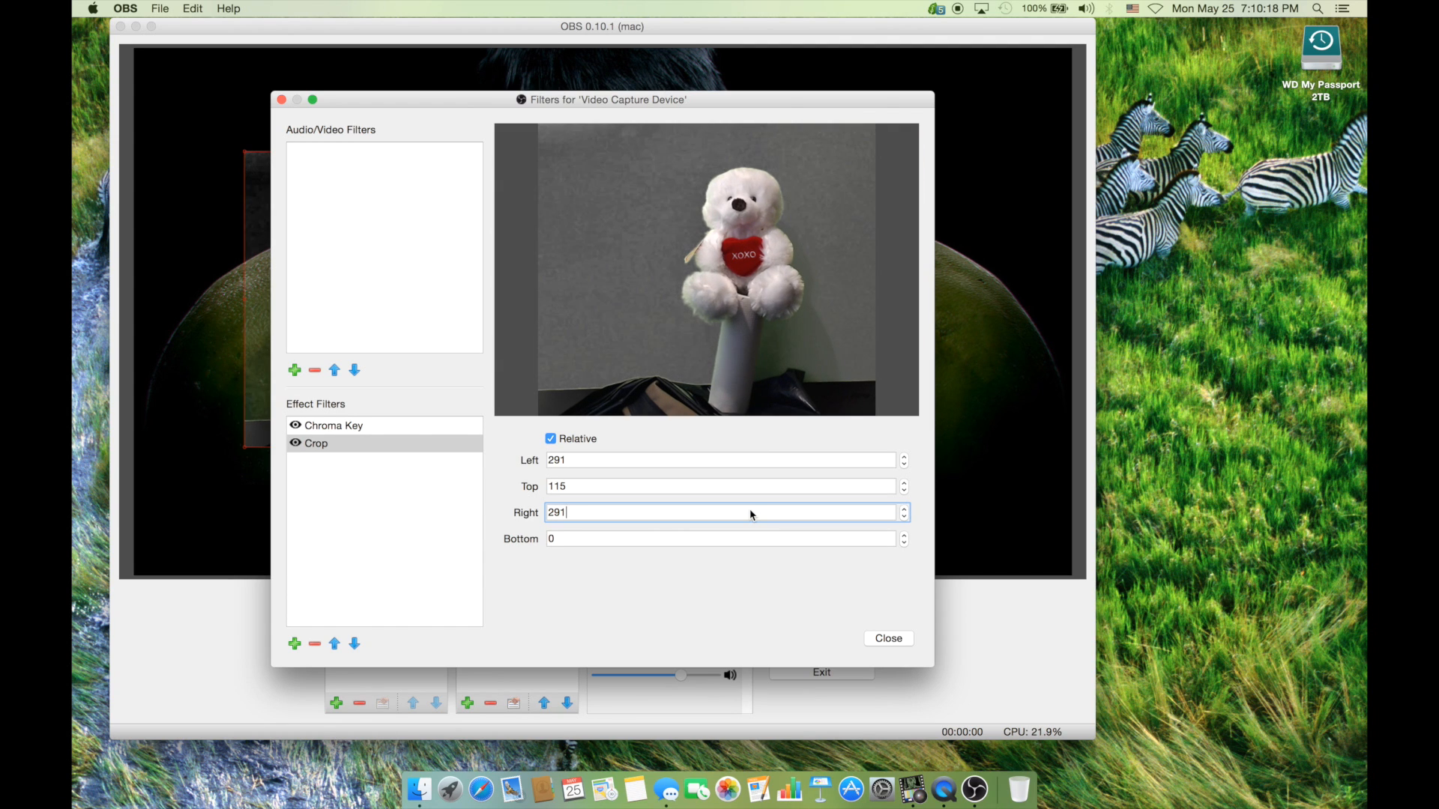
mouse_move(675, 524)
text(280)
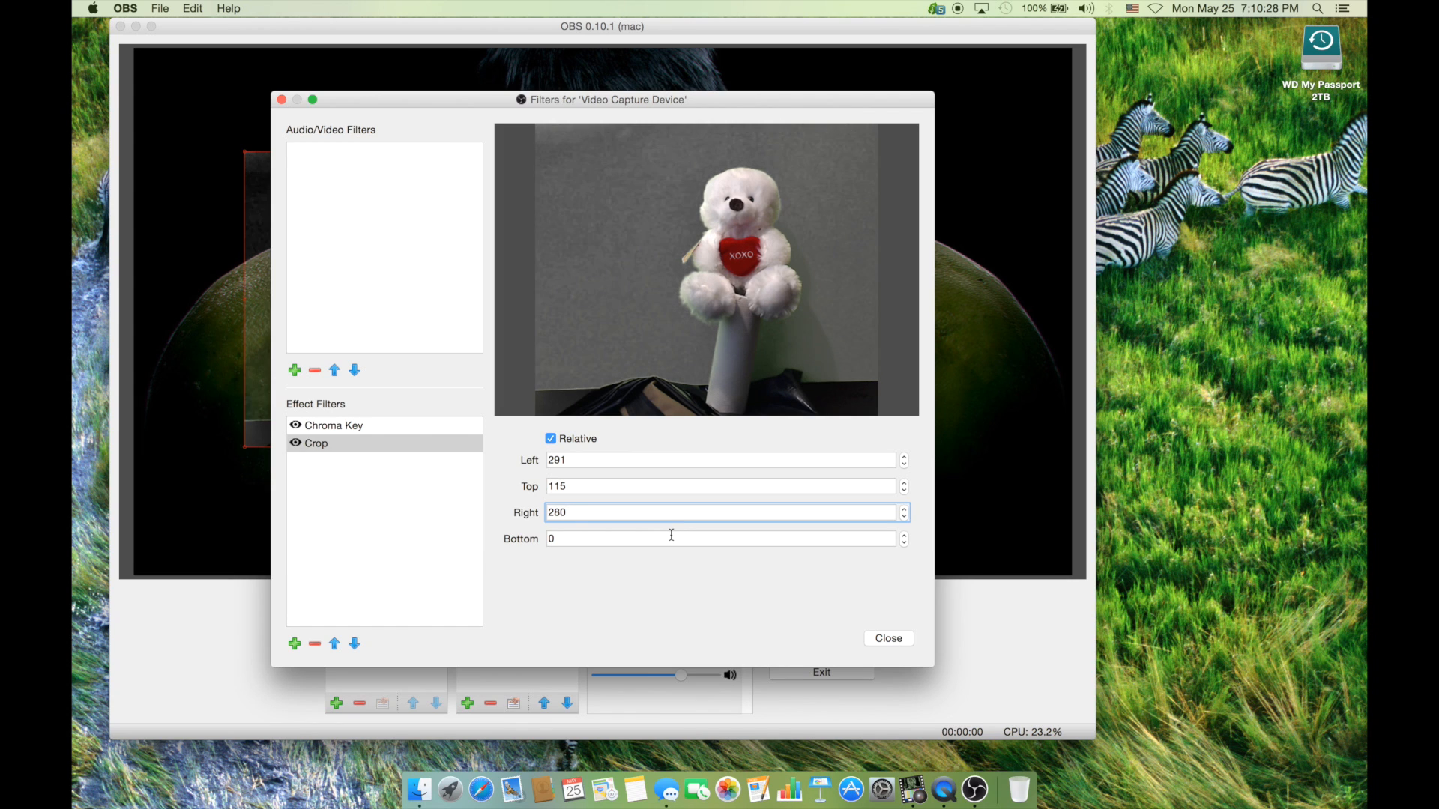
click(724, 539)
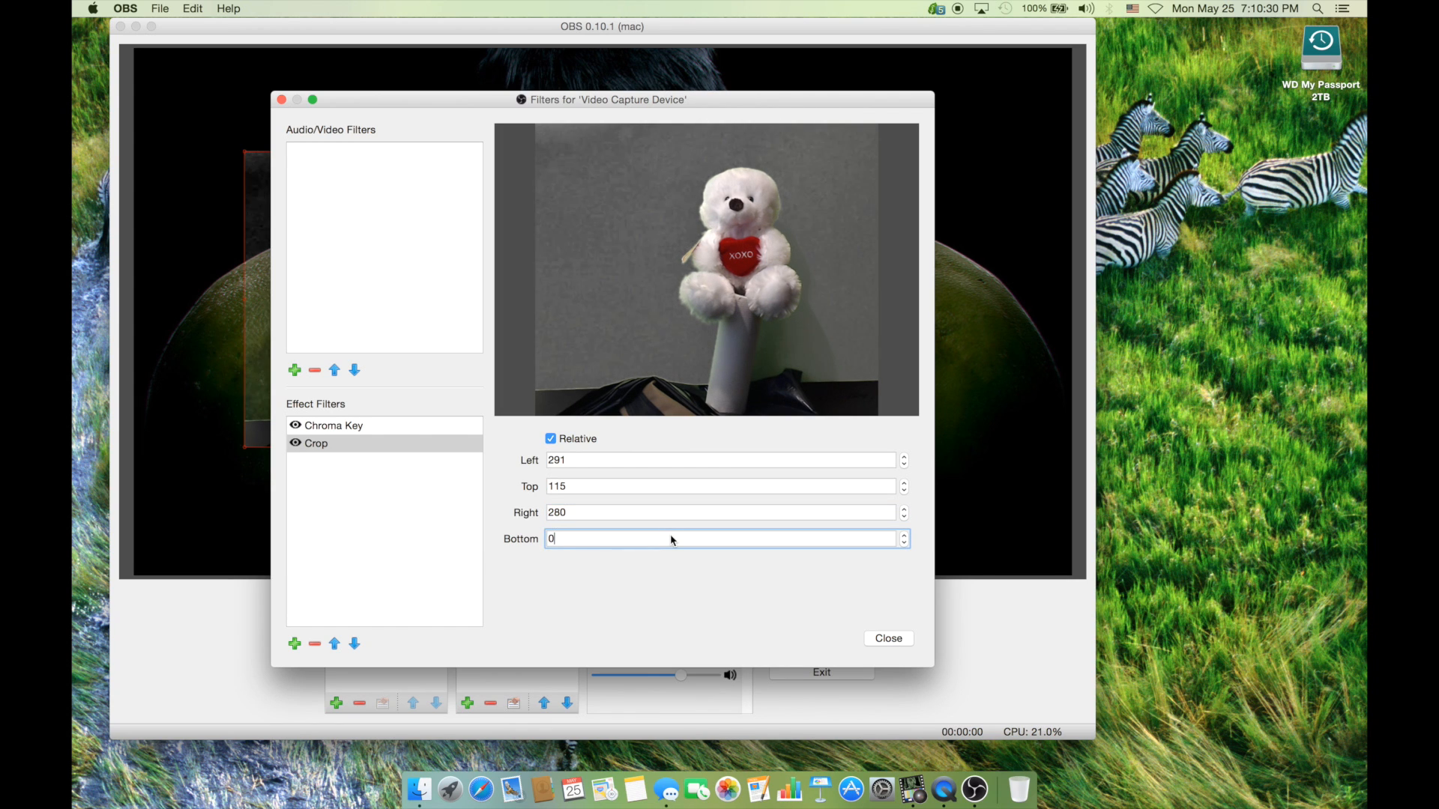
text(1)
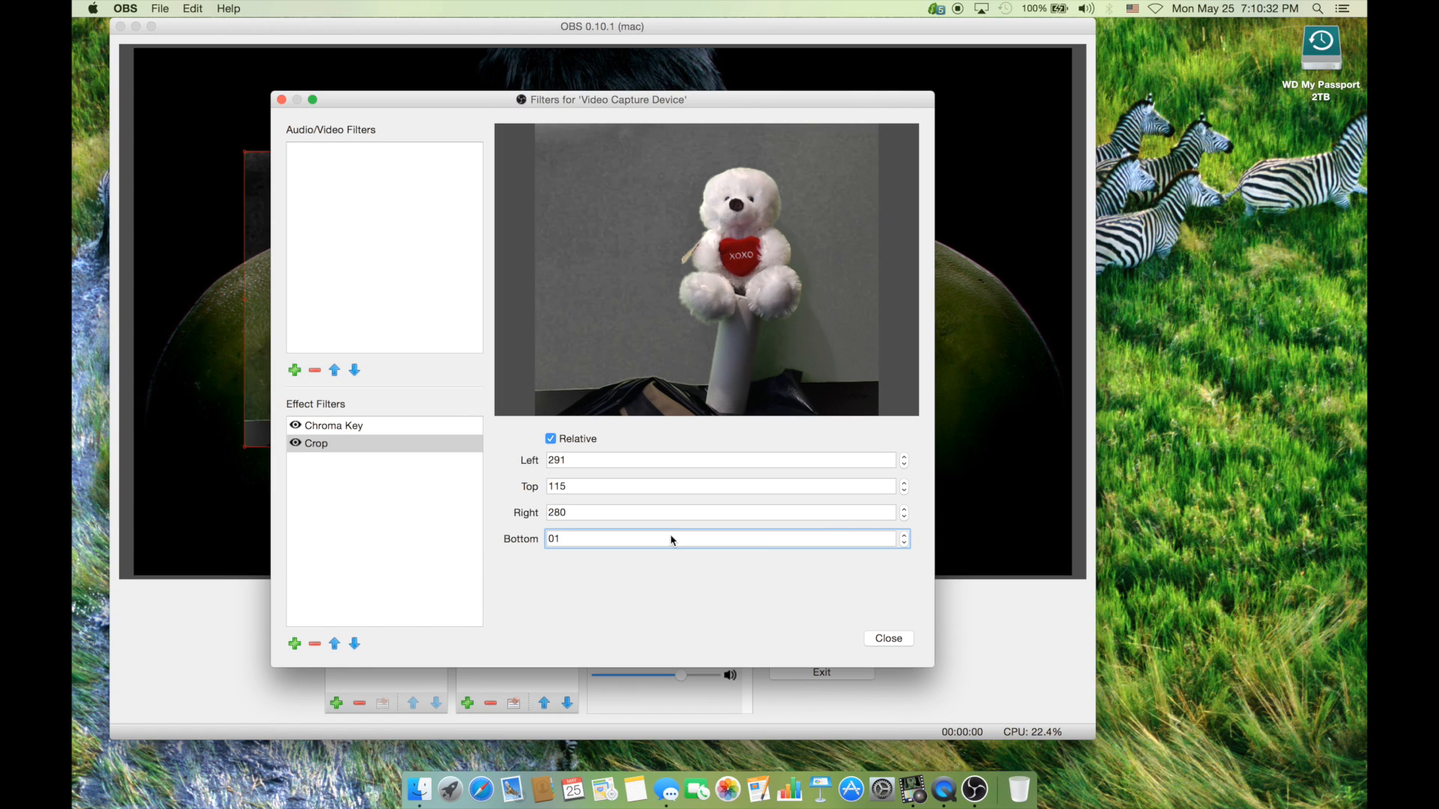
text(1)
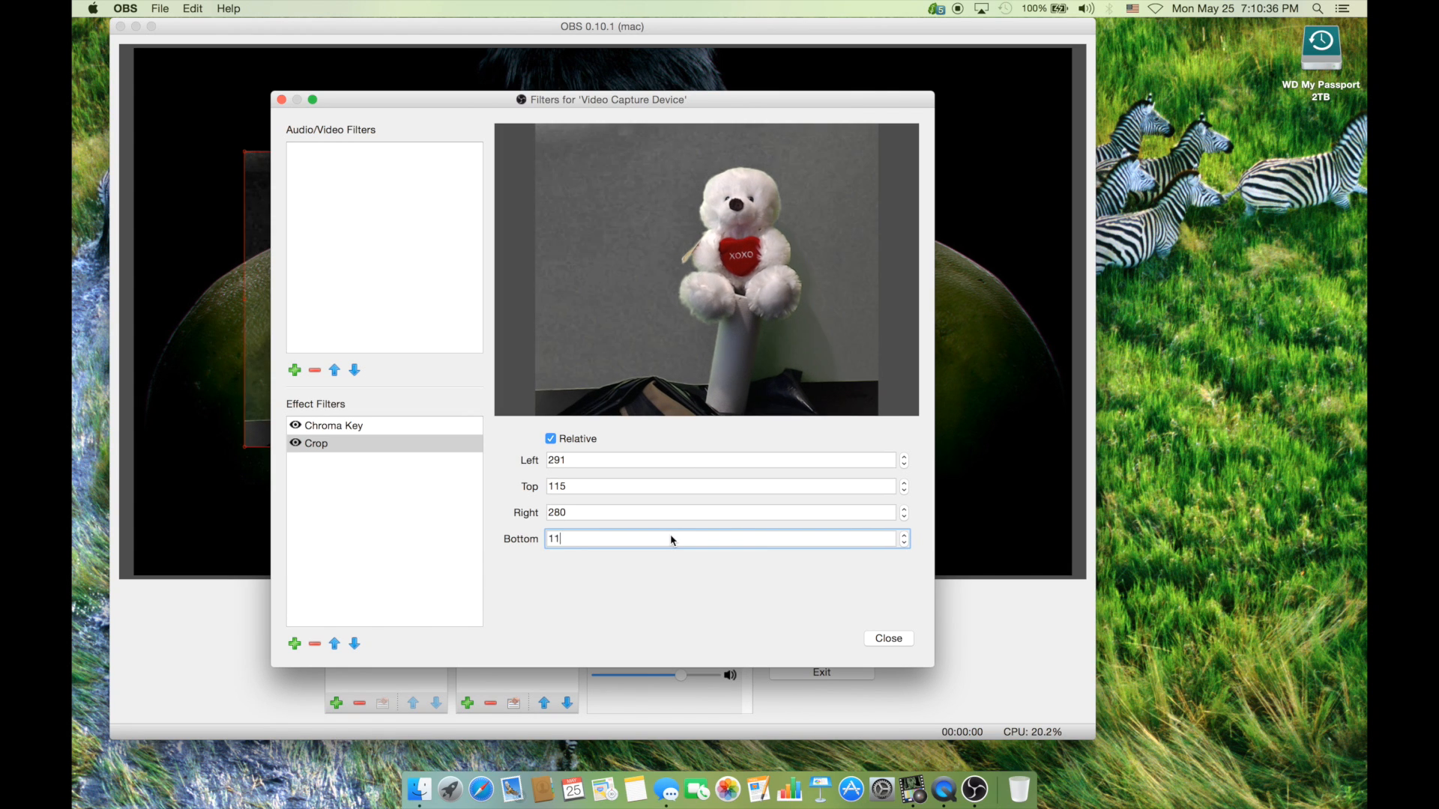
text(115)
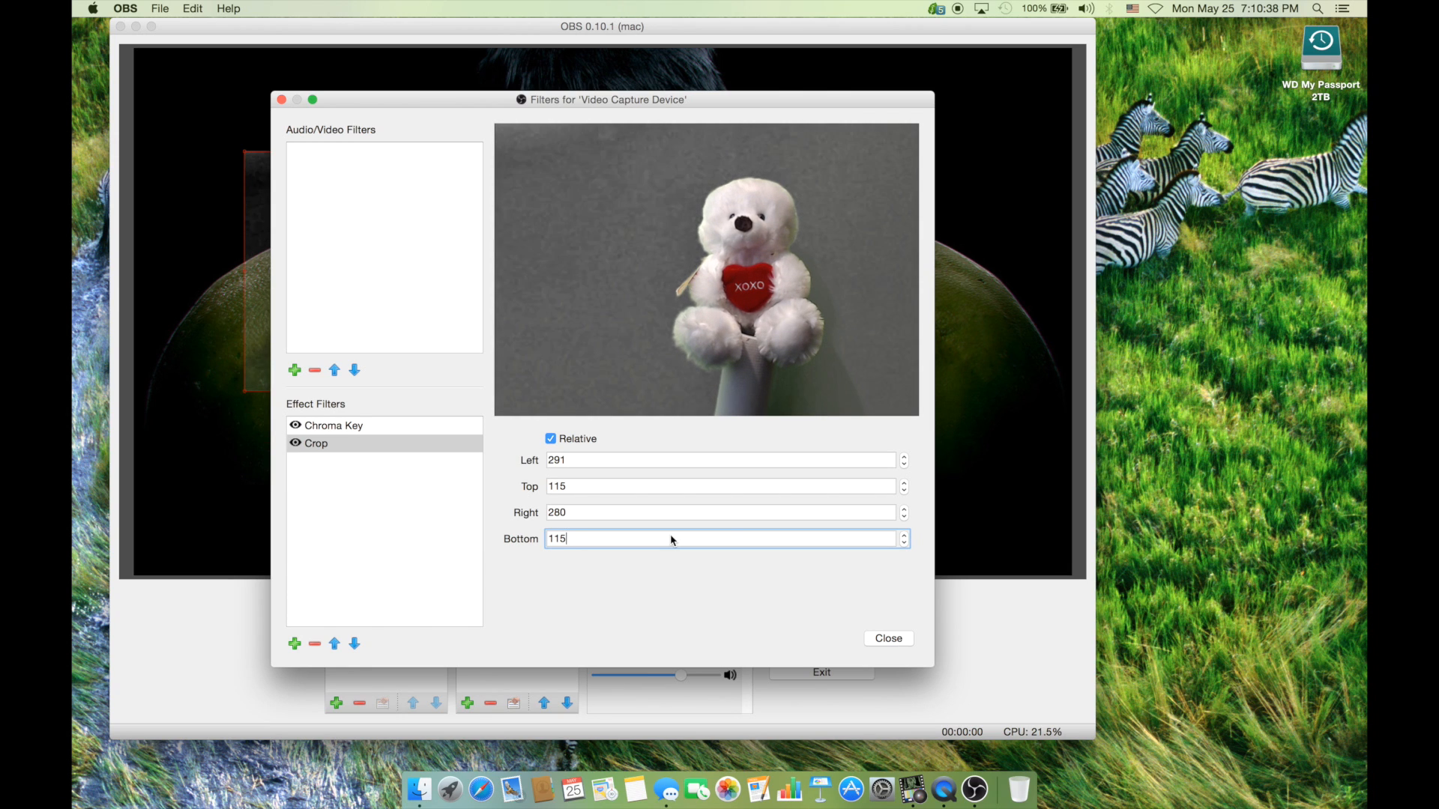
mouse_move(716, 399)
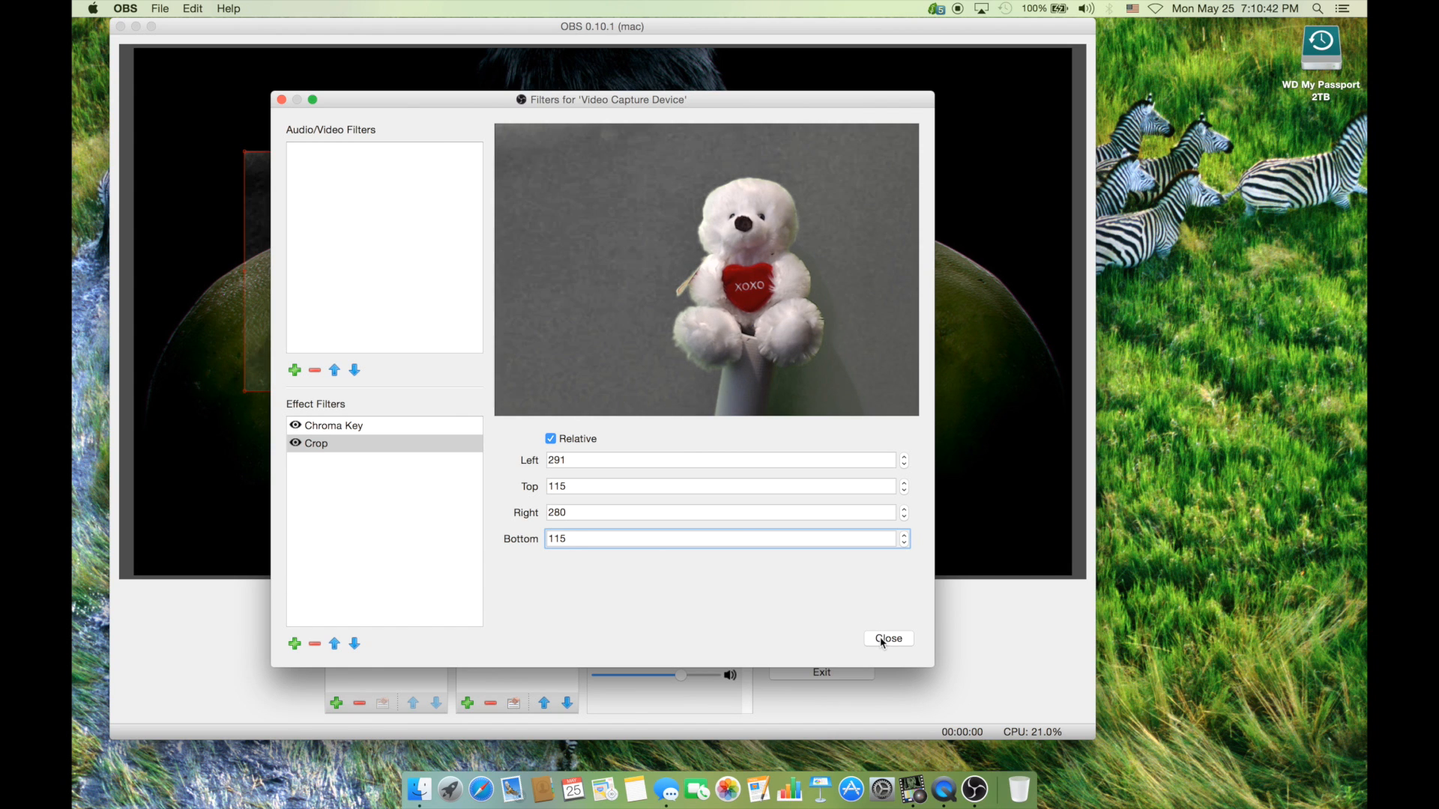
click(887, 638)
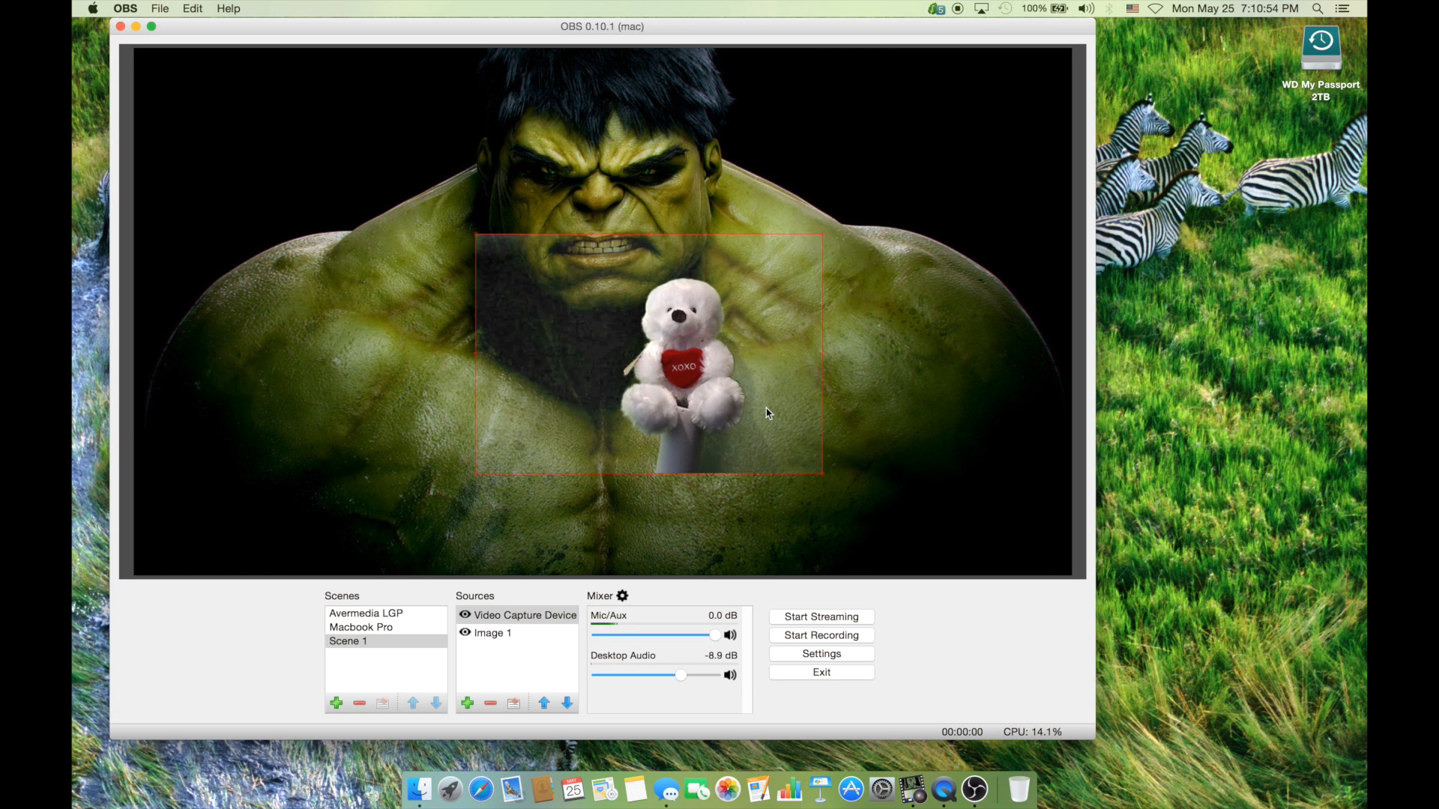
Step: Drag the cropped teddy bear webcam source up and right beside Hulk's head in Scene 1
drag(646, 358, 798, 367)
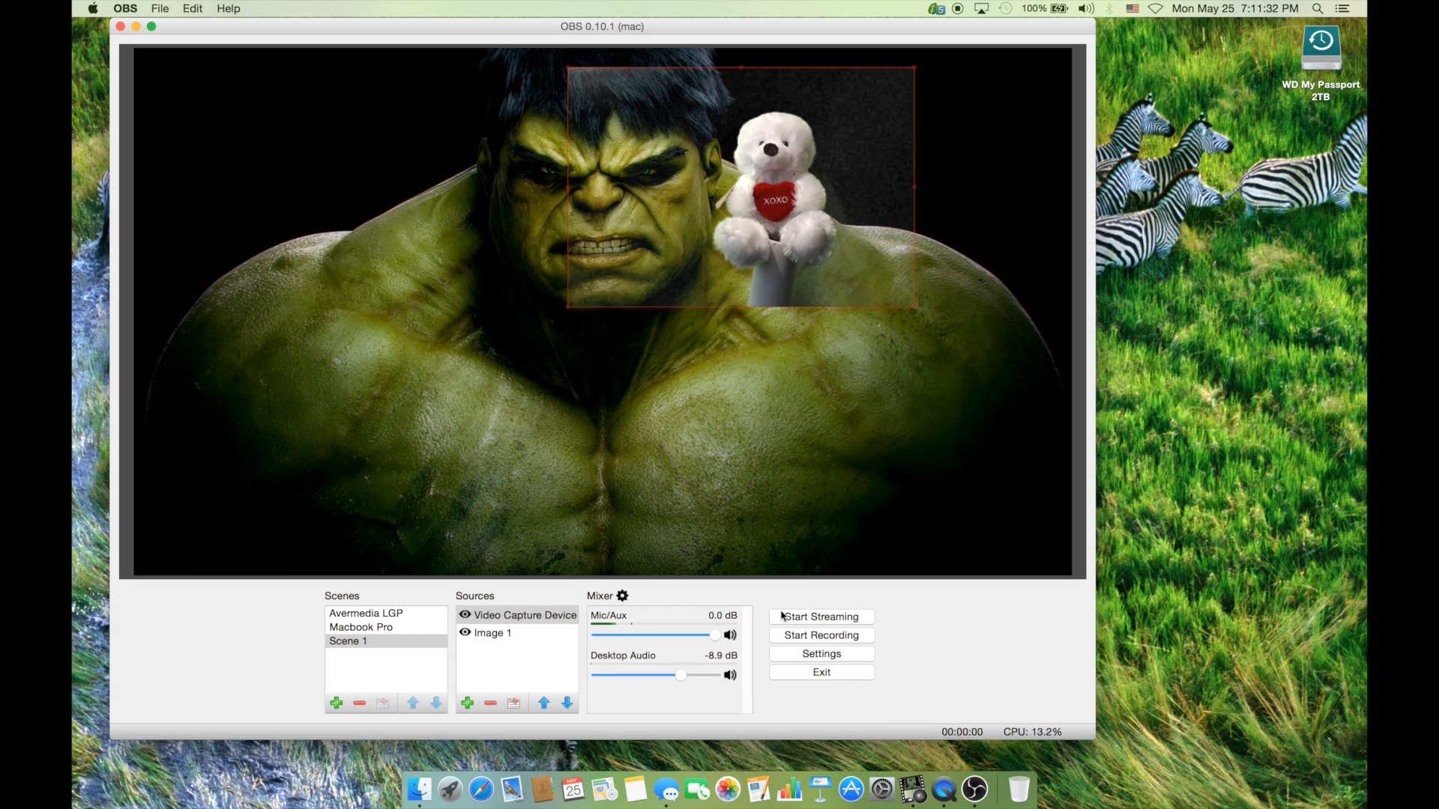
mouse_move(845, 626)
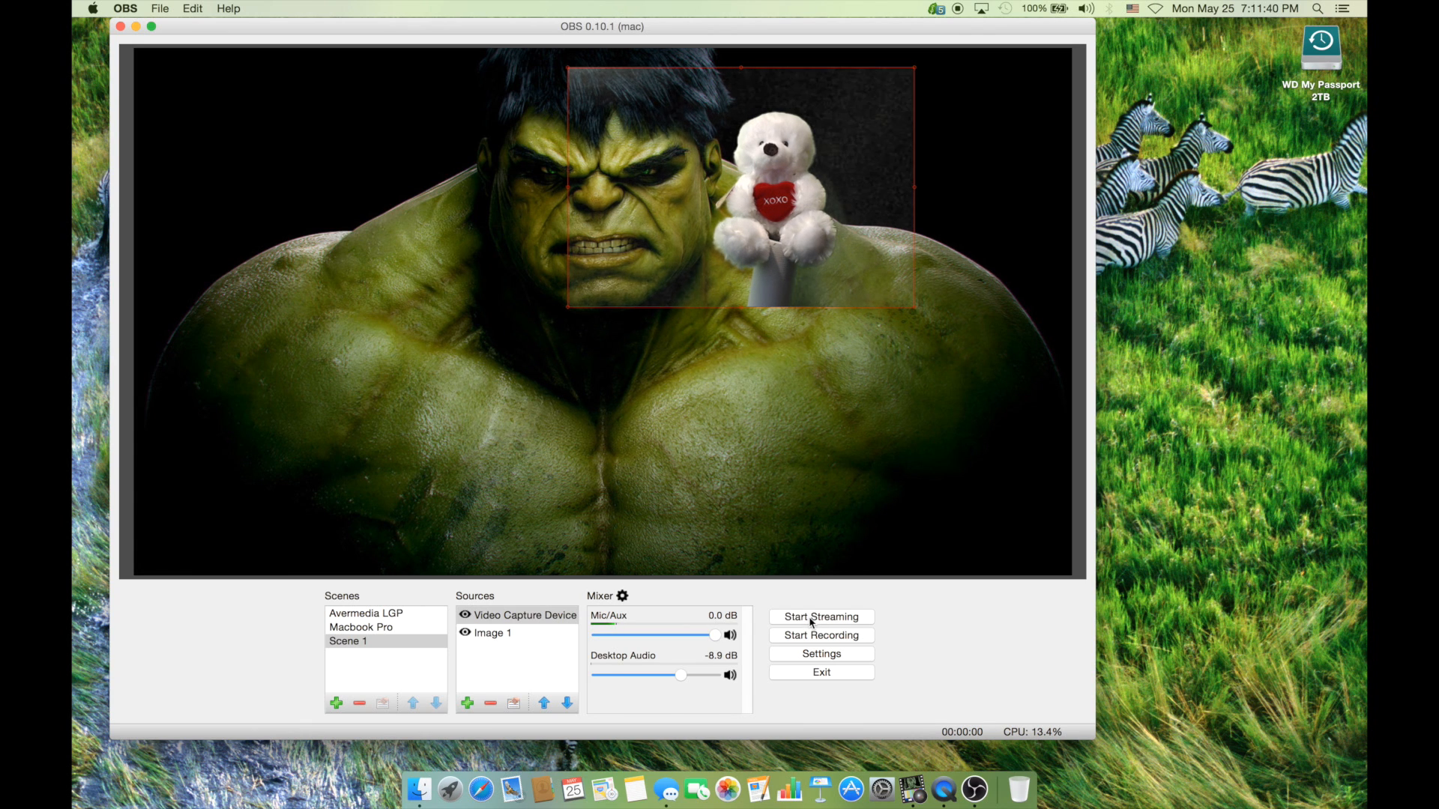
mouse_move(838, 715)
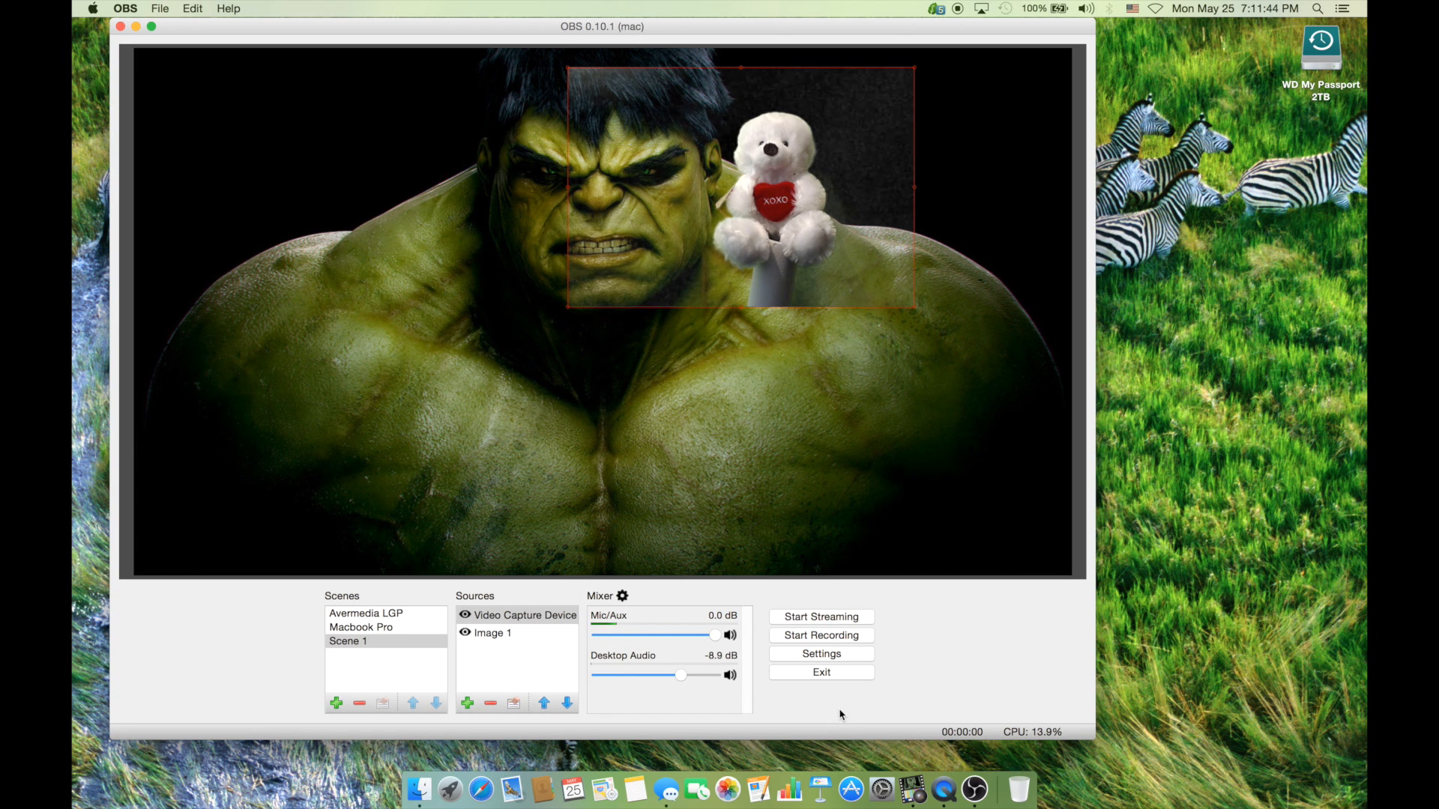
mouse_move(845, 269)
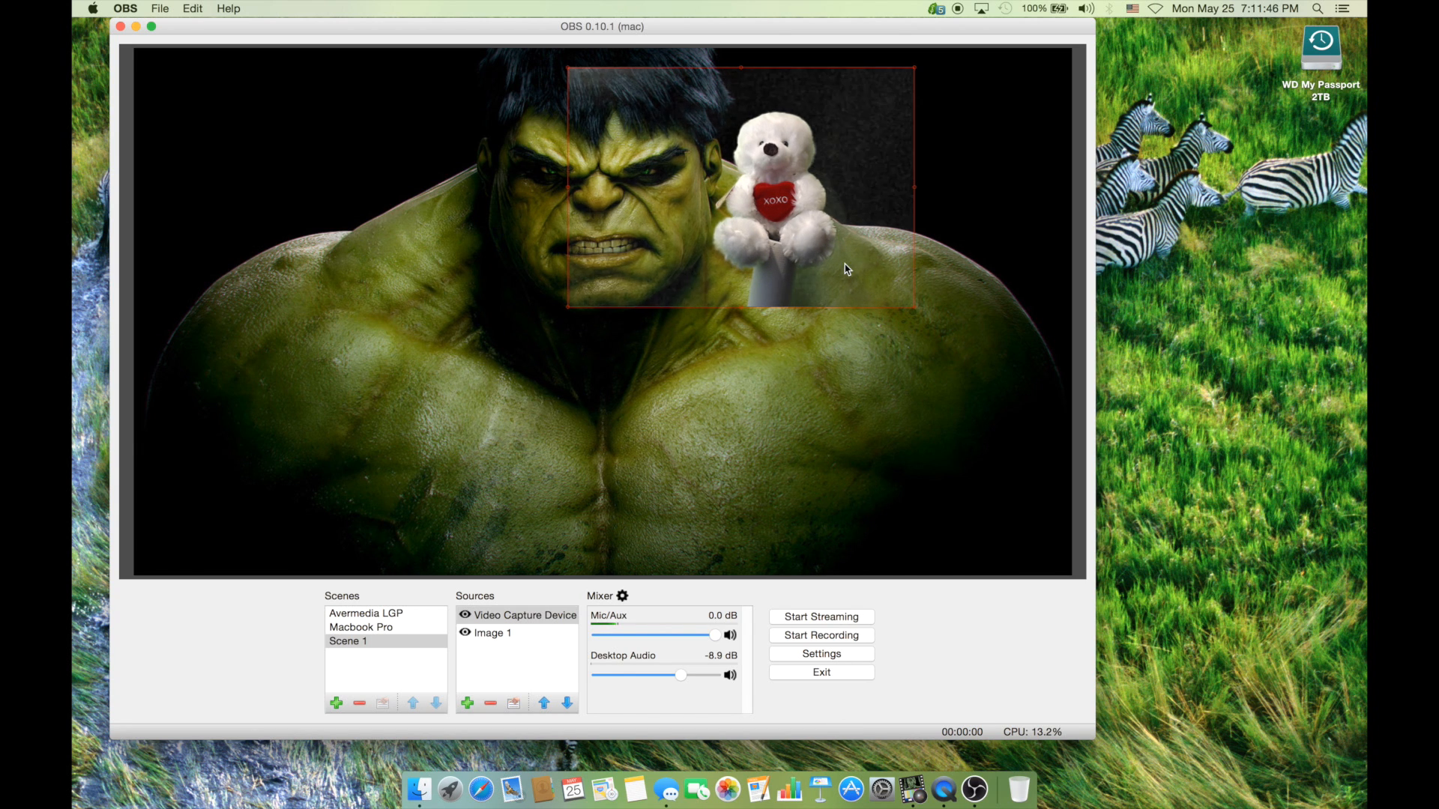